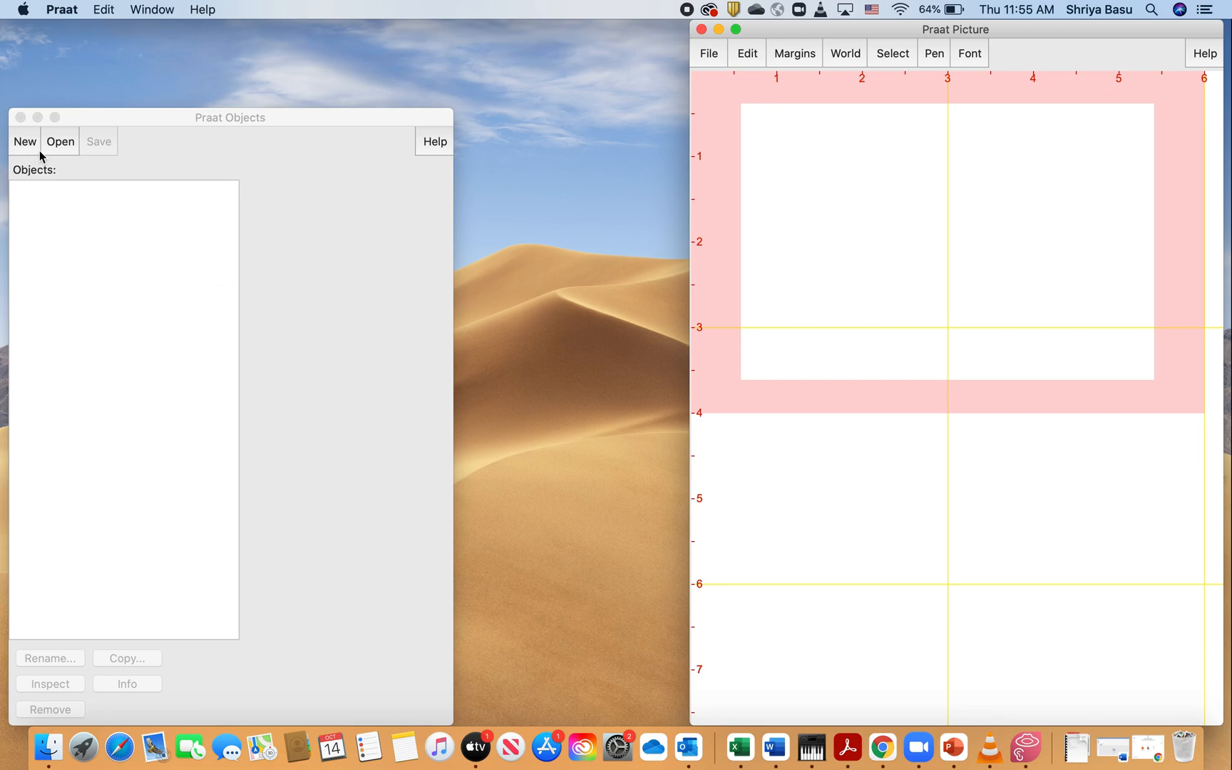
mouse_move(35, 146)
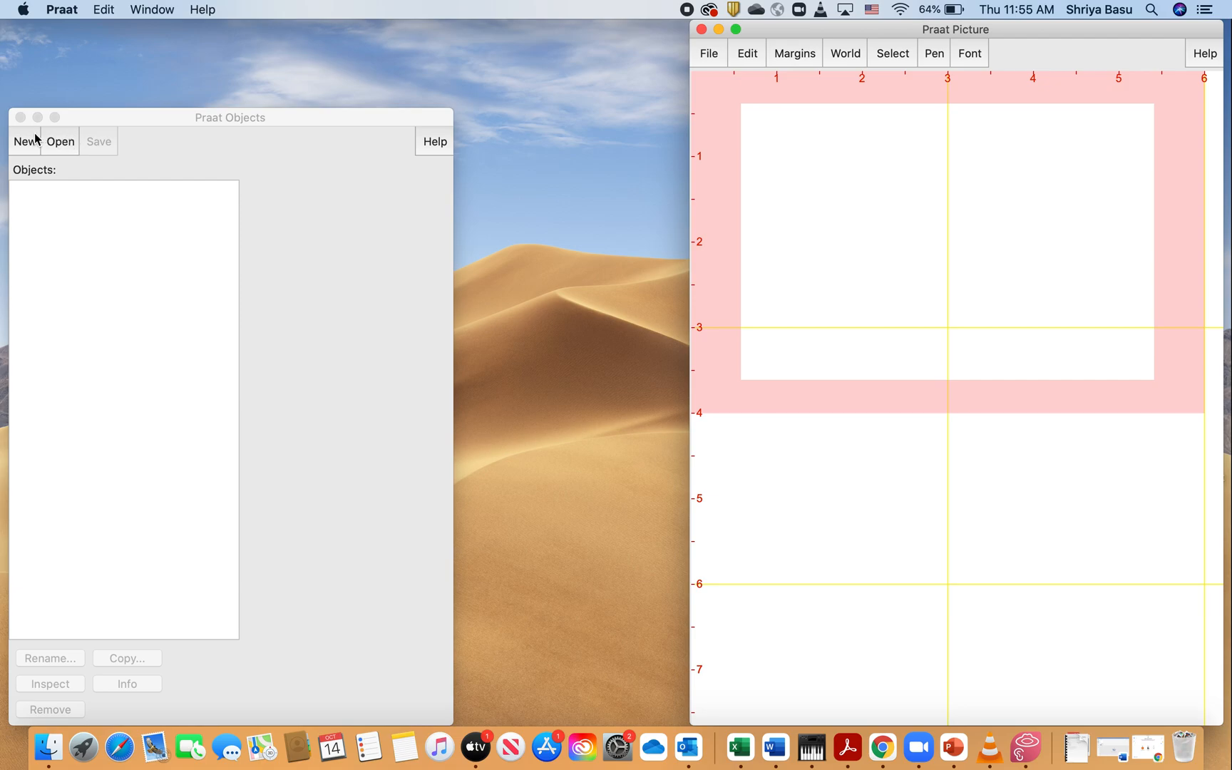
mouse_move(114, 148)
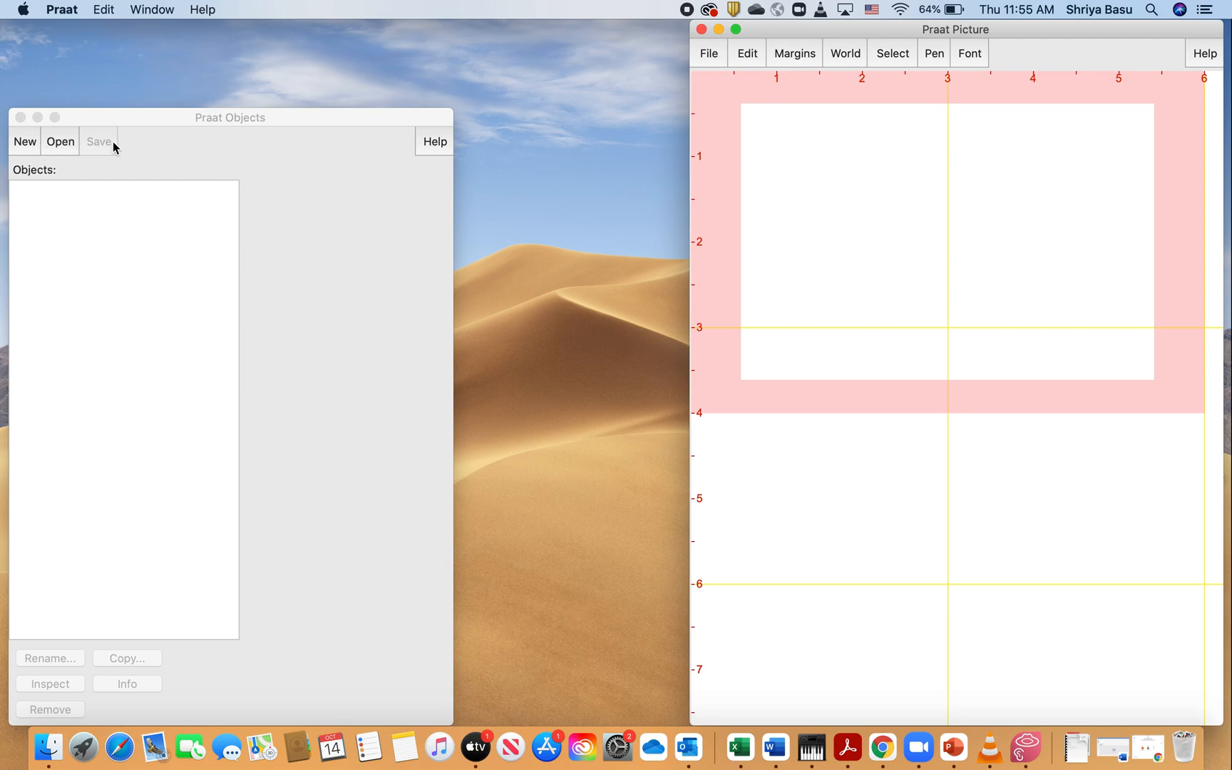
mouse_move(133, 128)
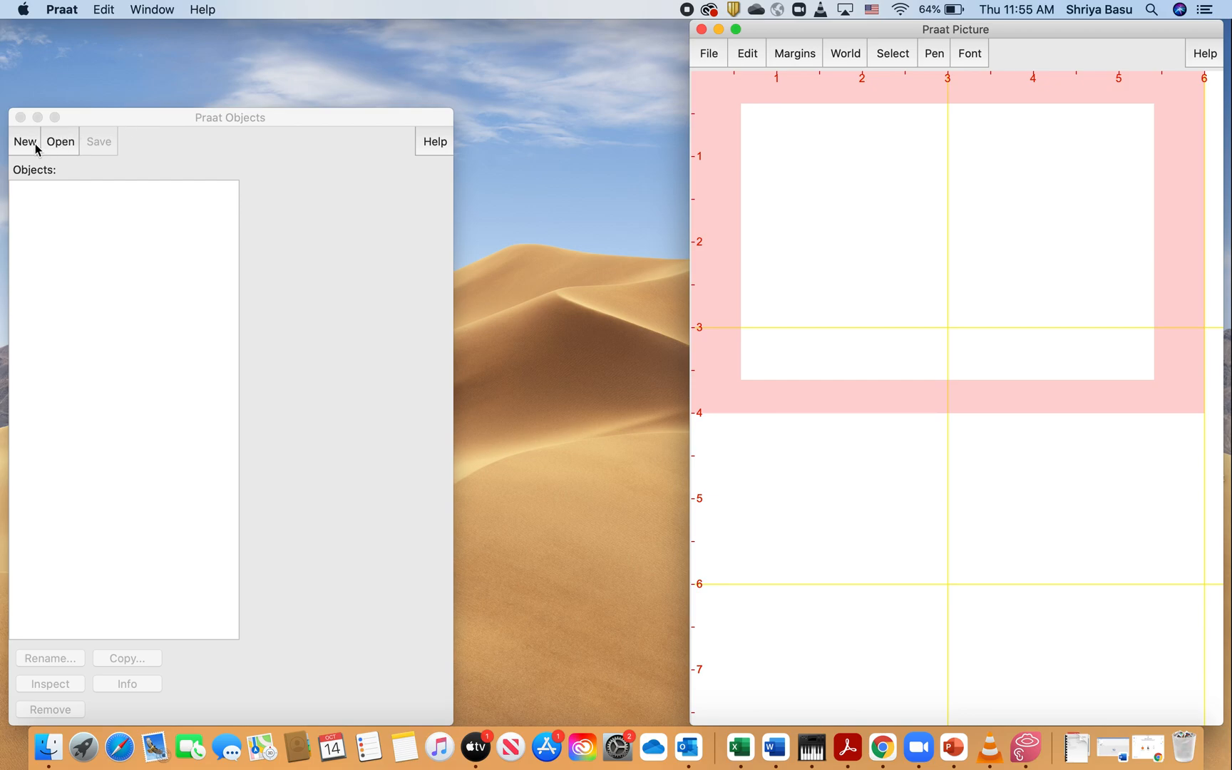
Choose New > Record mono Sound... from the empty Praat Objects window
left_click(25, 141)
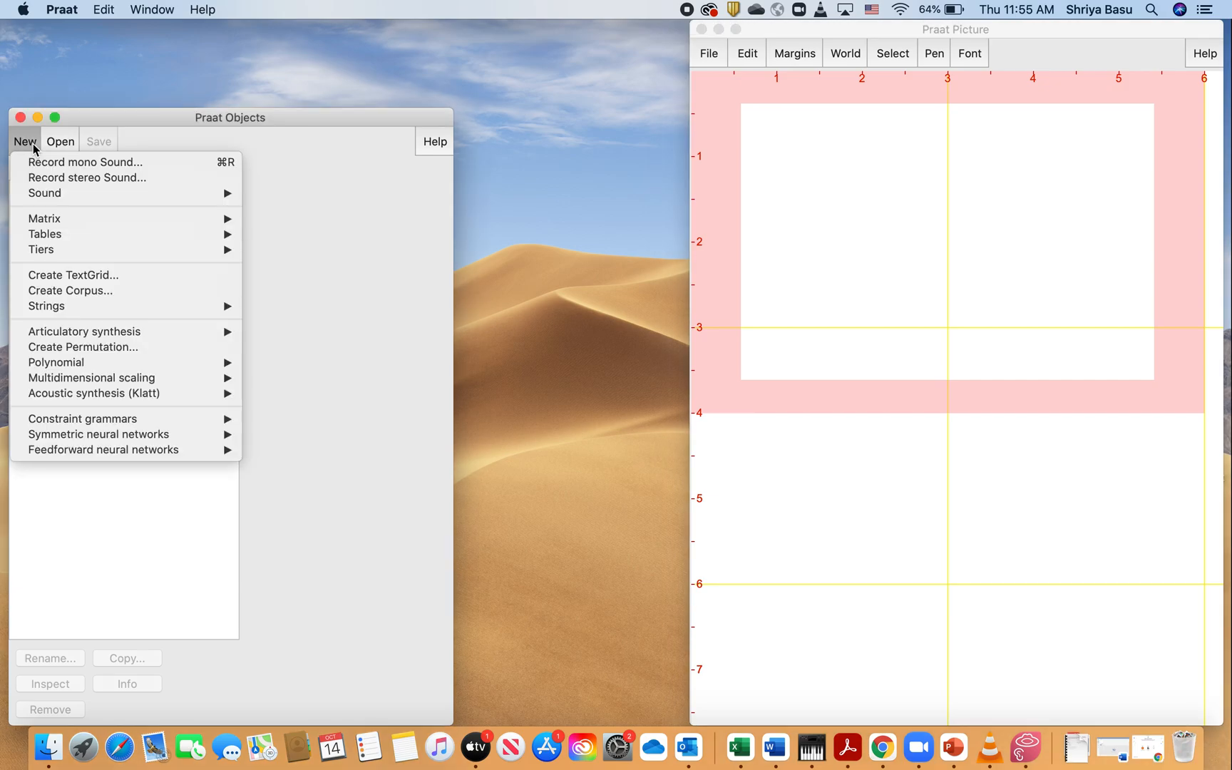
mouse_move(40, 161)
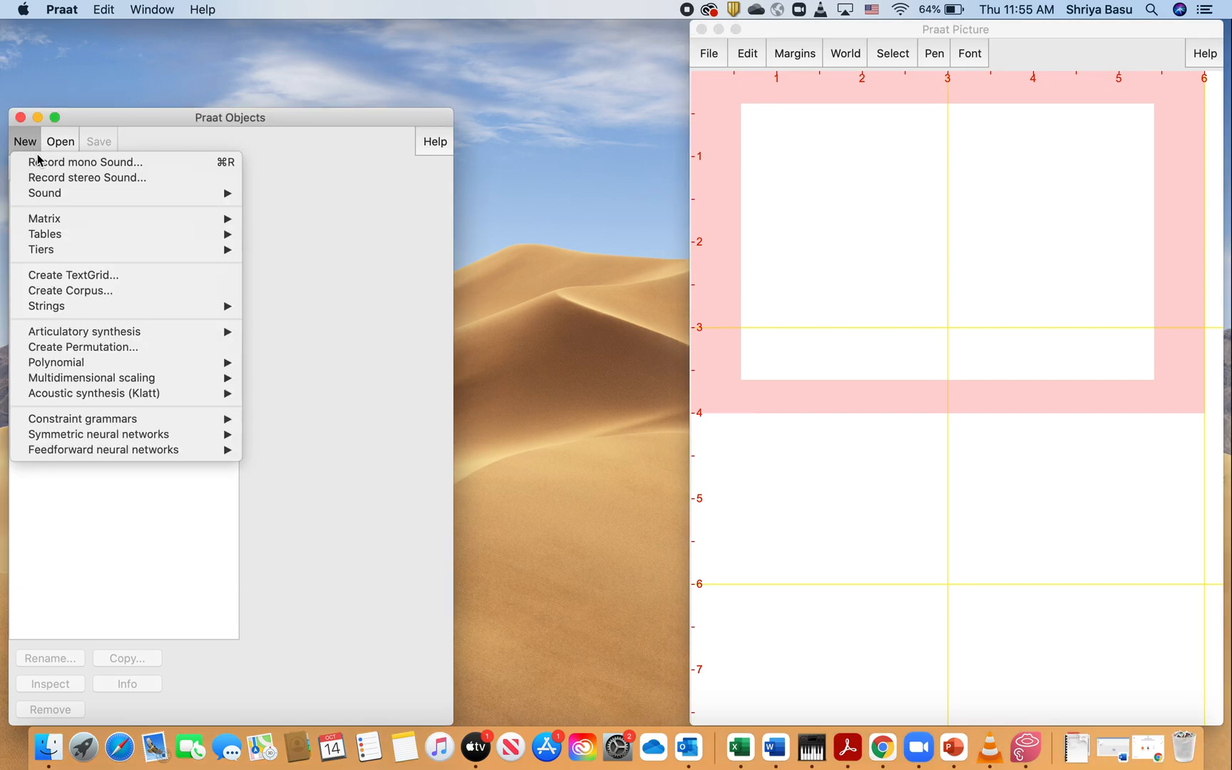
mouse_move(86, 163)
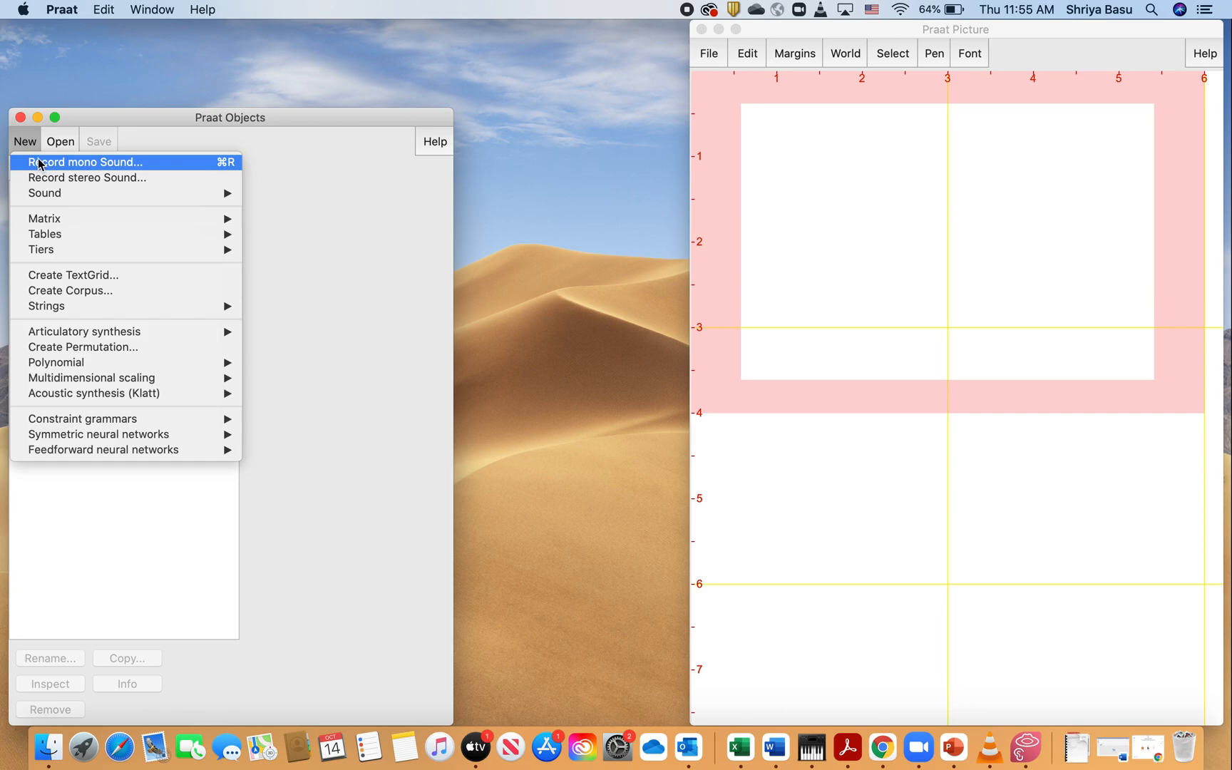
left_click(24, 141)
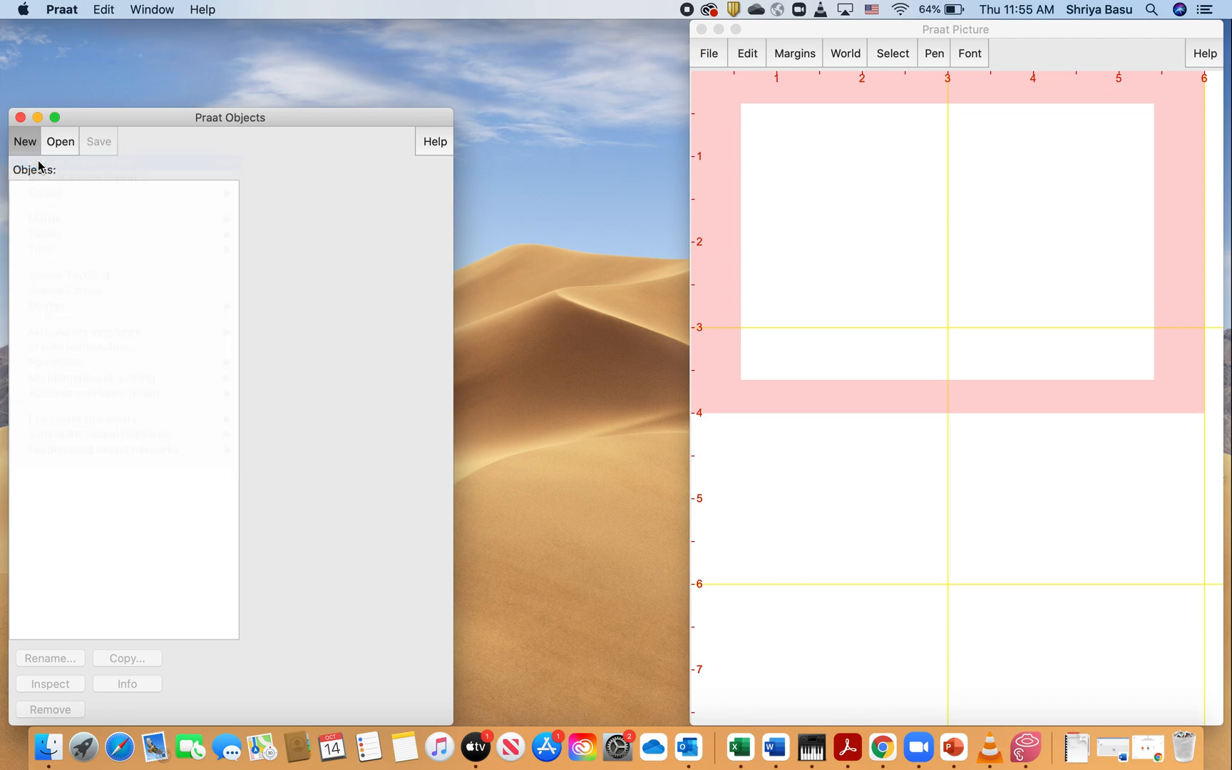
Bring up the SoundRecorder, set to mono, built-in microphone, 44100 Hz, named 'untitled'
left_click(24, 141)
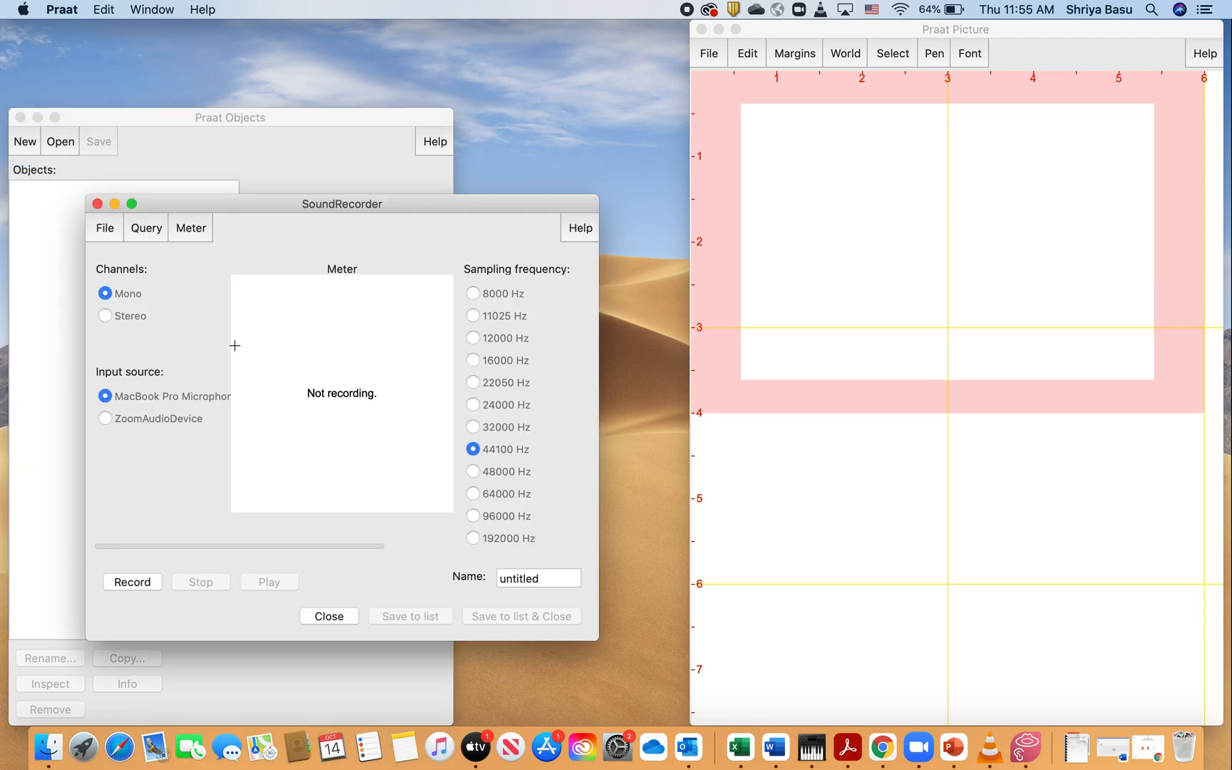
mouse_move(278, 313)
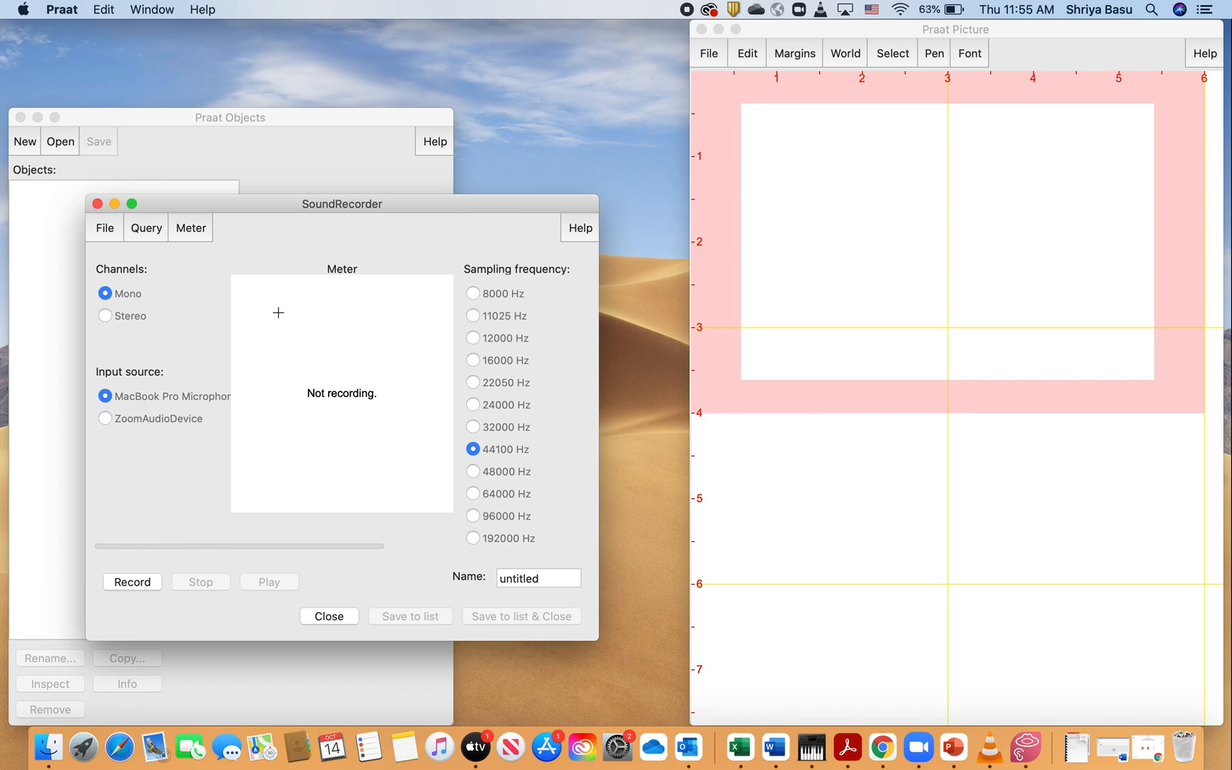
mouse_move(495, 303)
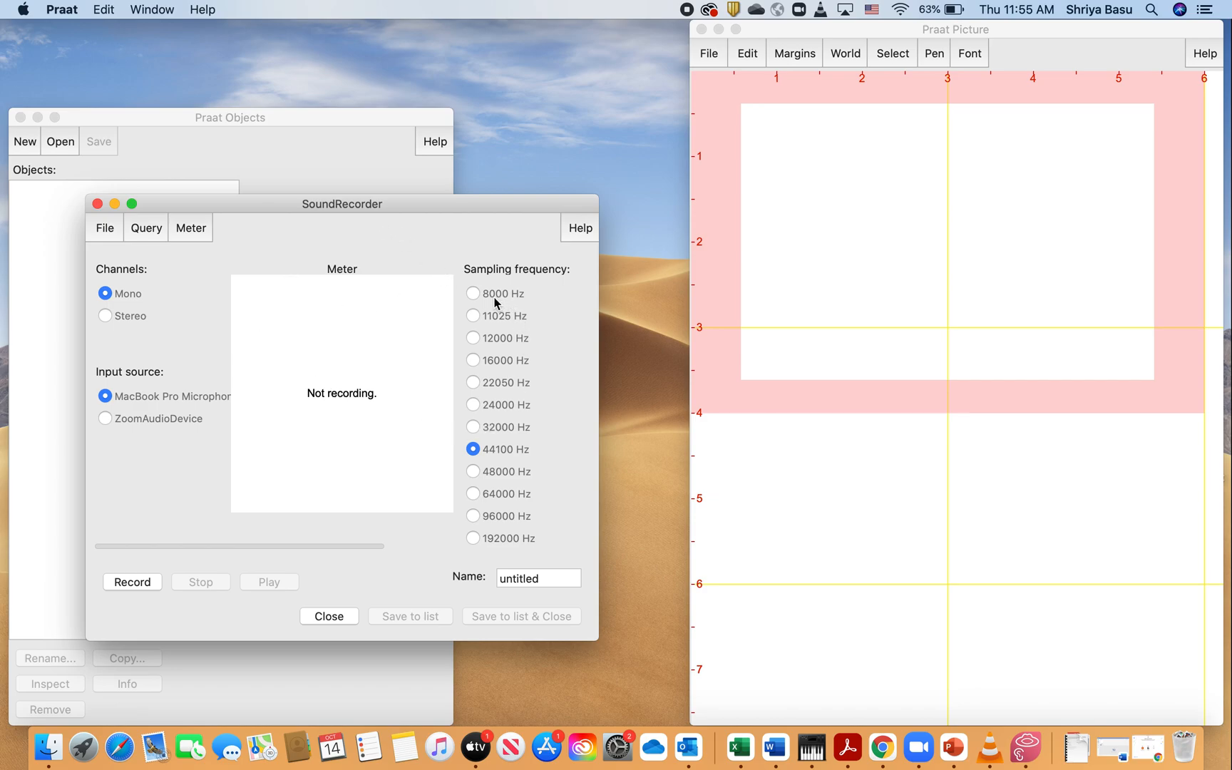
mouse_move(461, 458)
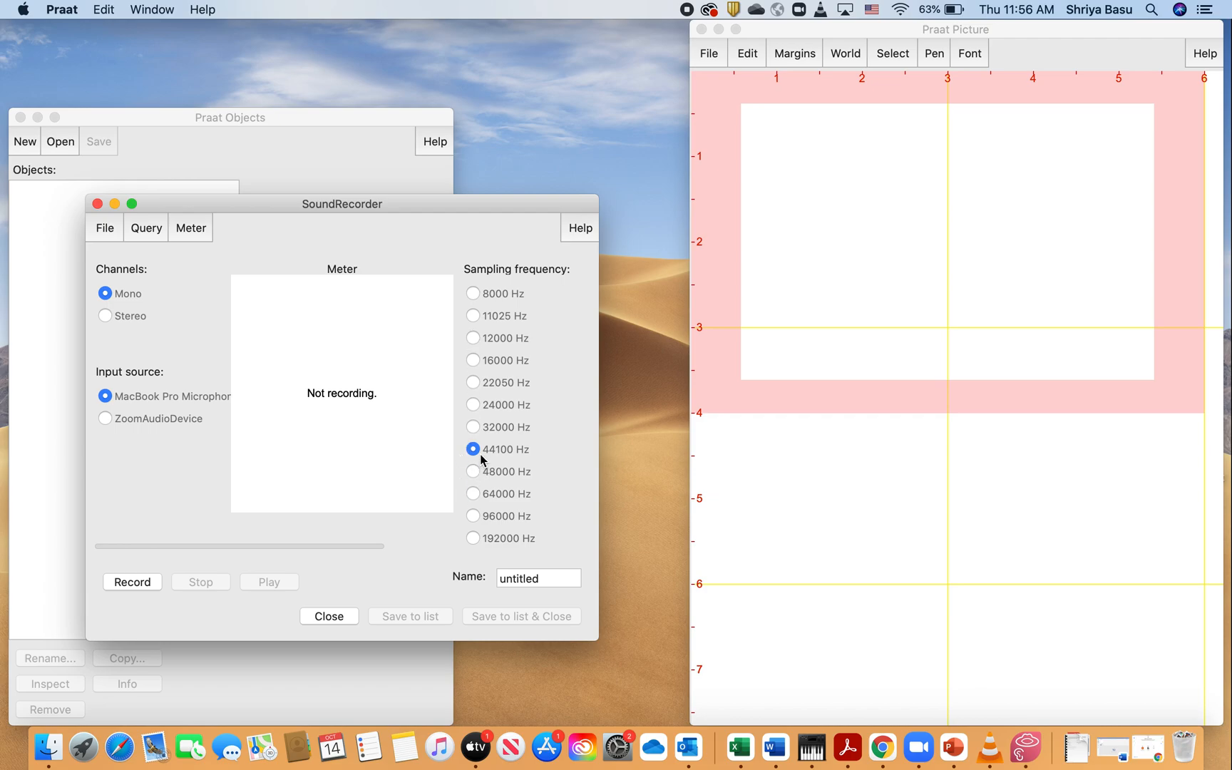
mouse_move(538, 466)
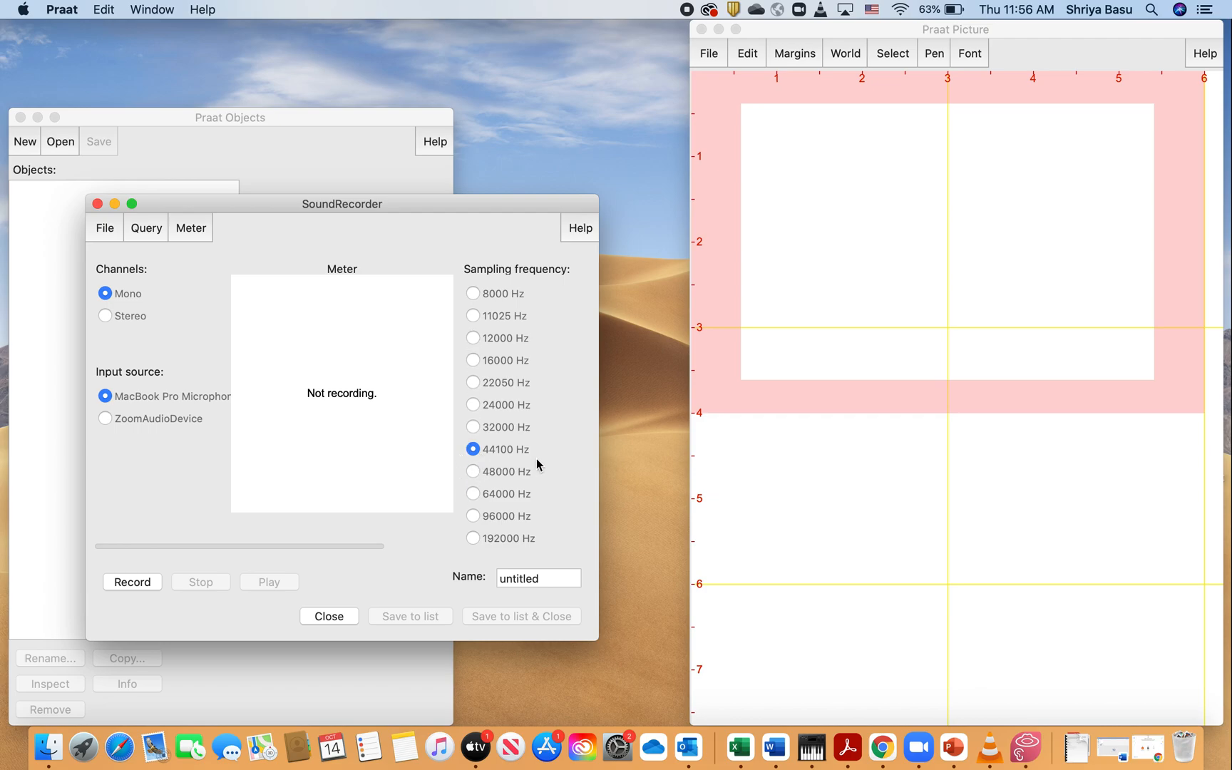
mouse_move(201, 397)
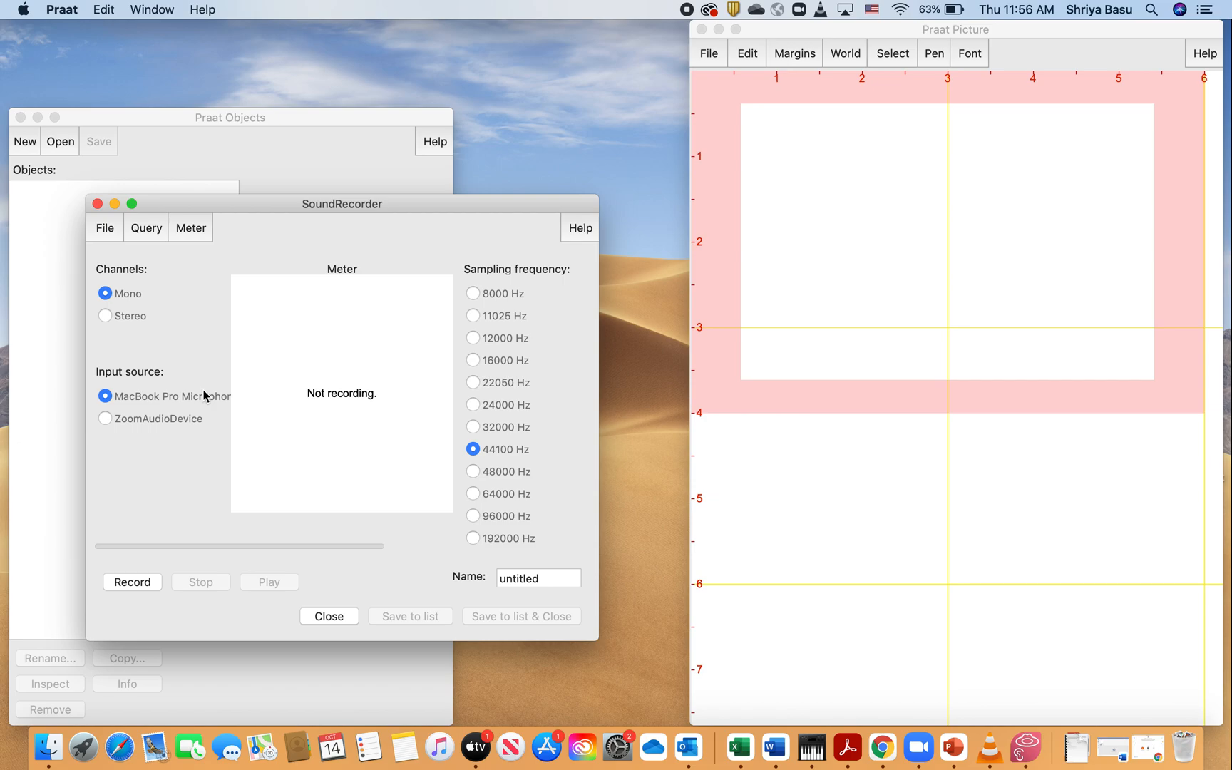
mouse_move(140, 431)
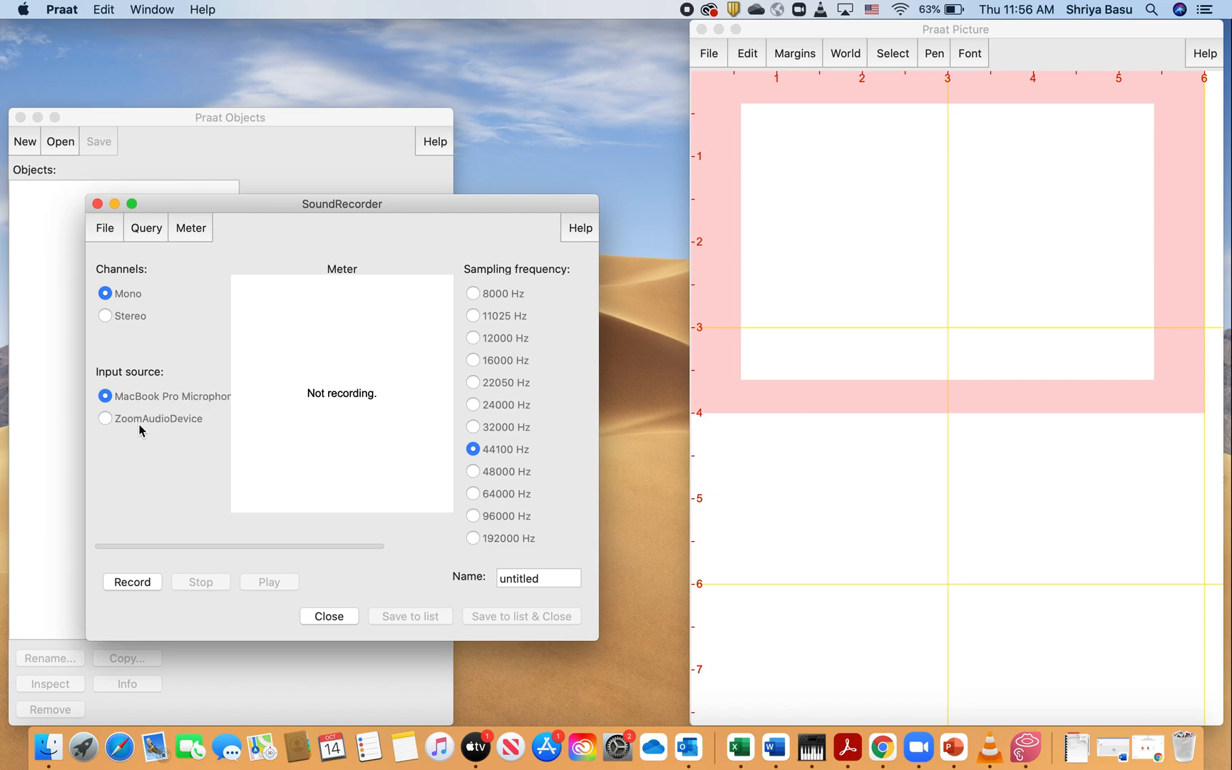
mouse_move(168, 430)
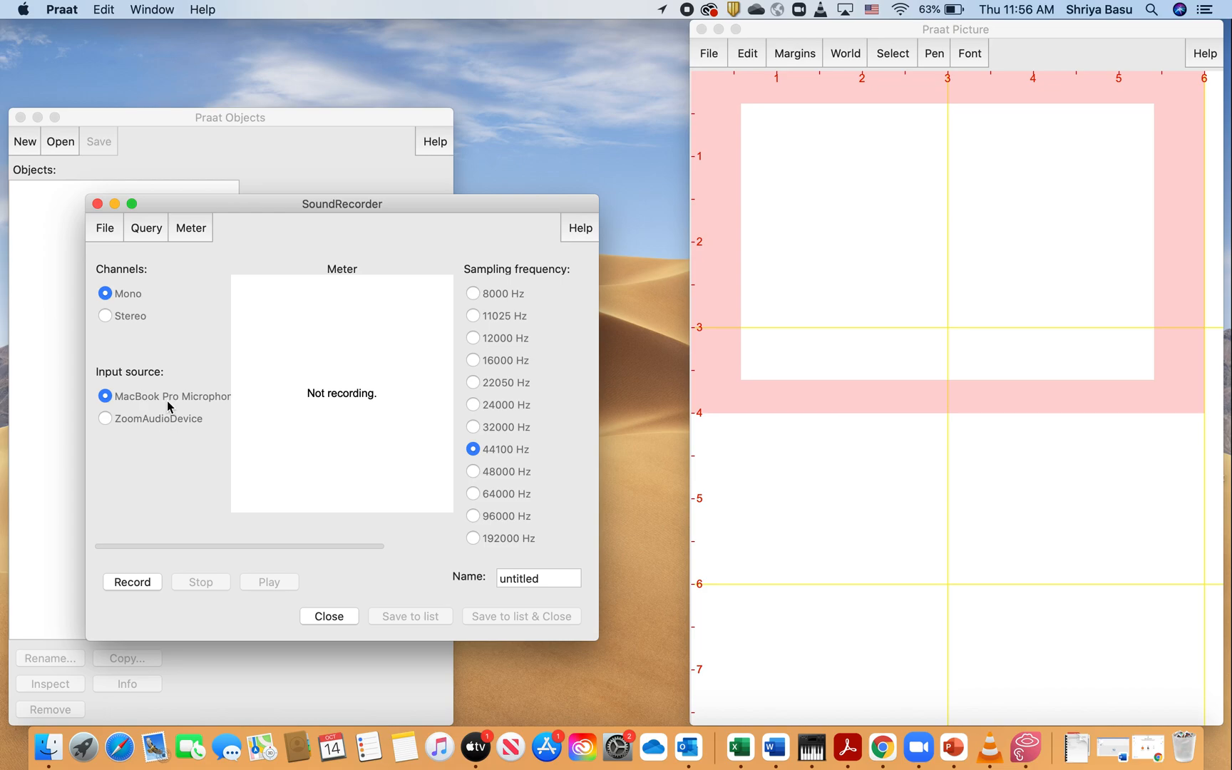
mouse_move(144, 335)
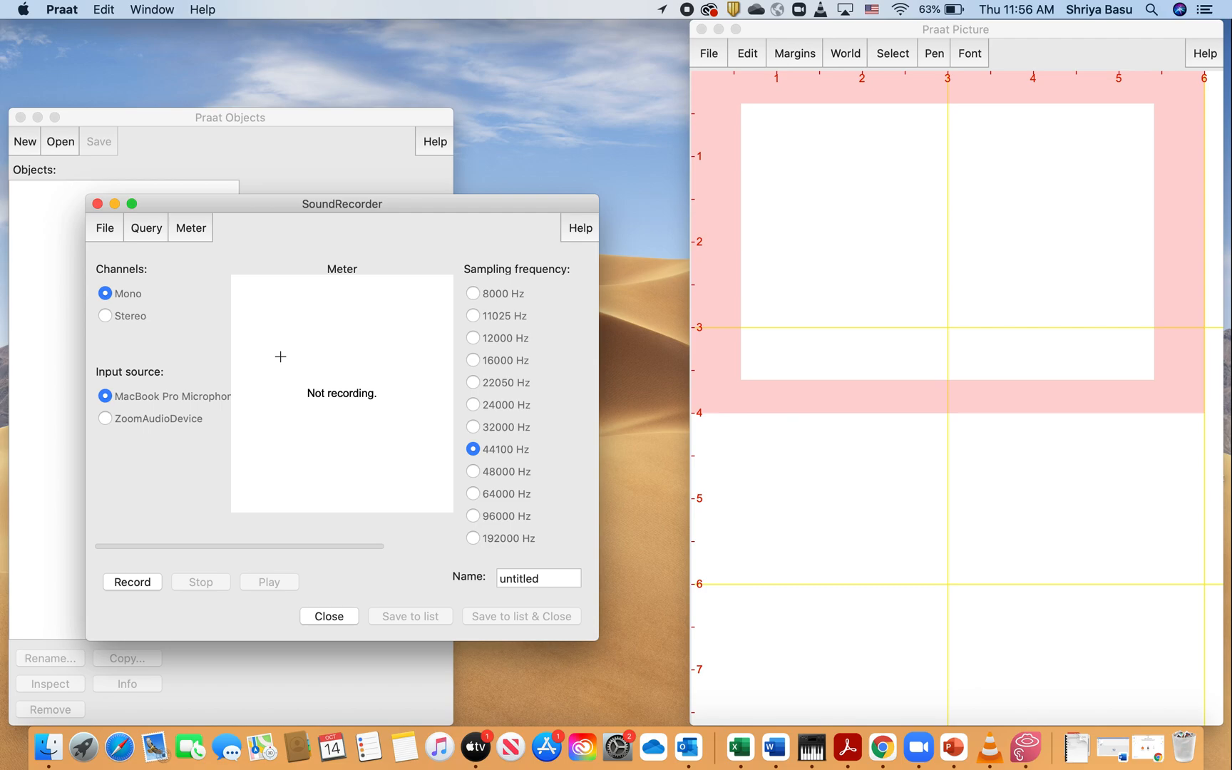
mouse_move(320, 471)
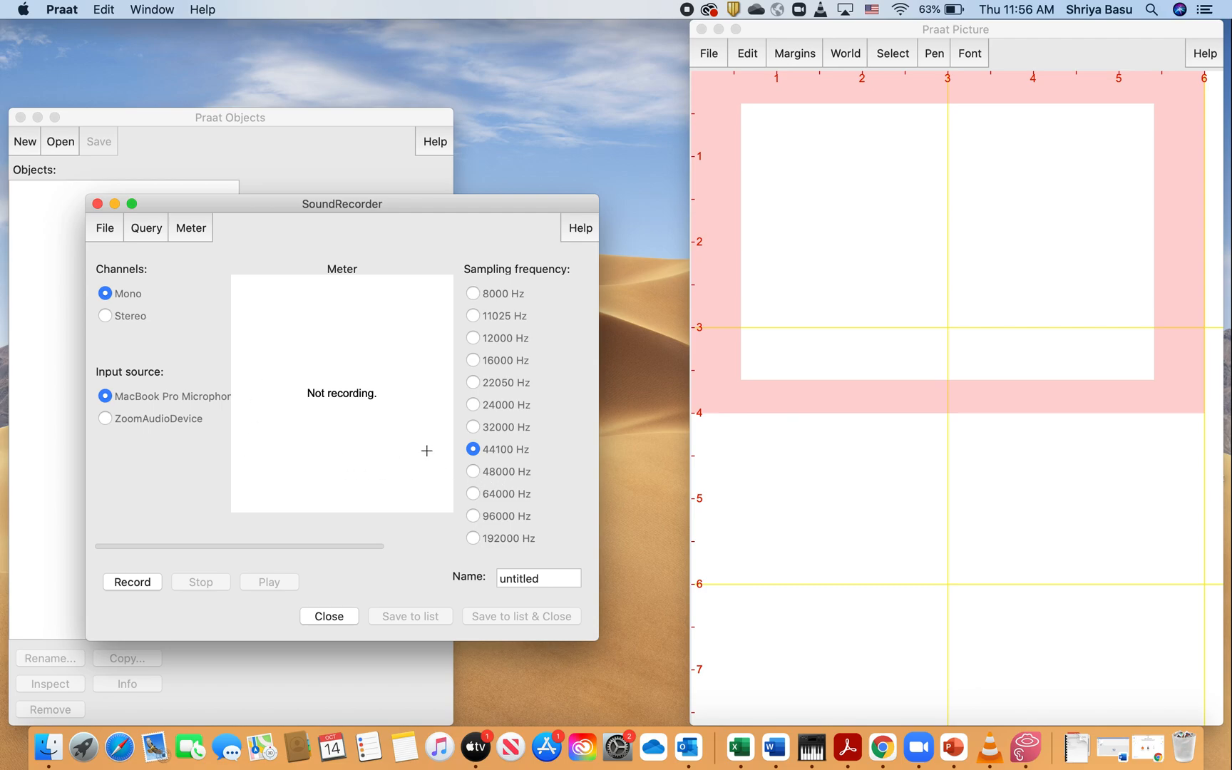
mouse_move(414, 454)
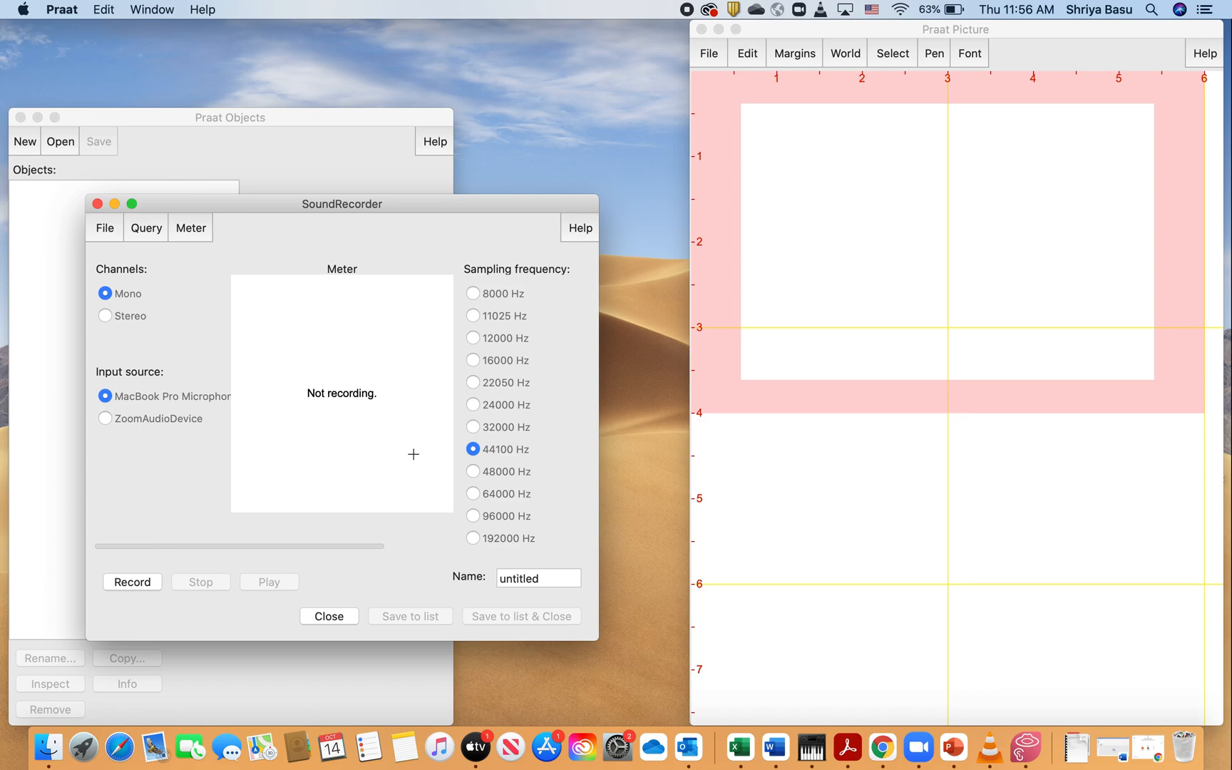
mouse_move(395, 470)
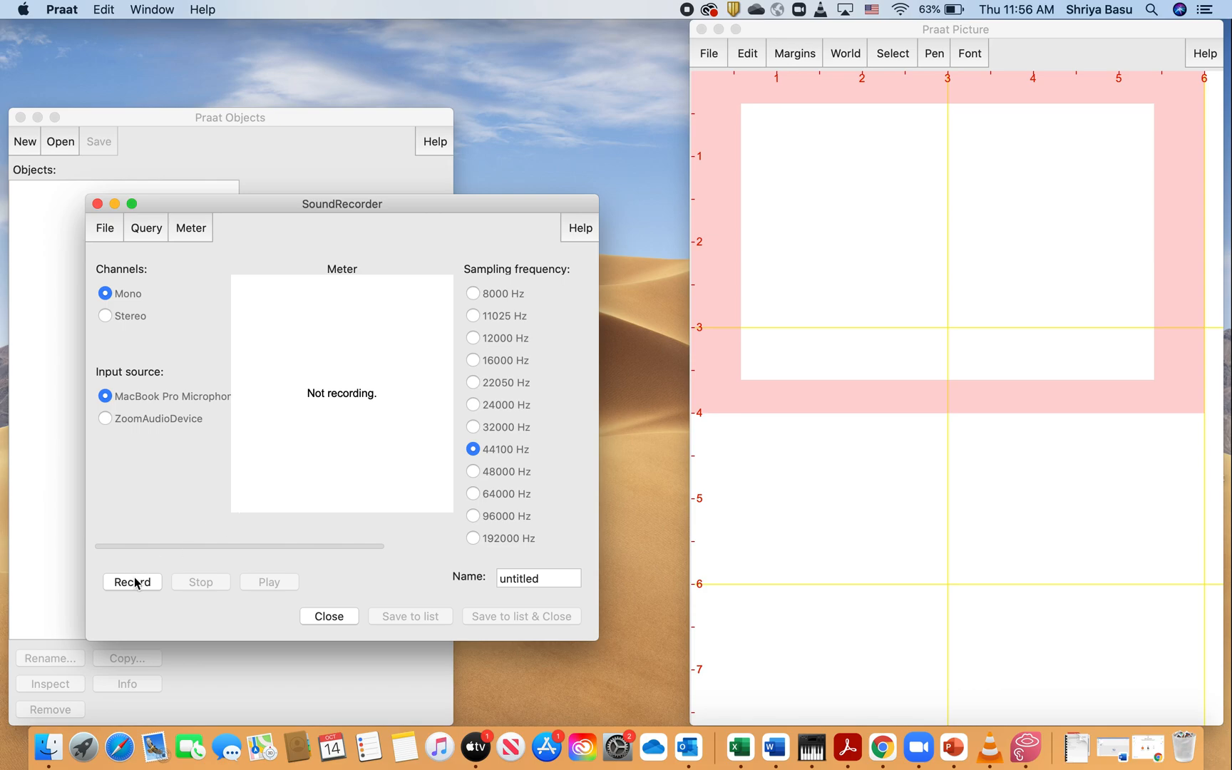
mouse_move(139, 587)
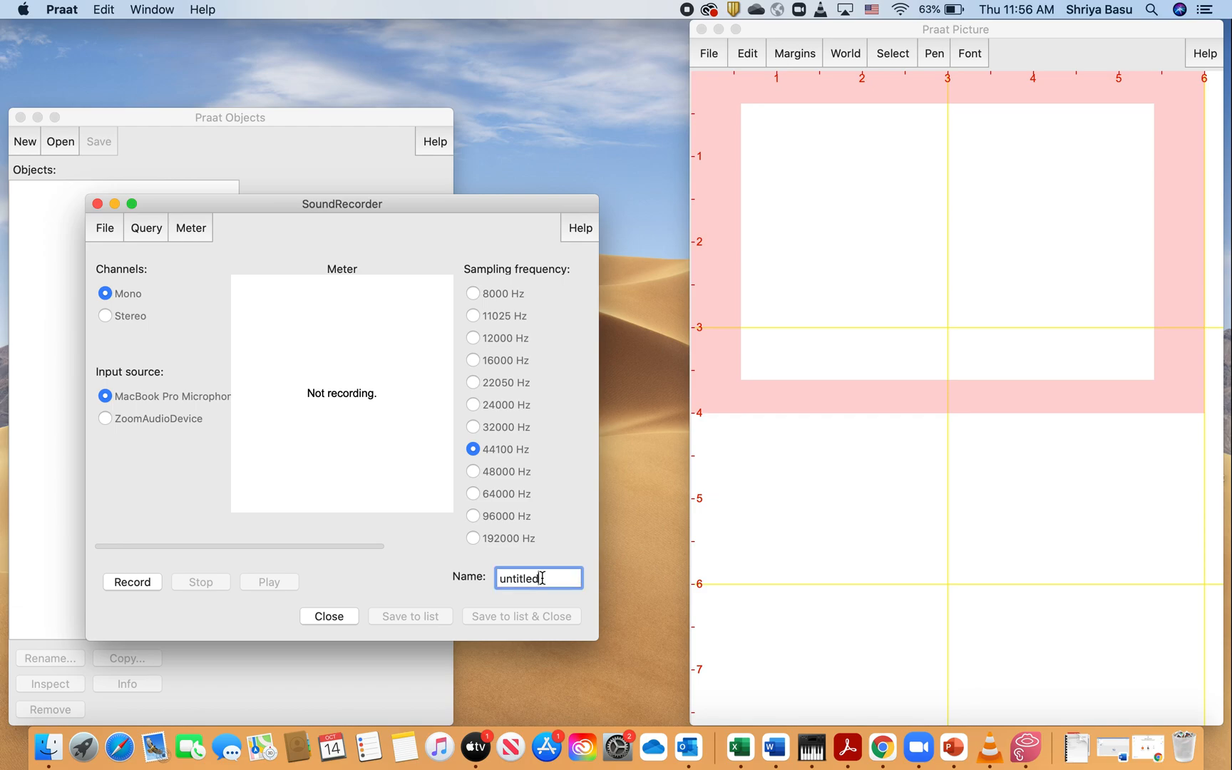
Replace the recorder's default name 'untitled' with 'sound aa'
key("Backspace")
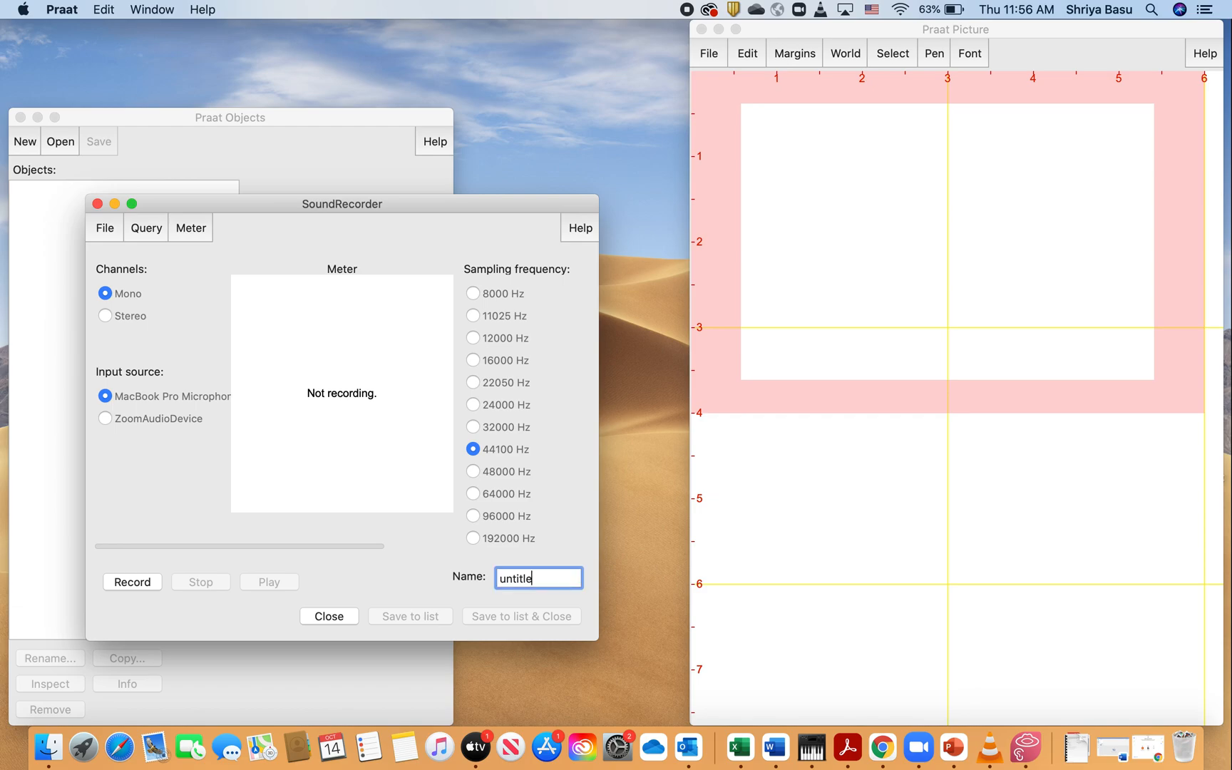
key("cmd+a")
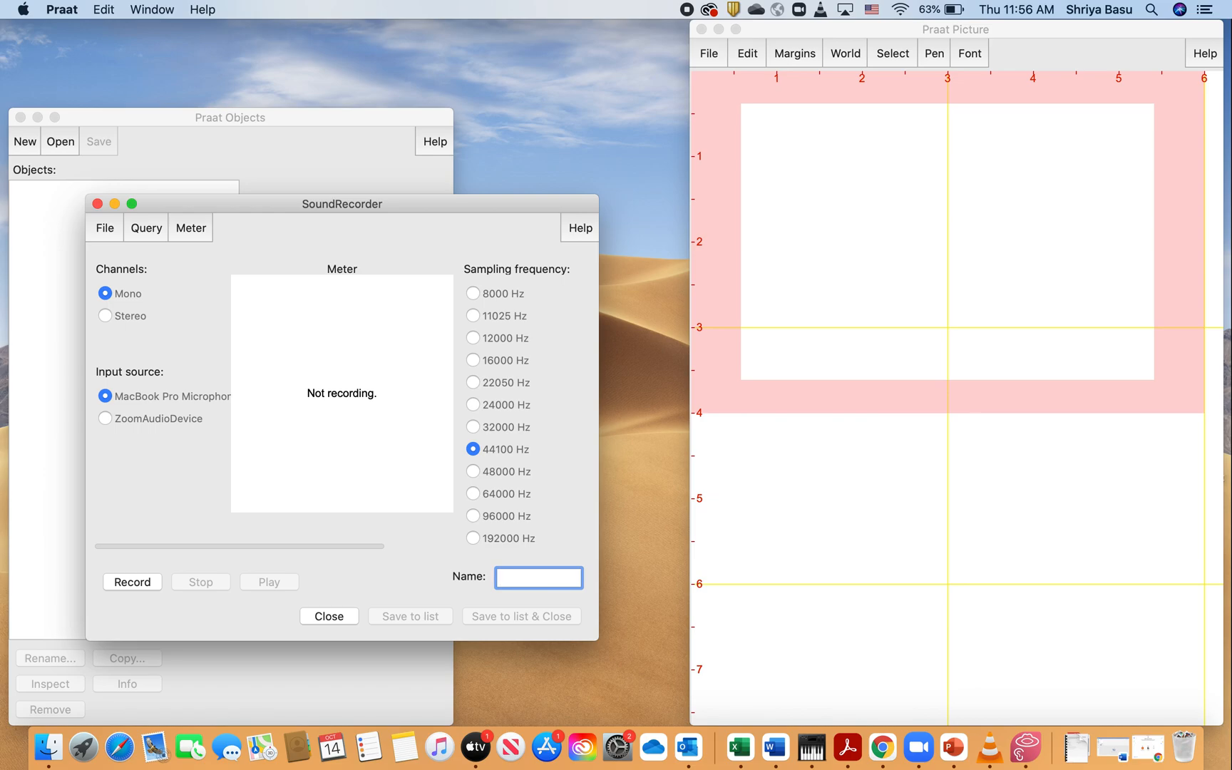
type("sound aa")
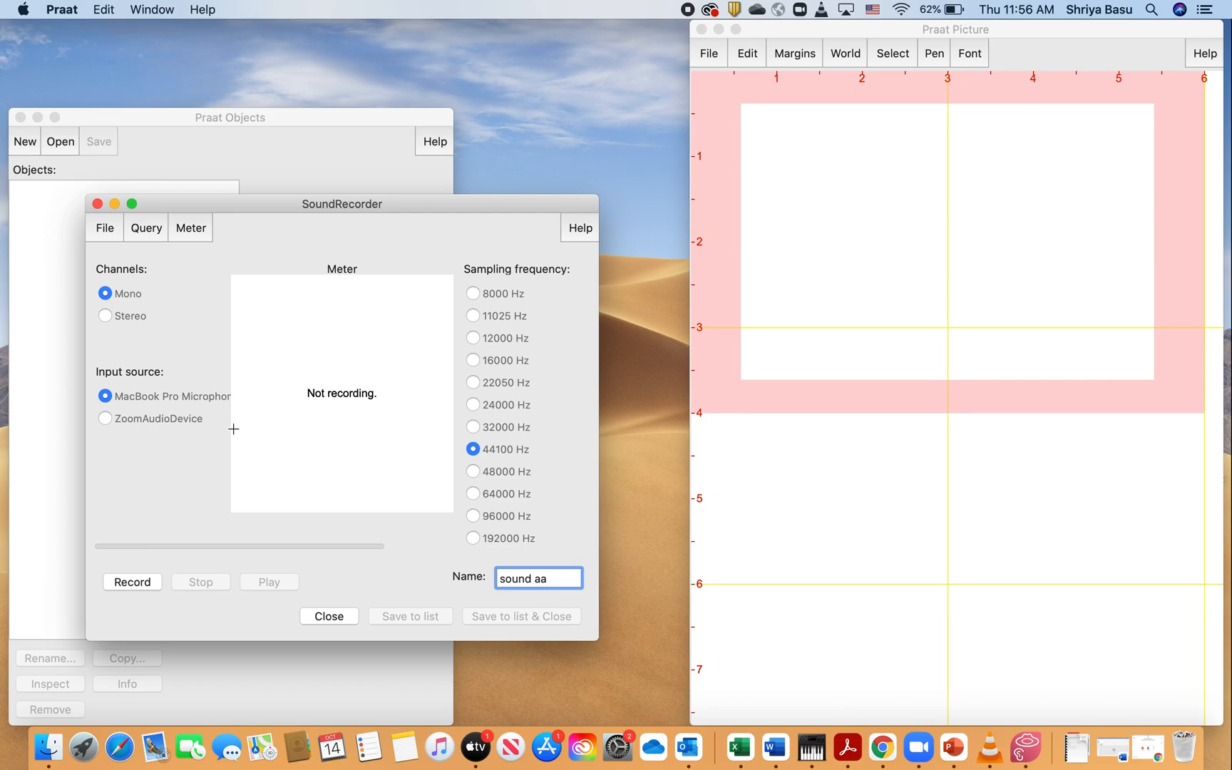
mouse_move(295, 390)
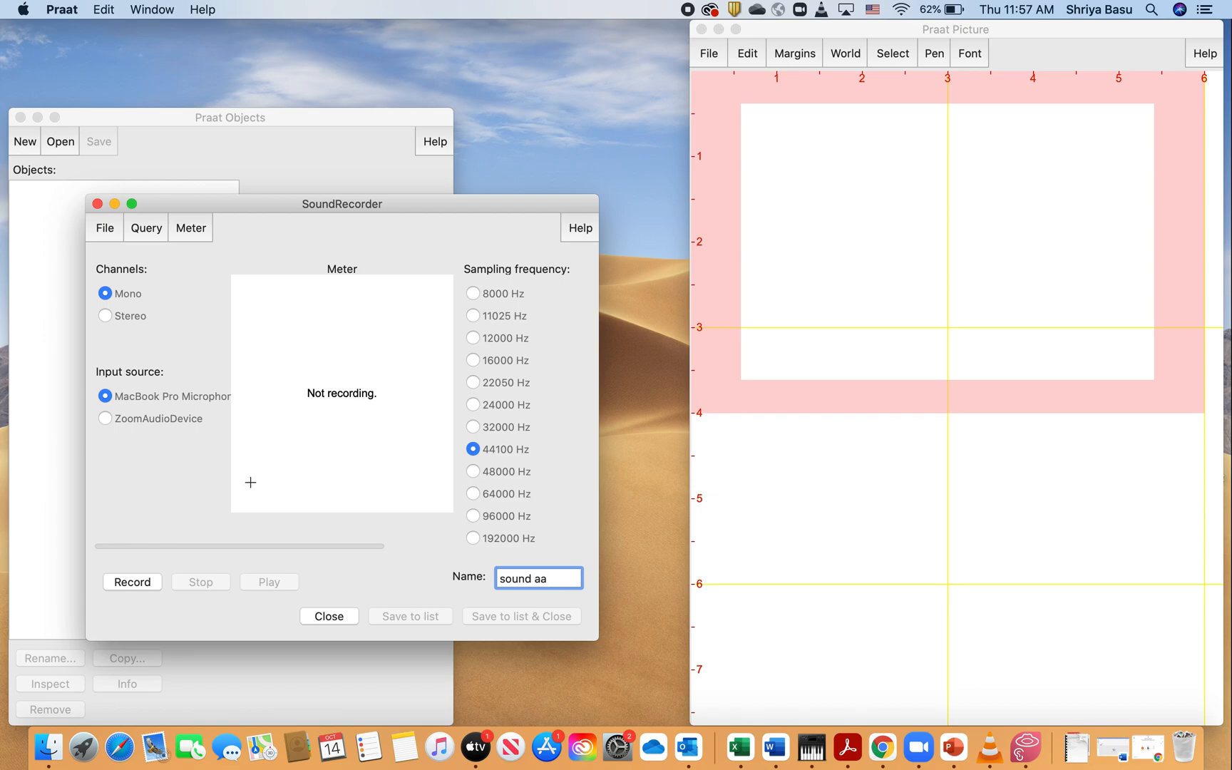
mouse_move(370, 455)
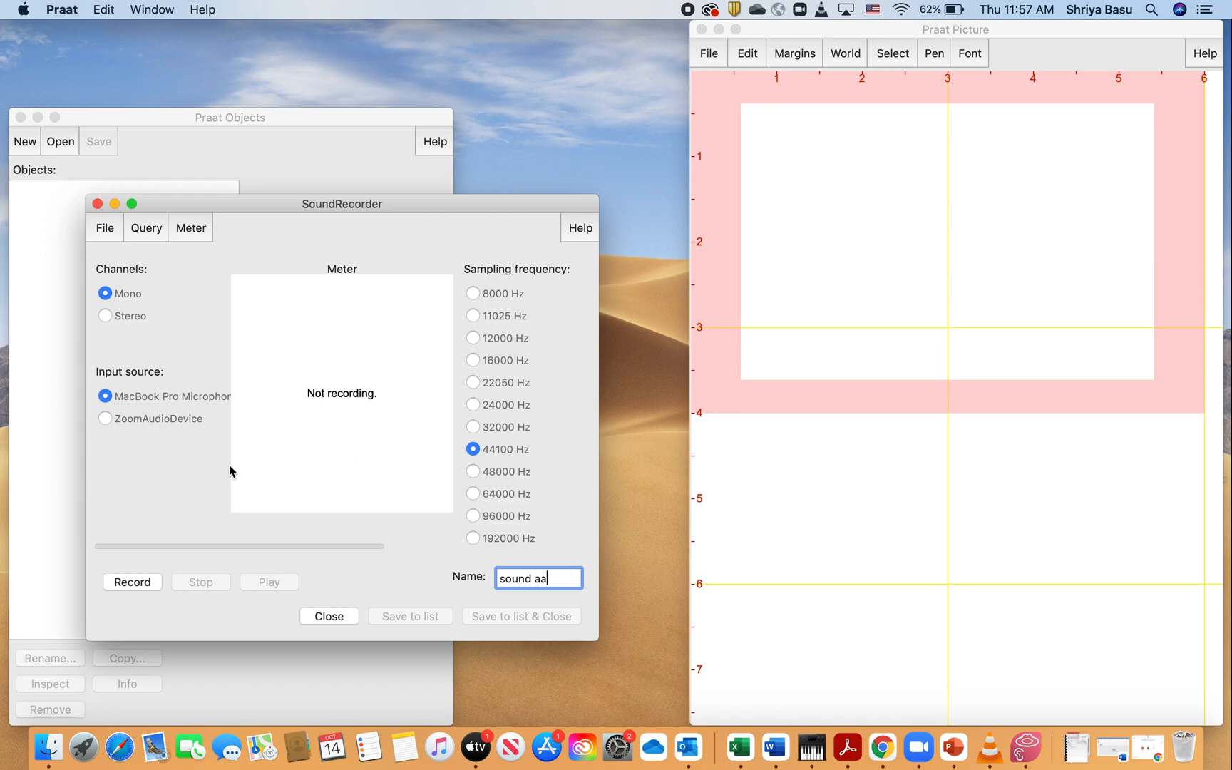
mouse_move(140, 582)
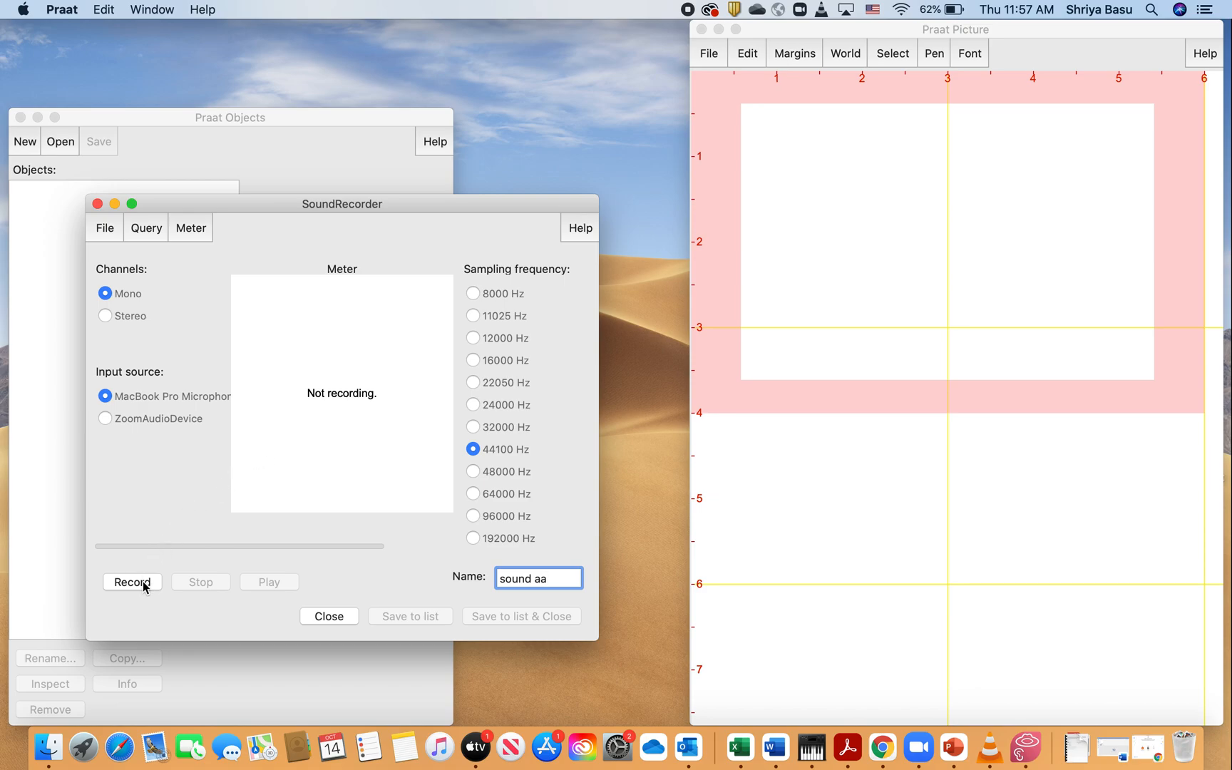
Record a short mono clip named 'sound aa' from the microphone, then stop
left_click(132, 582)
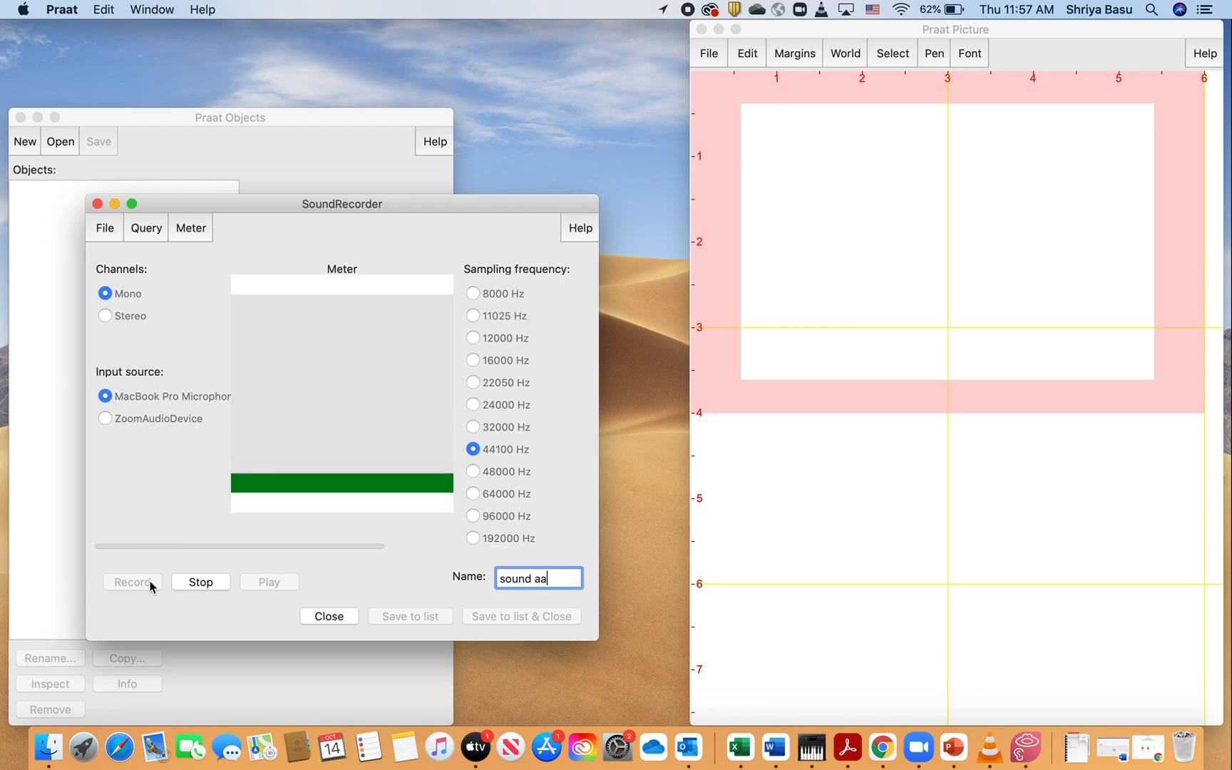
left_click(200, 583)
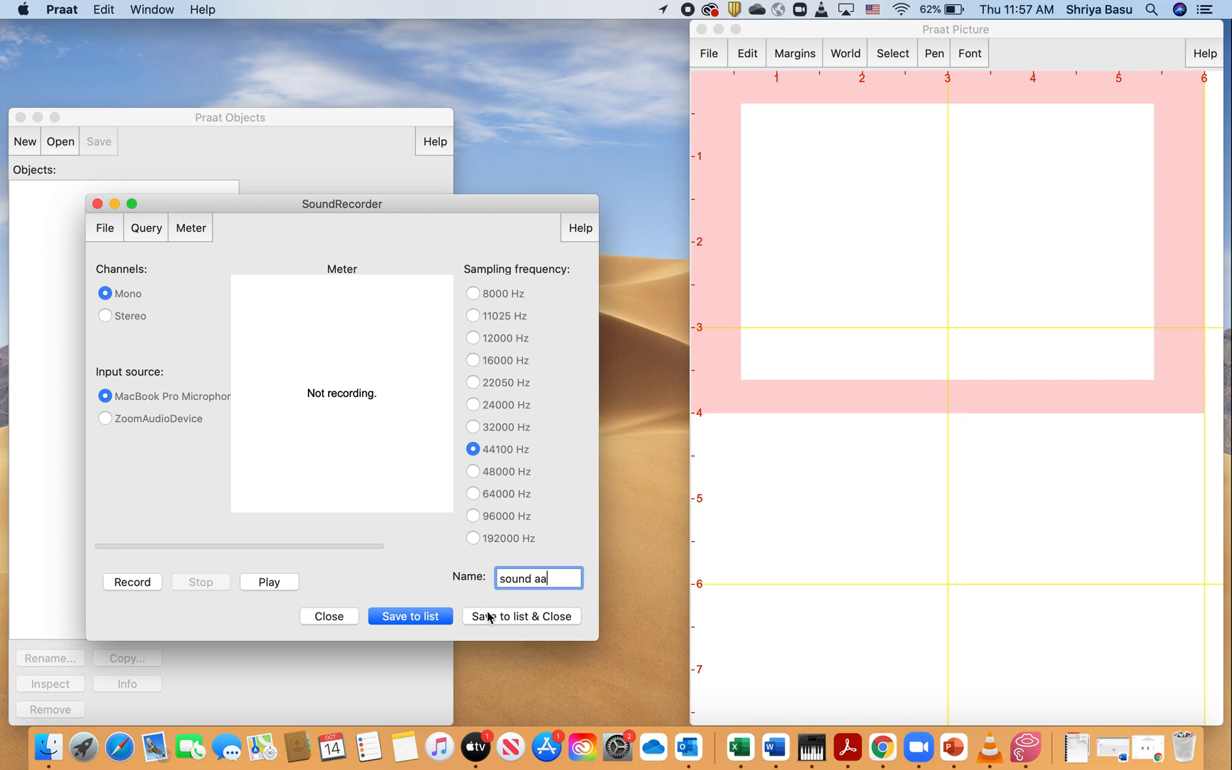
Save the recording to the object list as 'Sound sound_aa' and select it
left_click(521, 615)
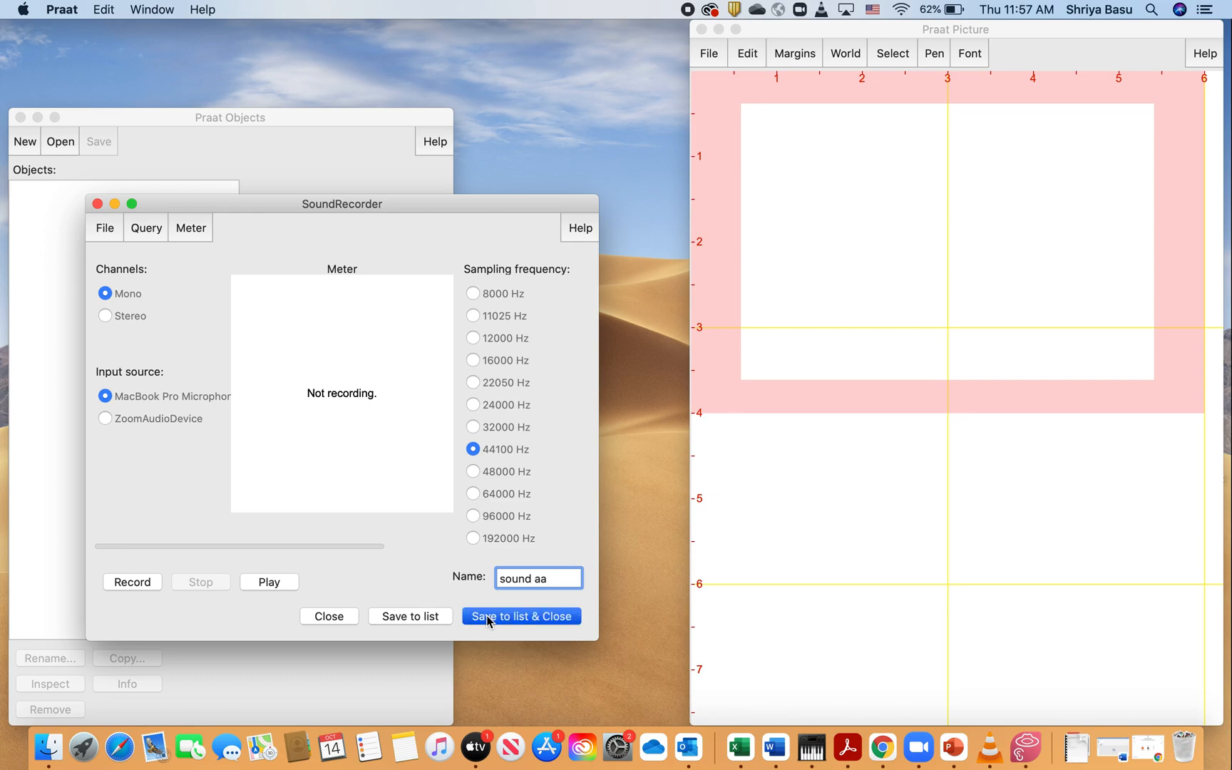
left_click(521, 616)
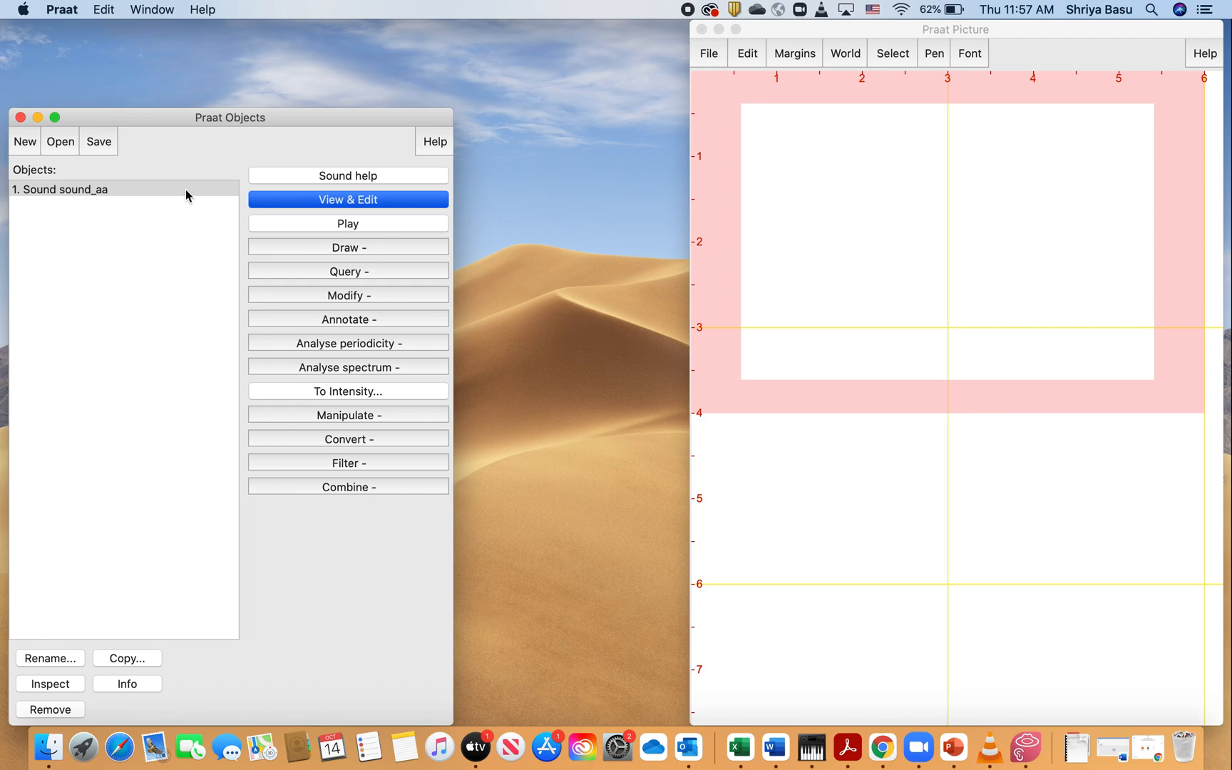
left_click(101, 188)
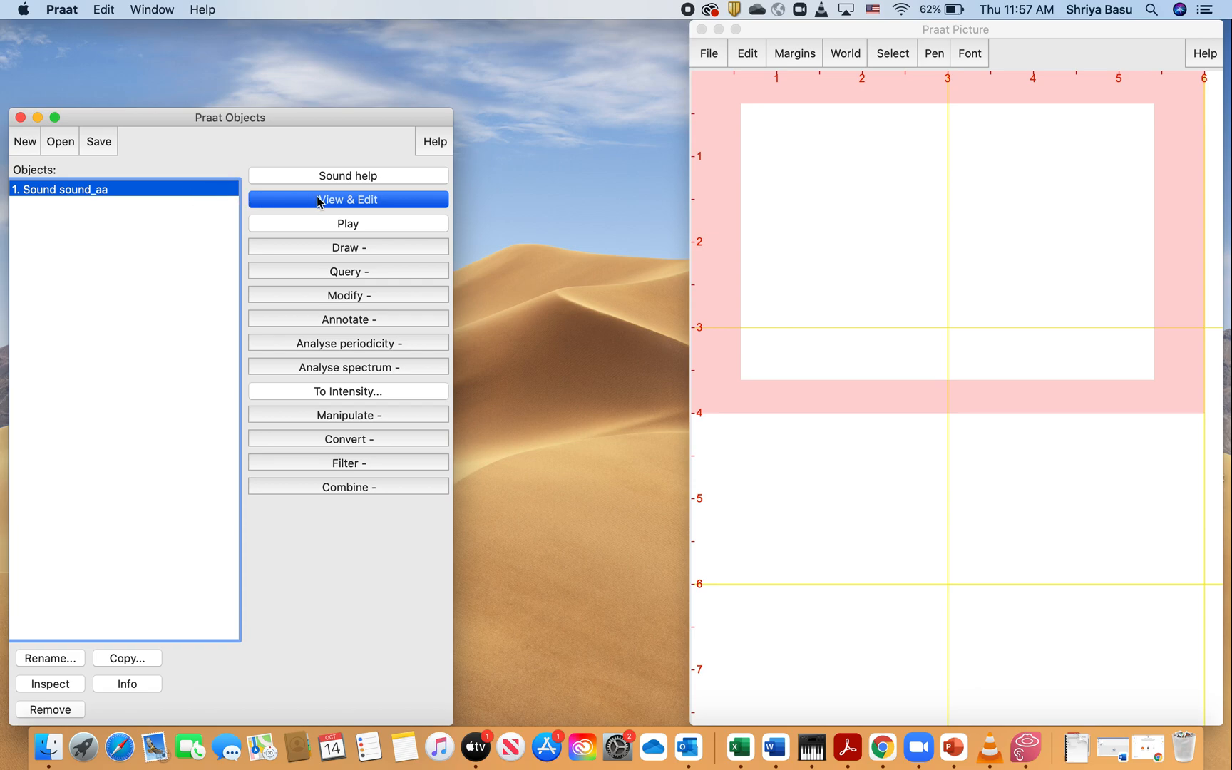
Open 'Sound sound_aa' in the editor, showing its 6.62 s waveform, spectrogram and pitch
left_click(347, 199)
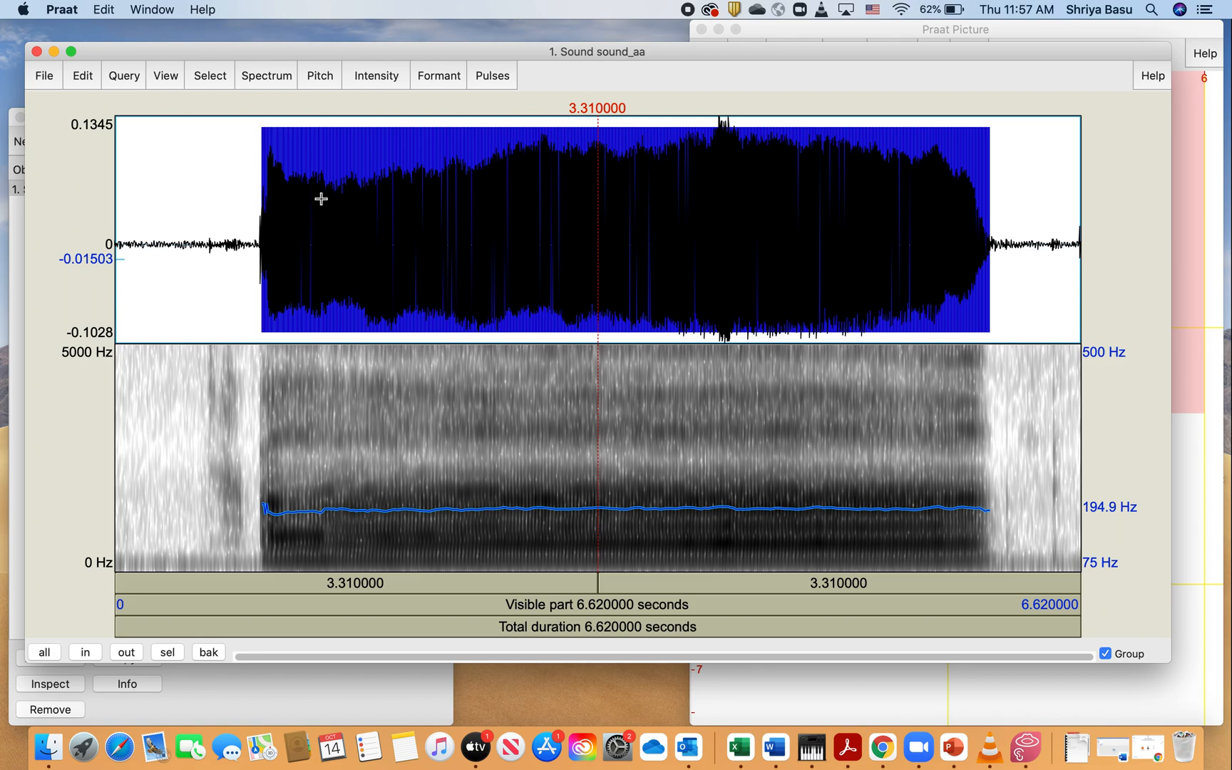
mouse_move(332, 480)
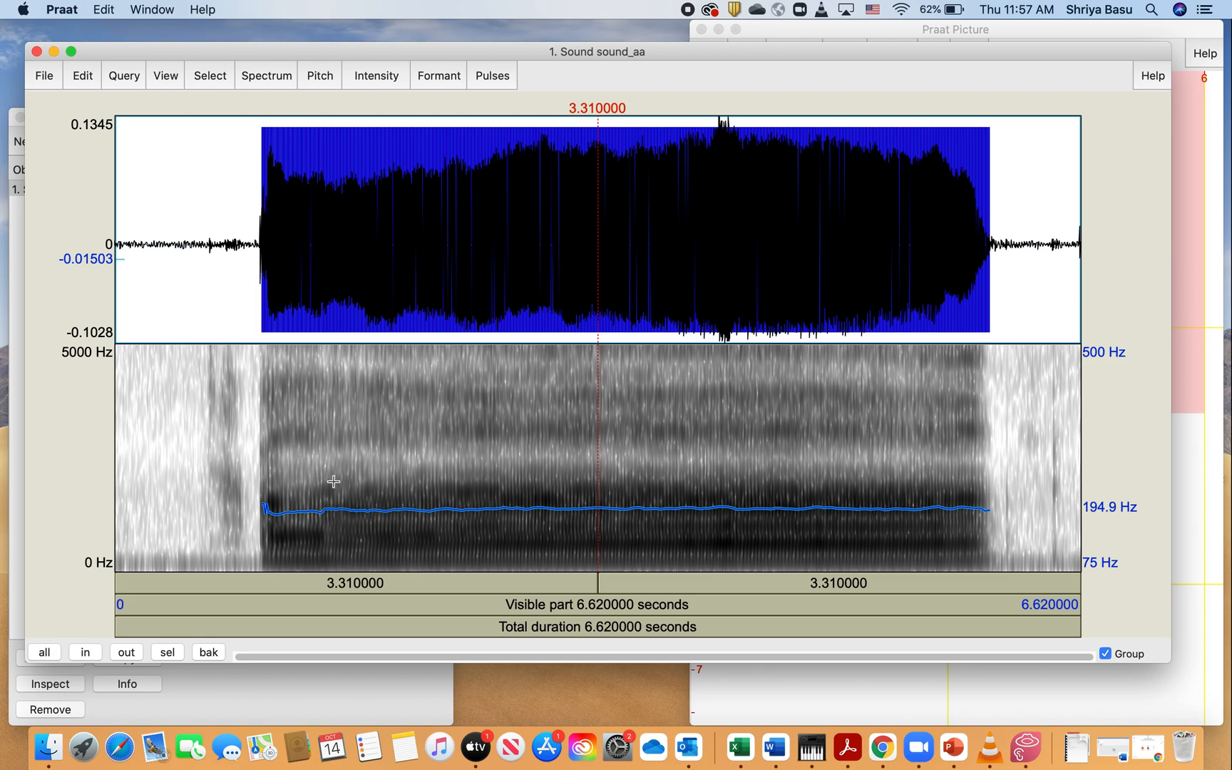
mouse_move(642, 517)
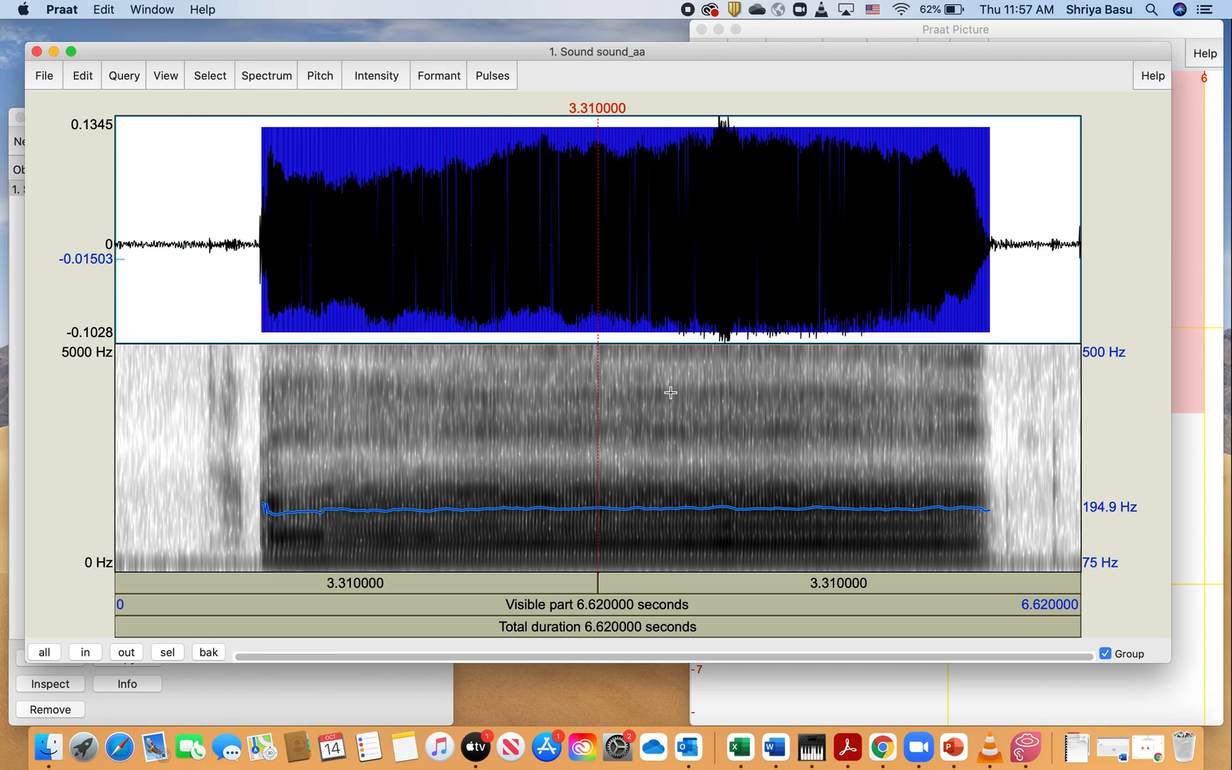
mouse_move(583, 210)
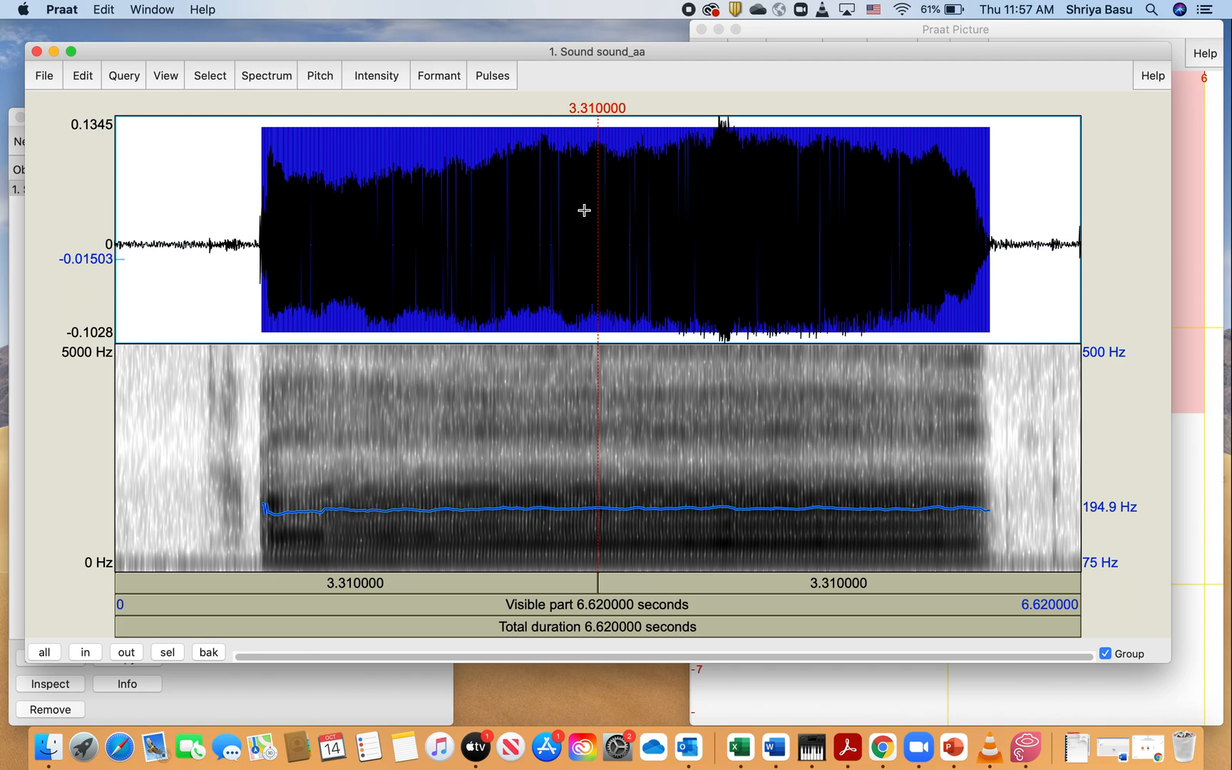
mouse_move(652, 292)
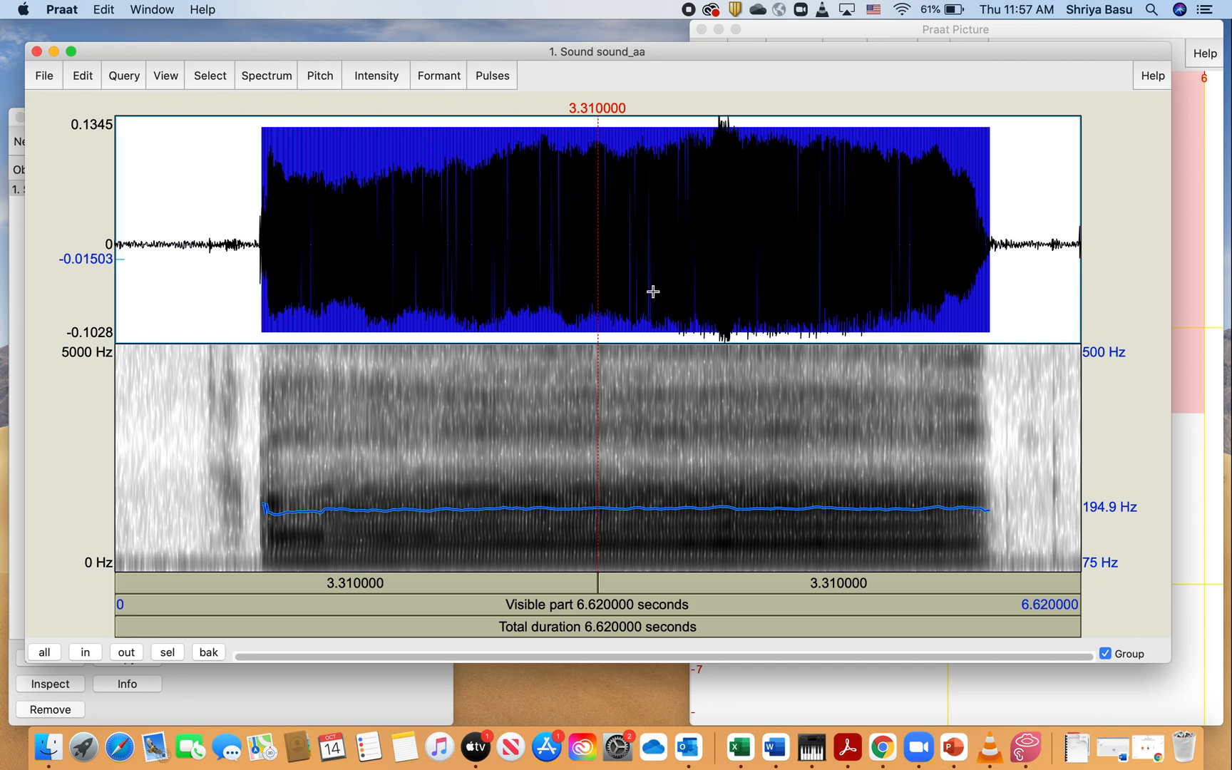
mouse_move(569, 300)
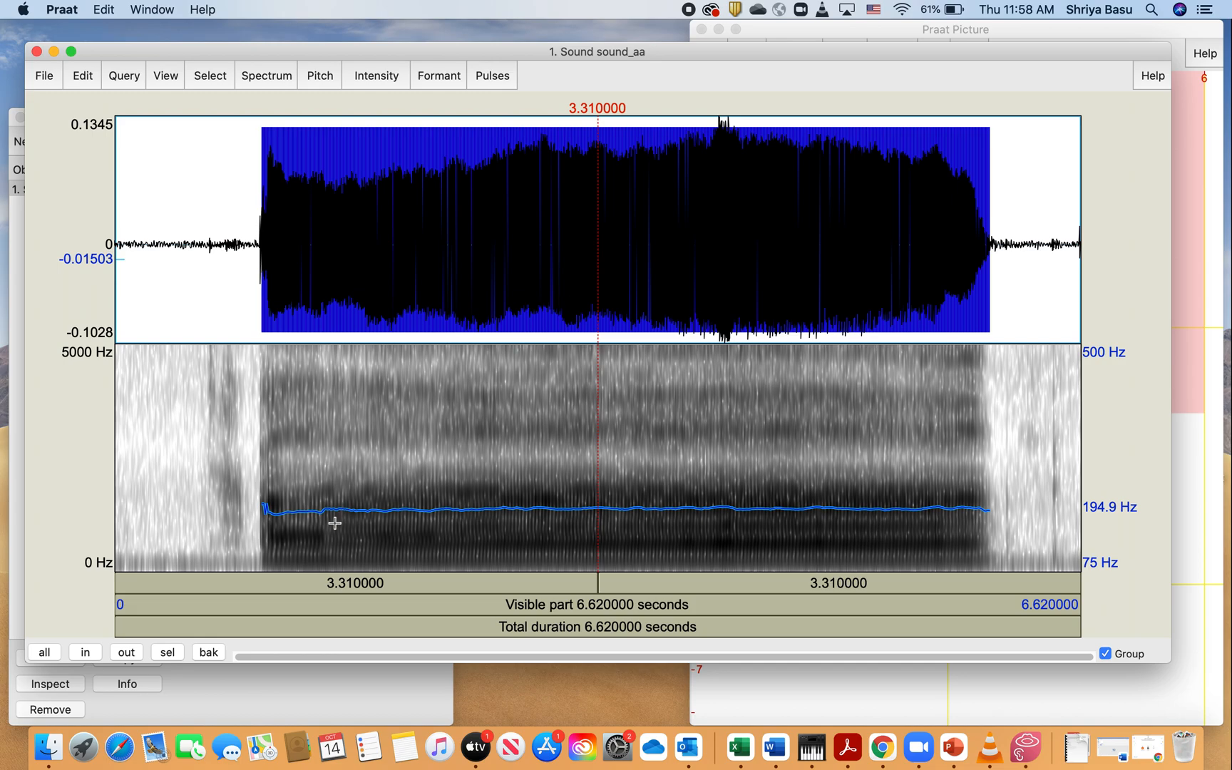
mouse_move(667, 588)
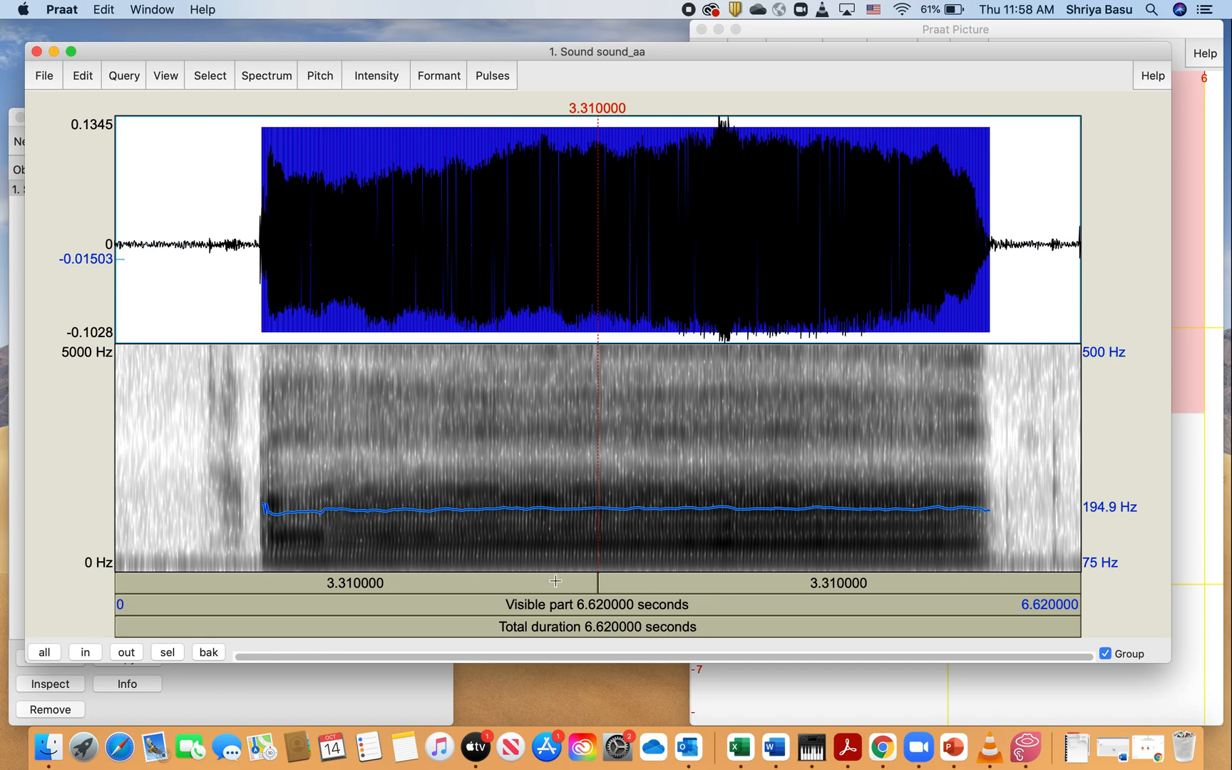
mouse_move(174, 527)
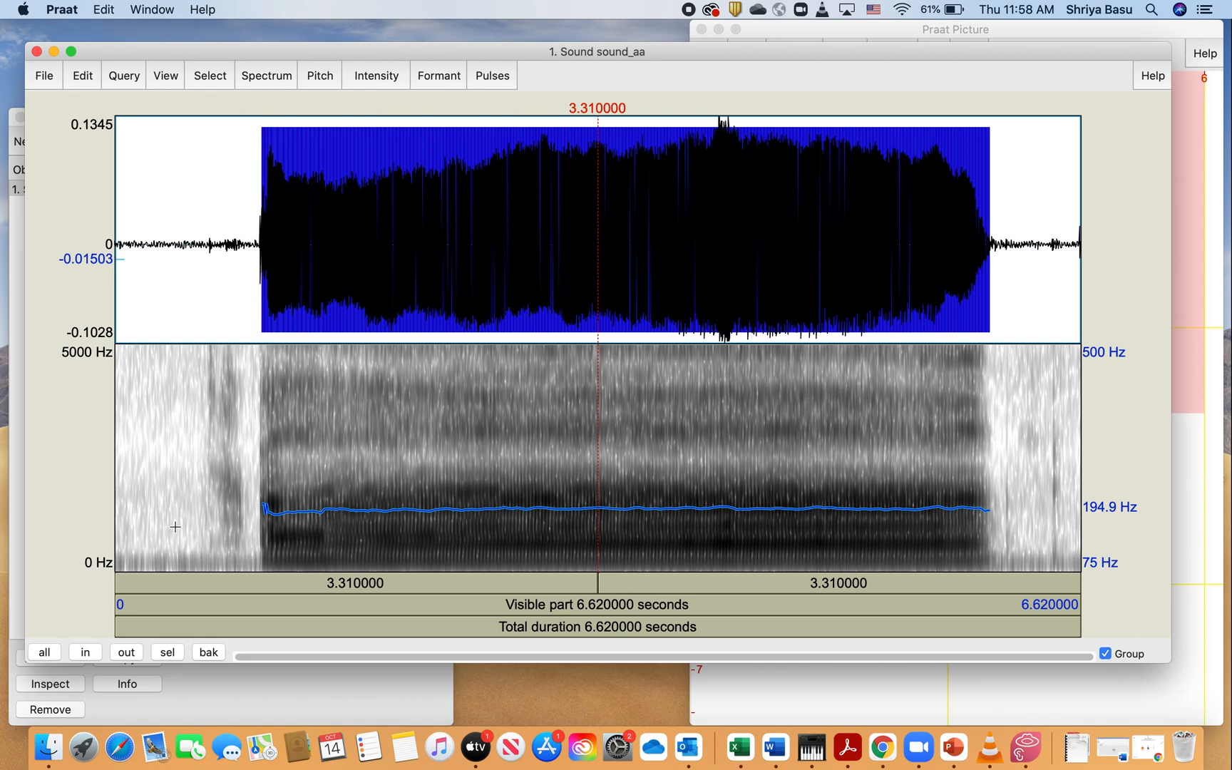
mouse_move(128, 509)
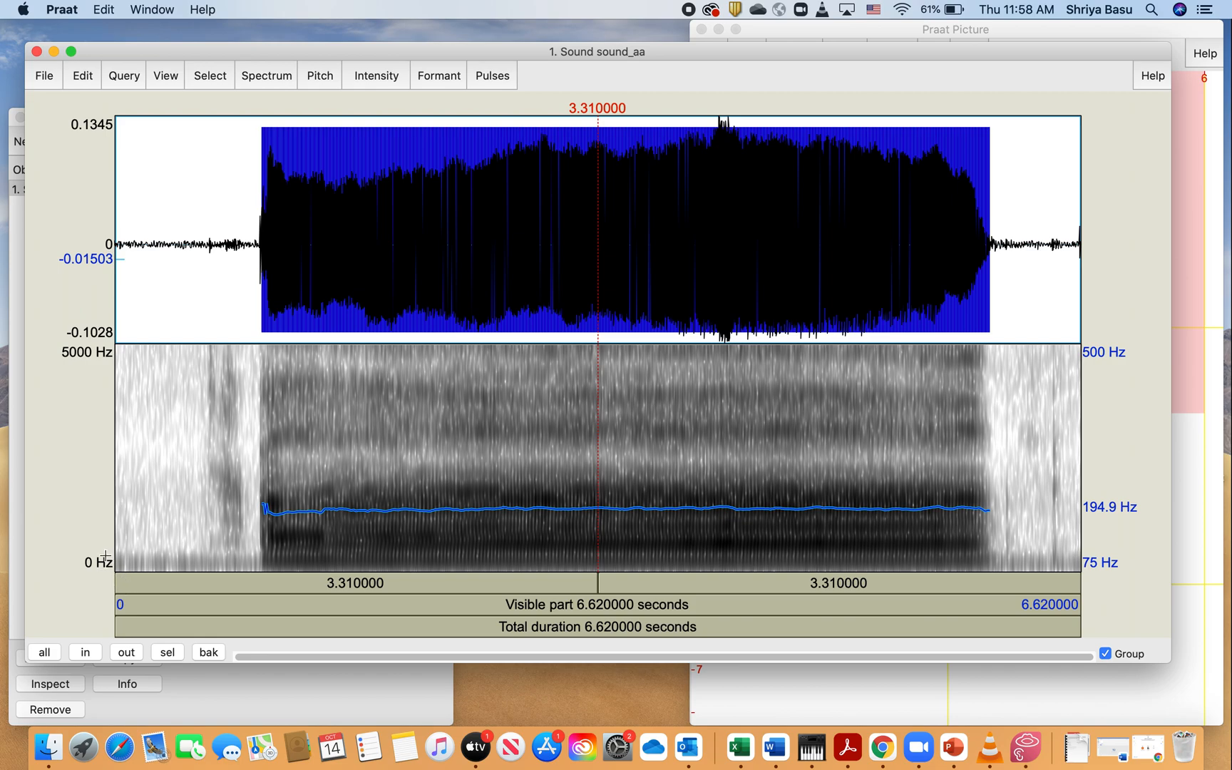
mouse_move(100, 377)
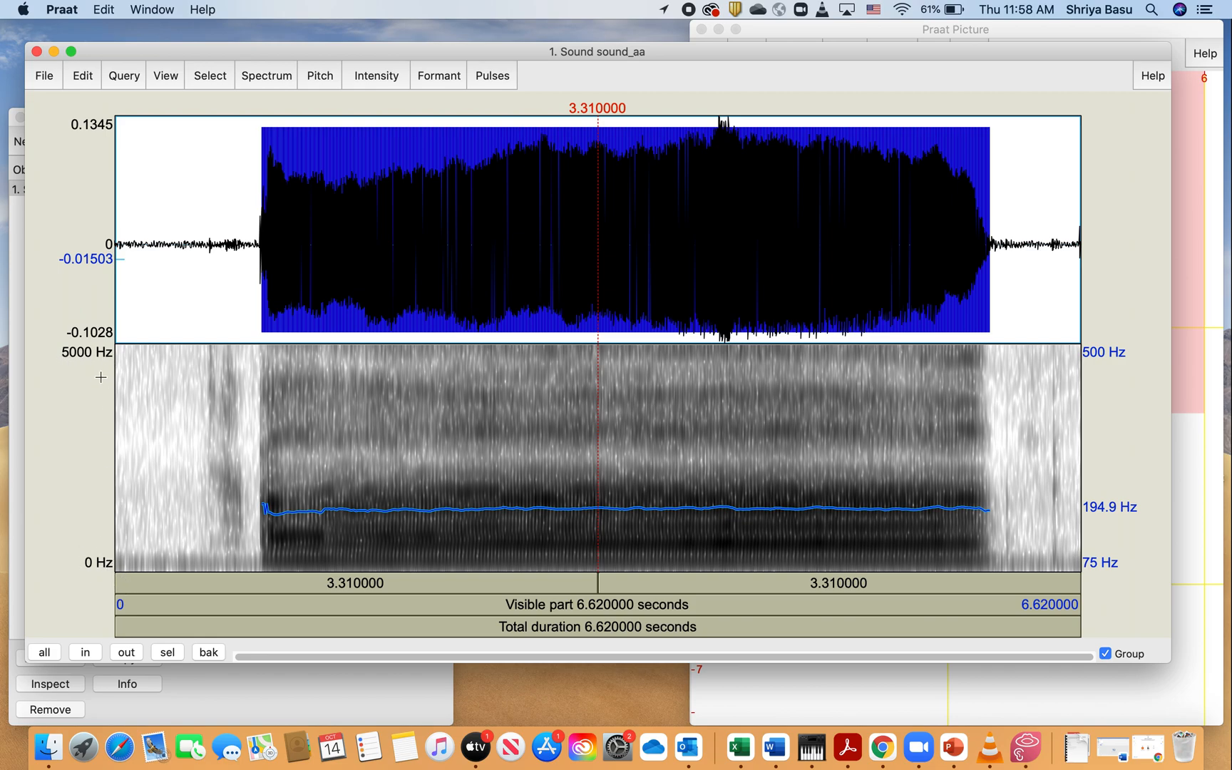
mouse_move(321, 480)
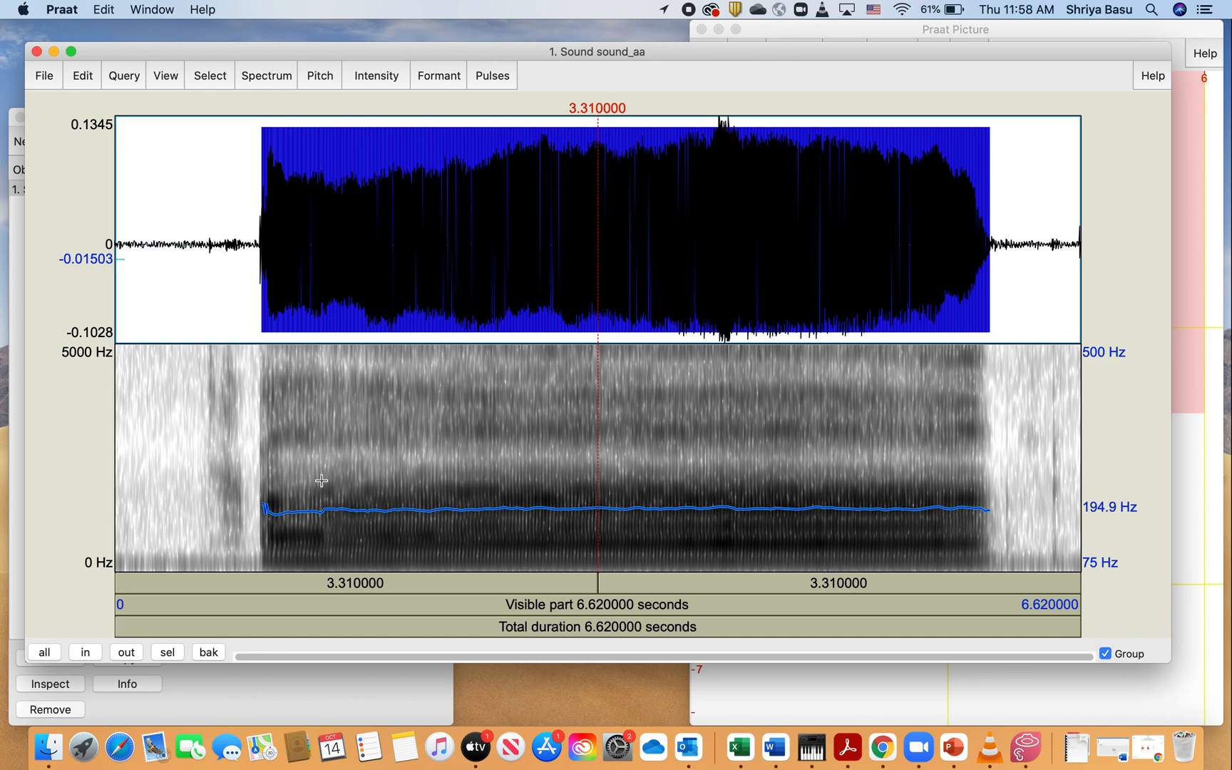
mouse_move(309, 518)
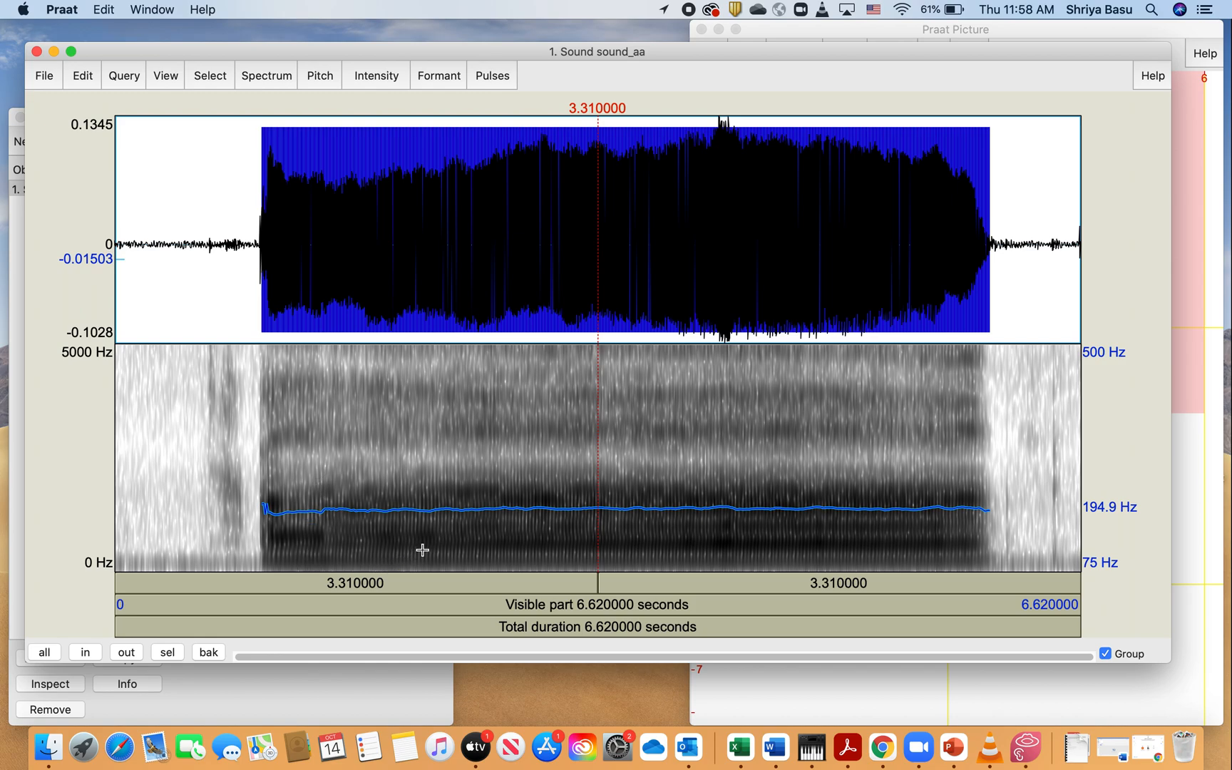
mouse_move(615, 547)
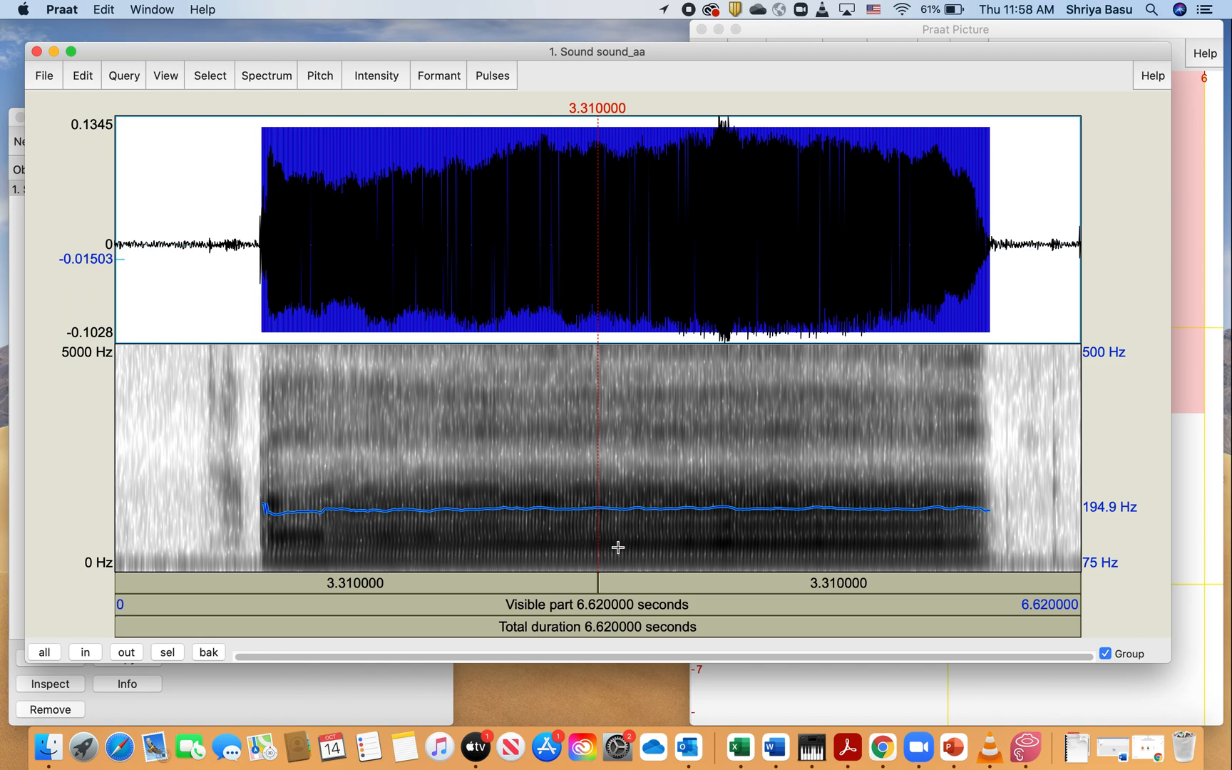
mouse_move(452, 541)
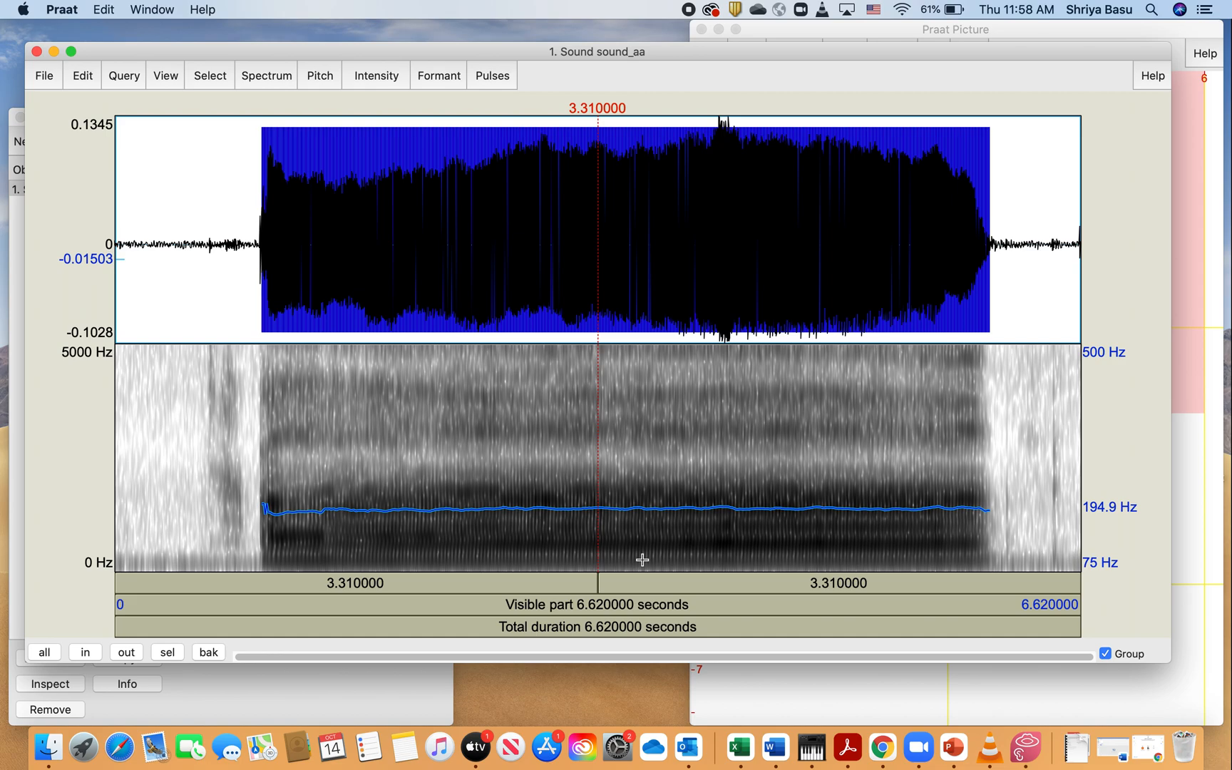
mouse_move(723, 493)
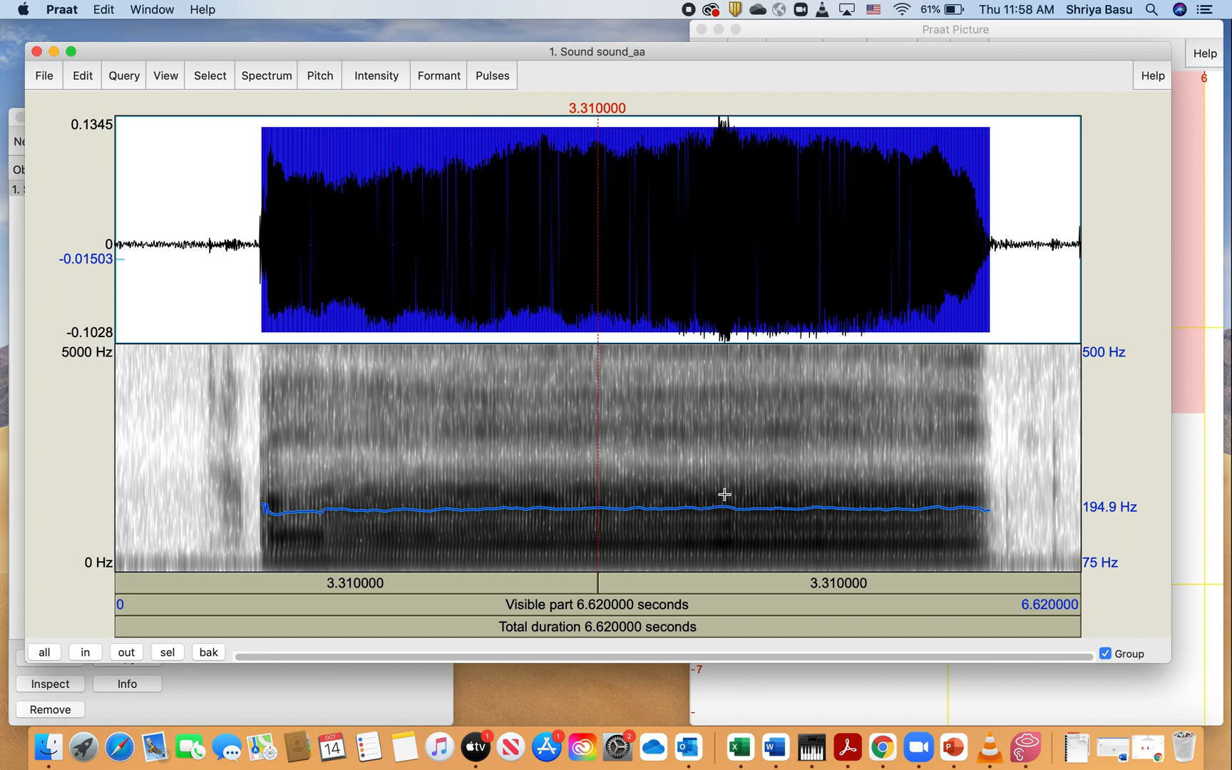
mouse_move(856, 432)
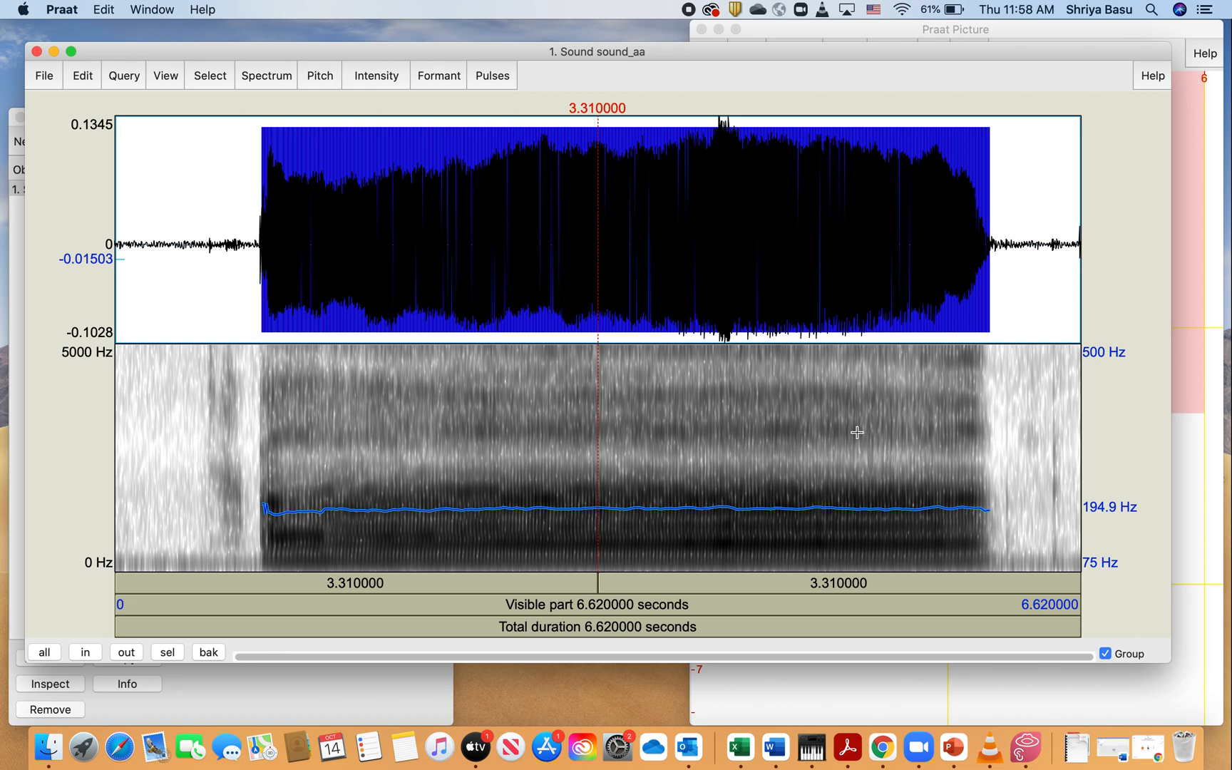
mouse_move(881, 393)
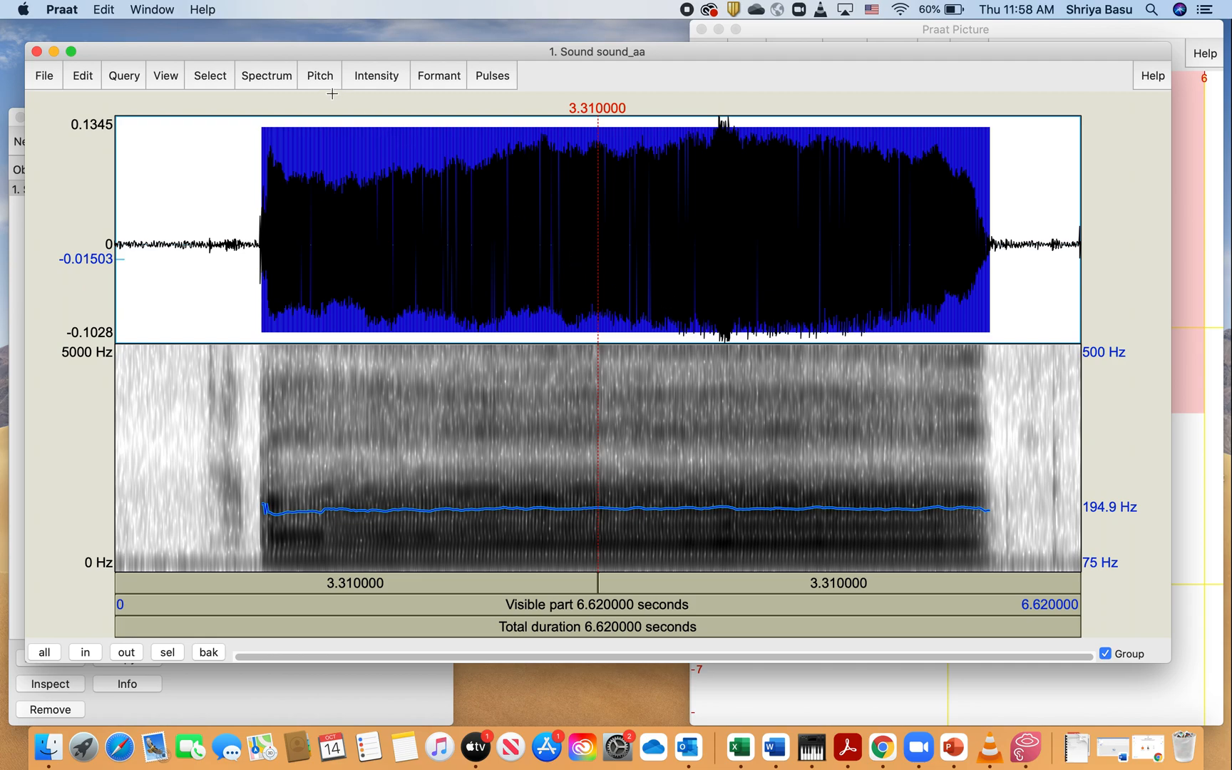
mouse_move(536, 375)
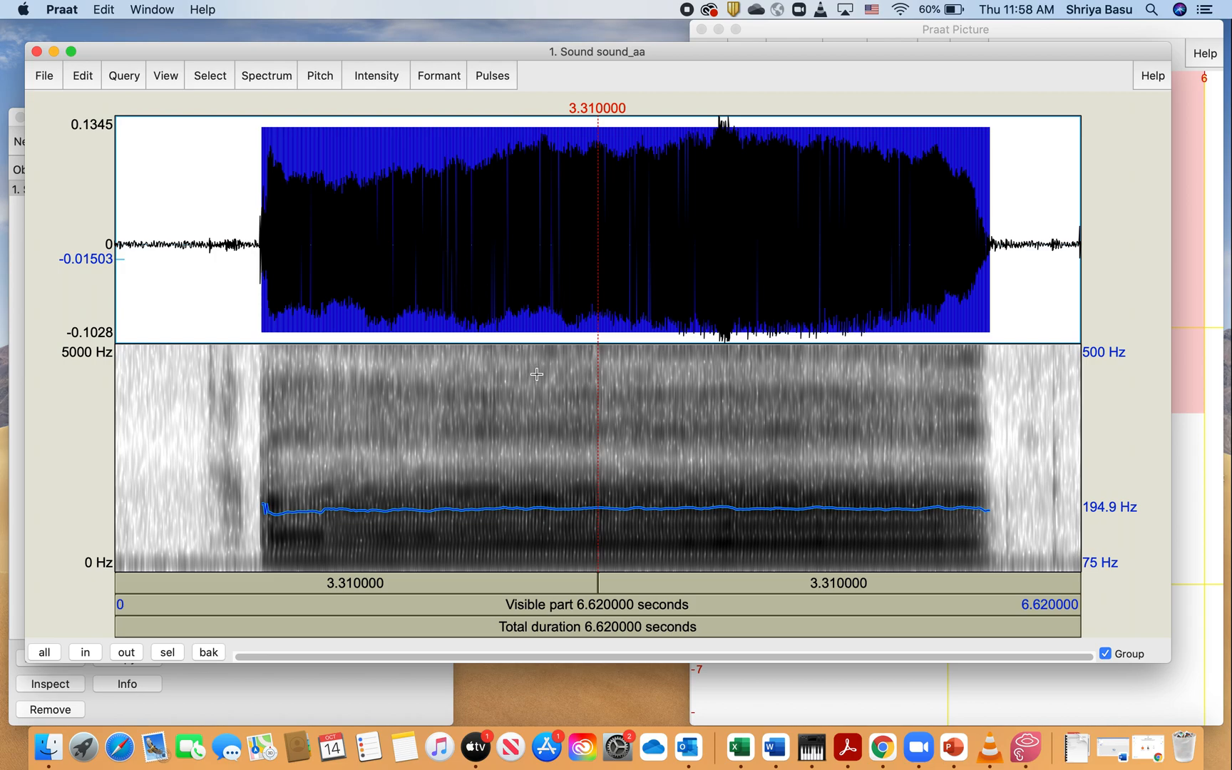
mouse_move(546, 375)
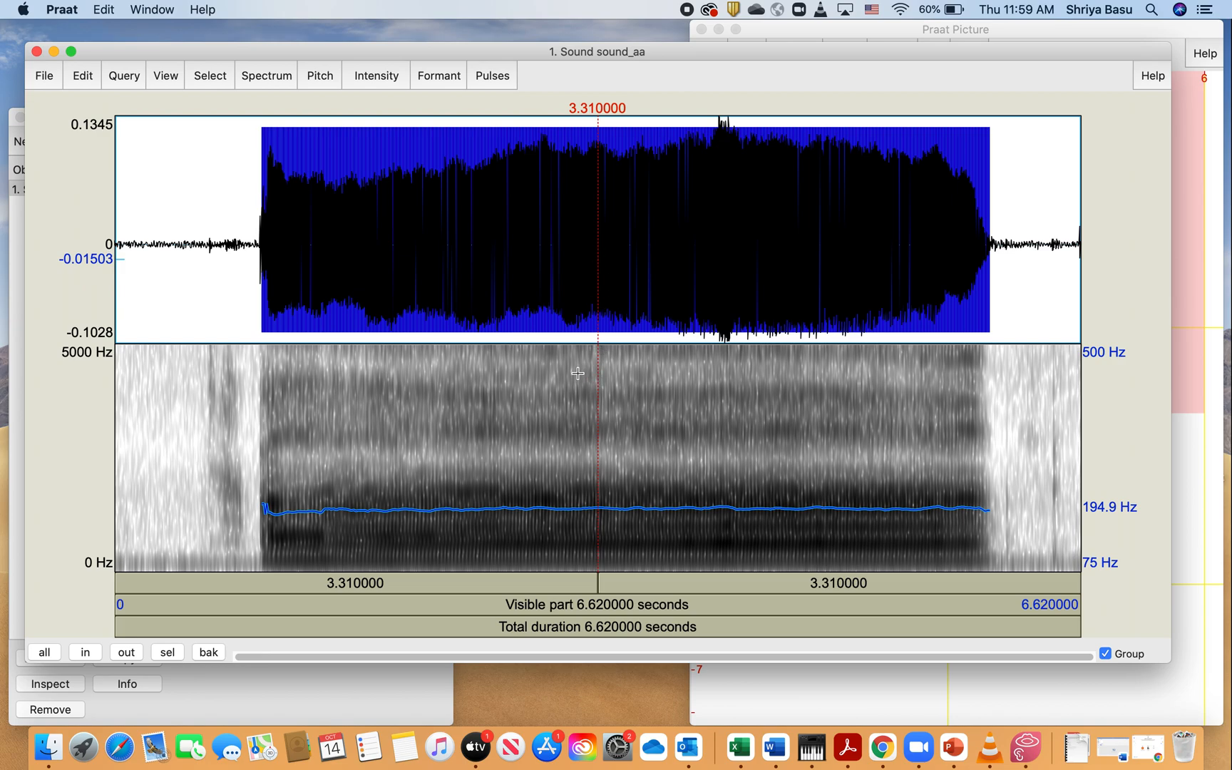
Select the vowel's steady middle from 3.18 to 3.67 s and view the Pitch menu
left_click_drag(581, 373, 637, 373)
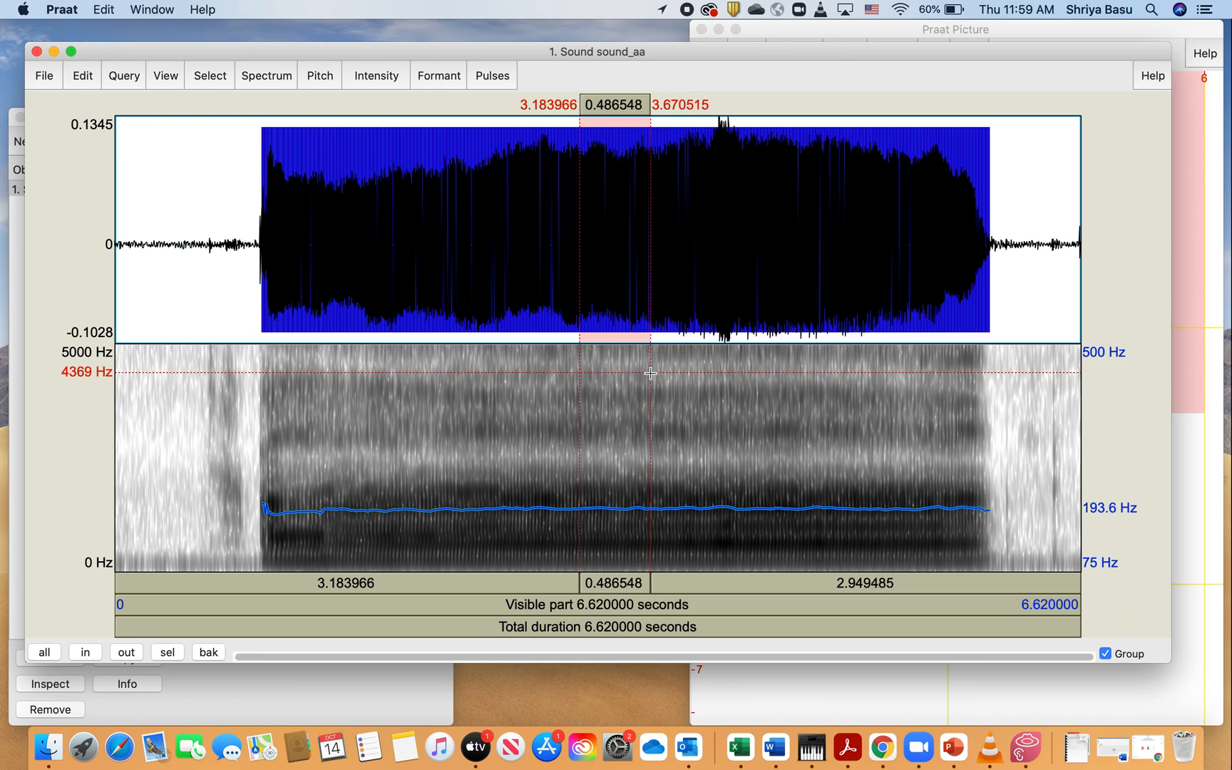
mouse_move(694, 234)
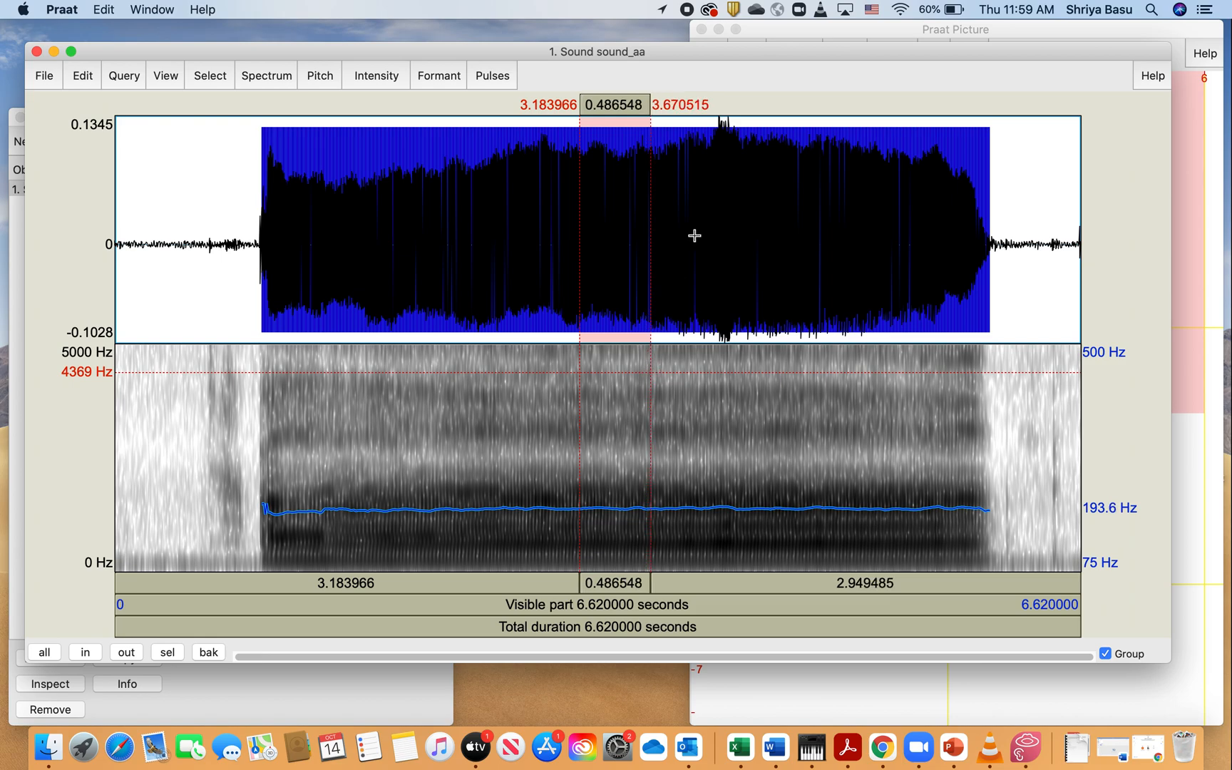
mouse_move(617, 96)
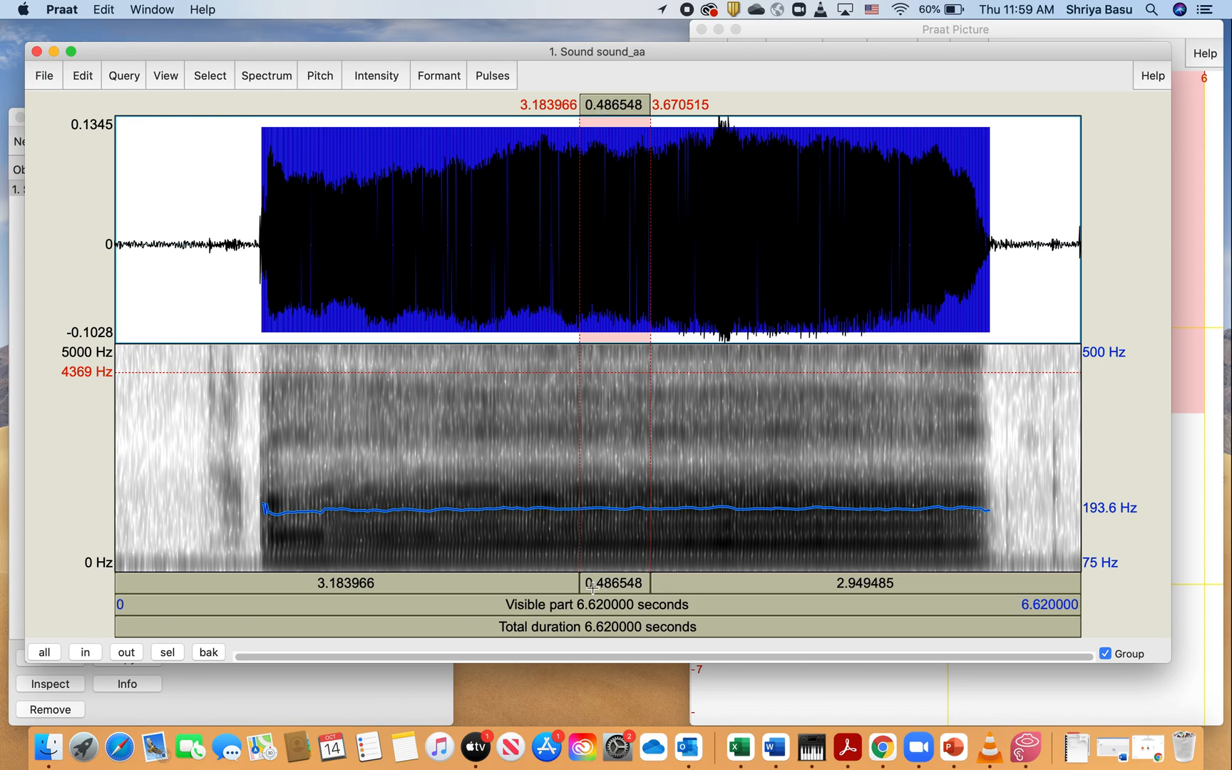
mouse_move(522, 314)
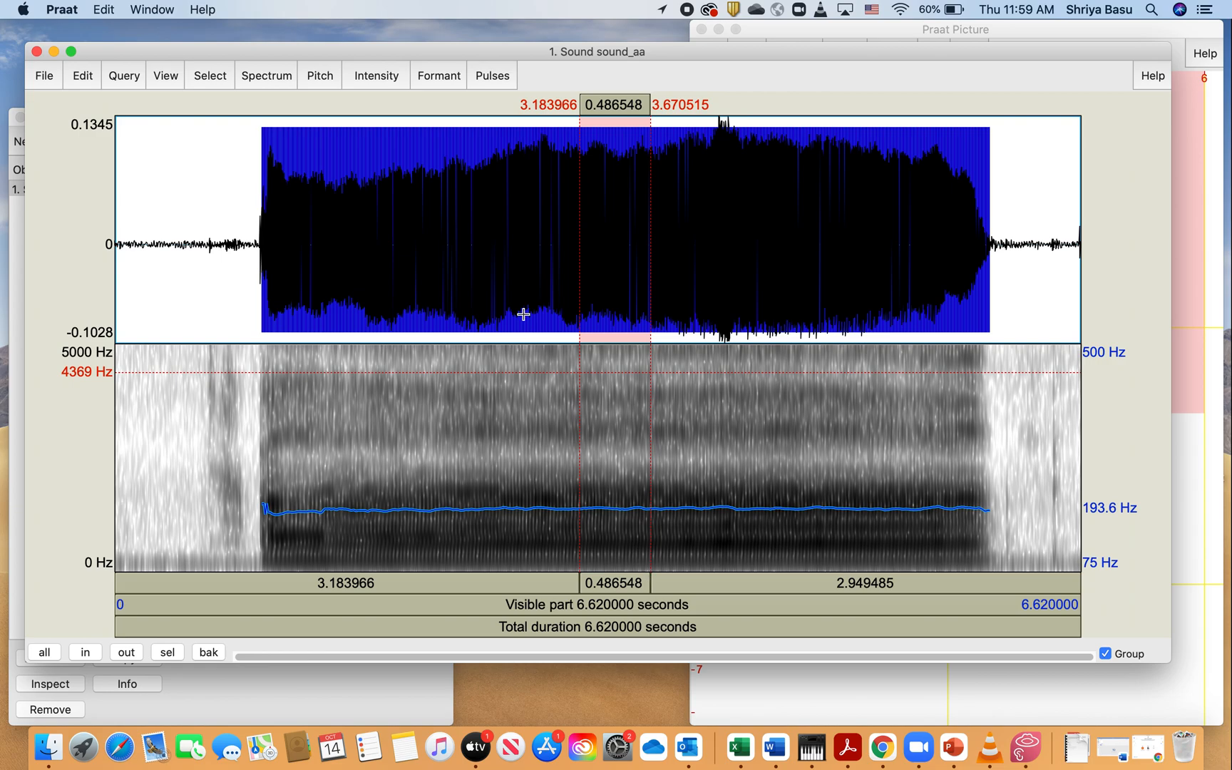
left_click(318, 76)
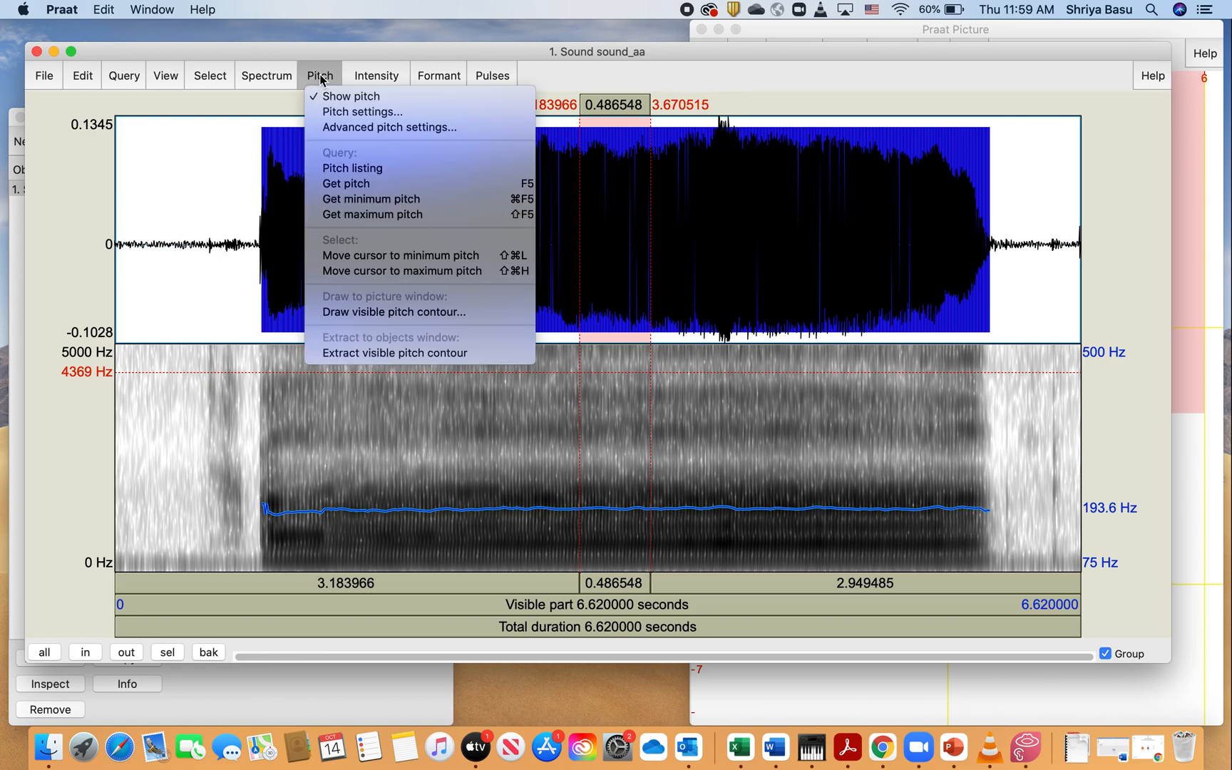
mouse_move(361, 111)
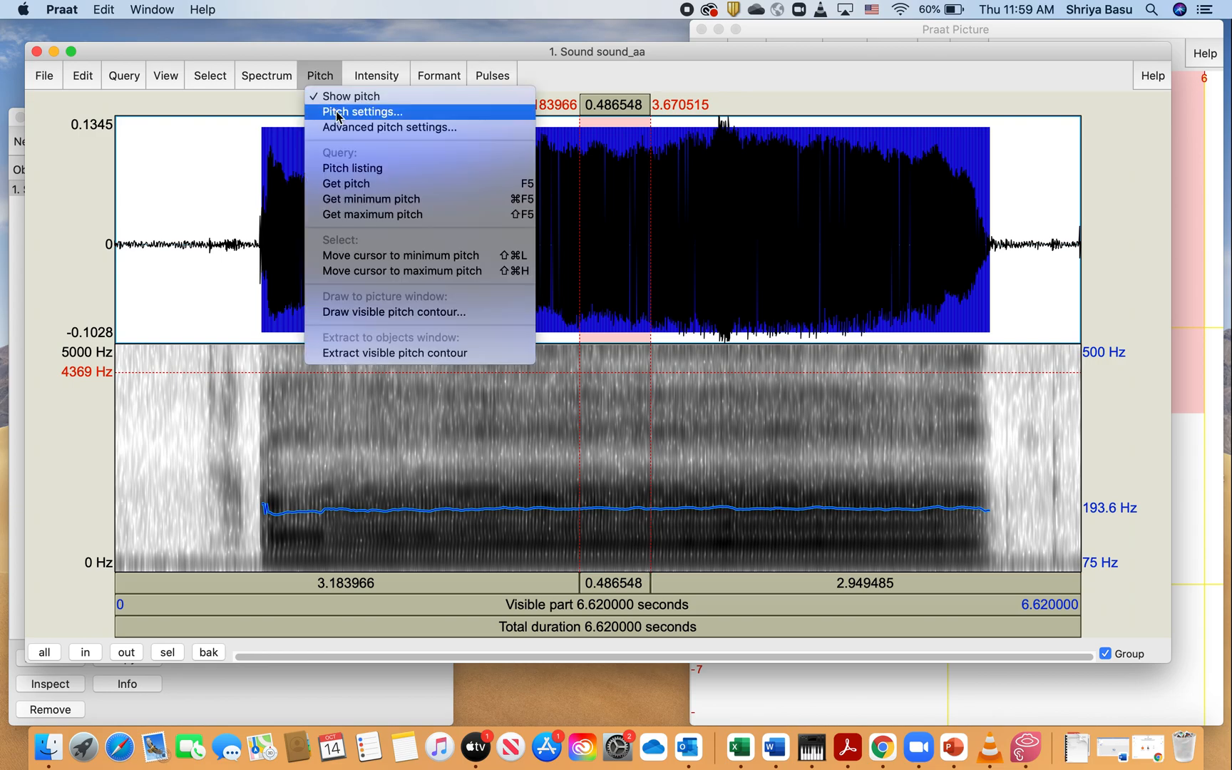
mouse_move(346, 184)
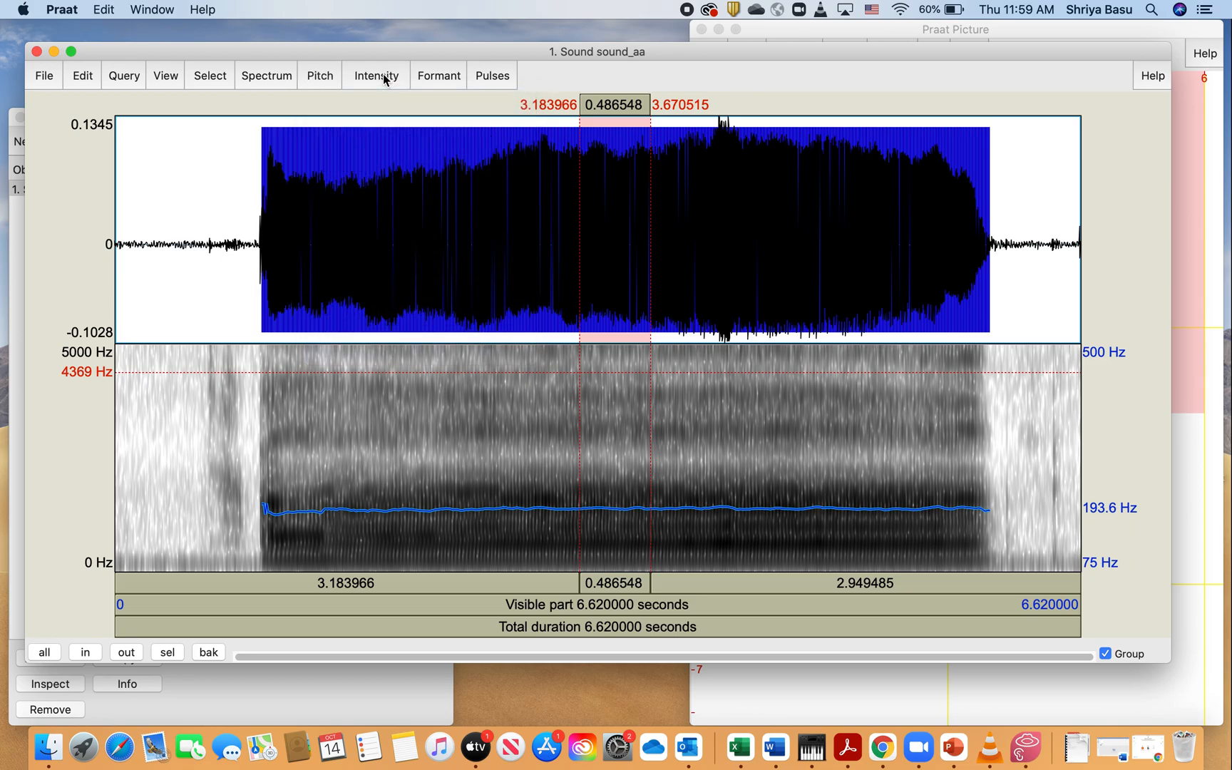
Dismiss the refused intensity query's warning and show the intensity contour (about 66 dB)
left_click(376, 76)
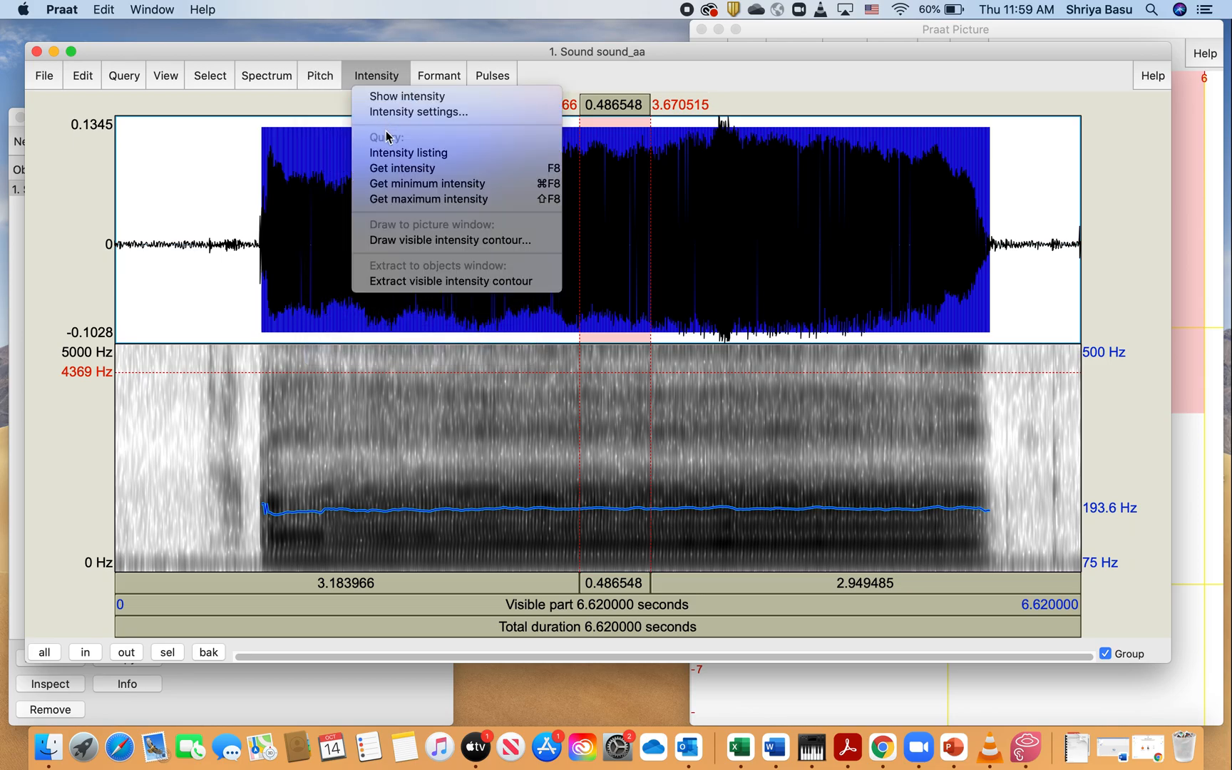
mouse_move(402, 168)
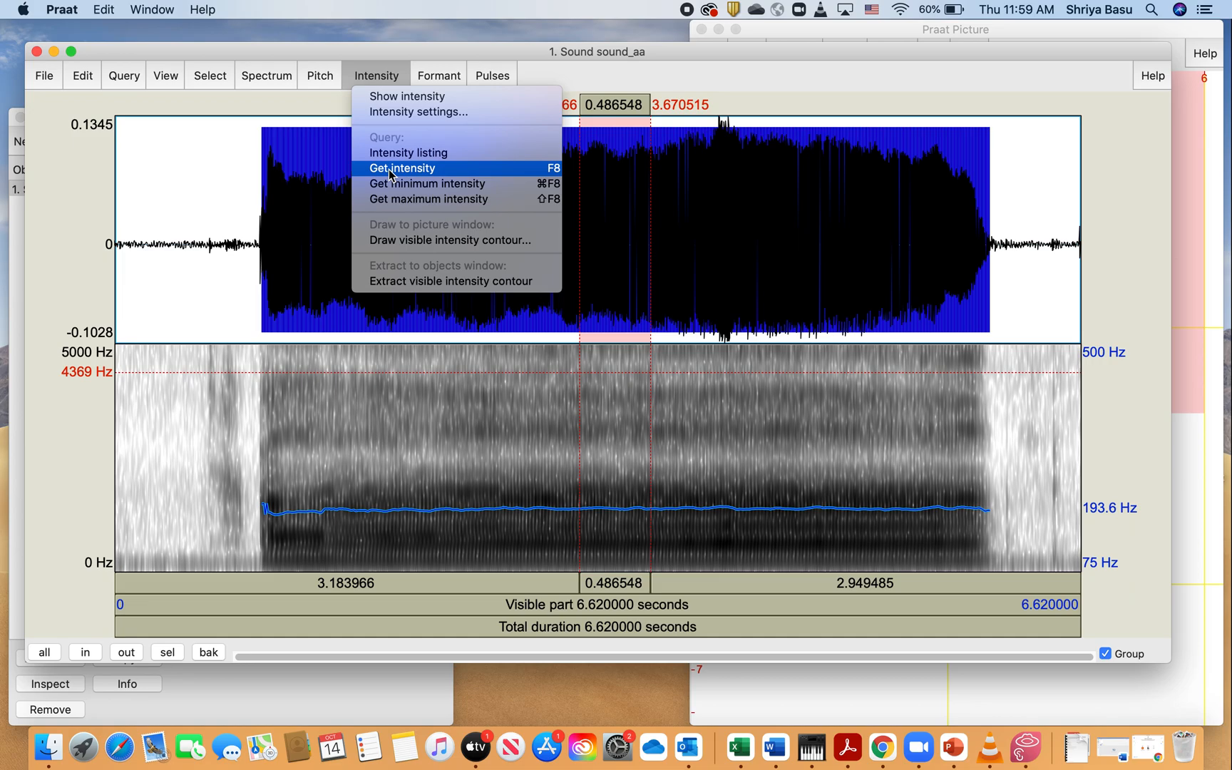
left_click(401, 168)
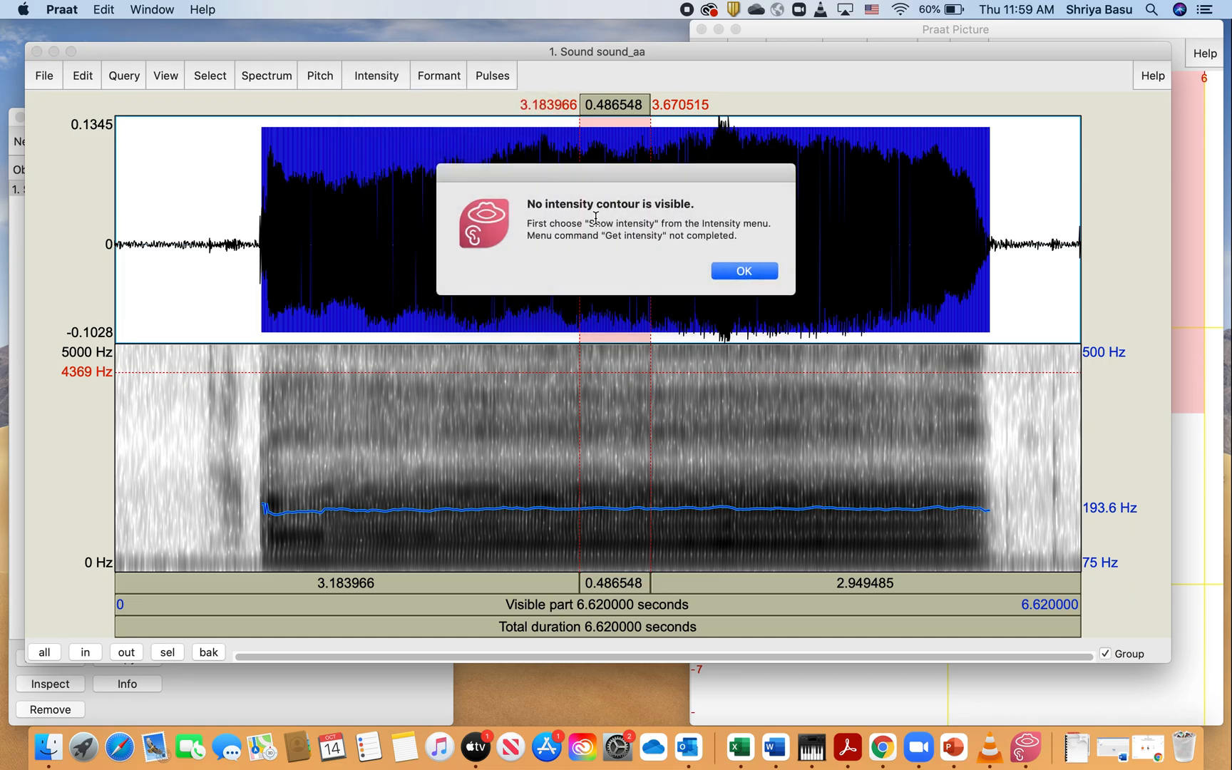
left_click(741, 270)
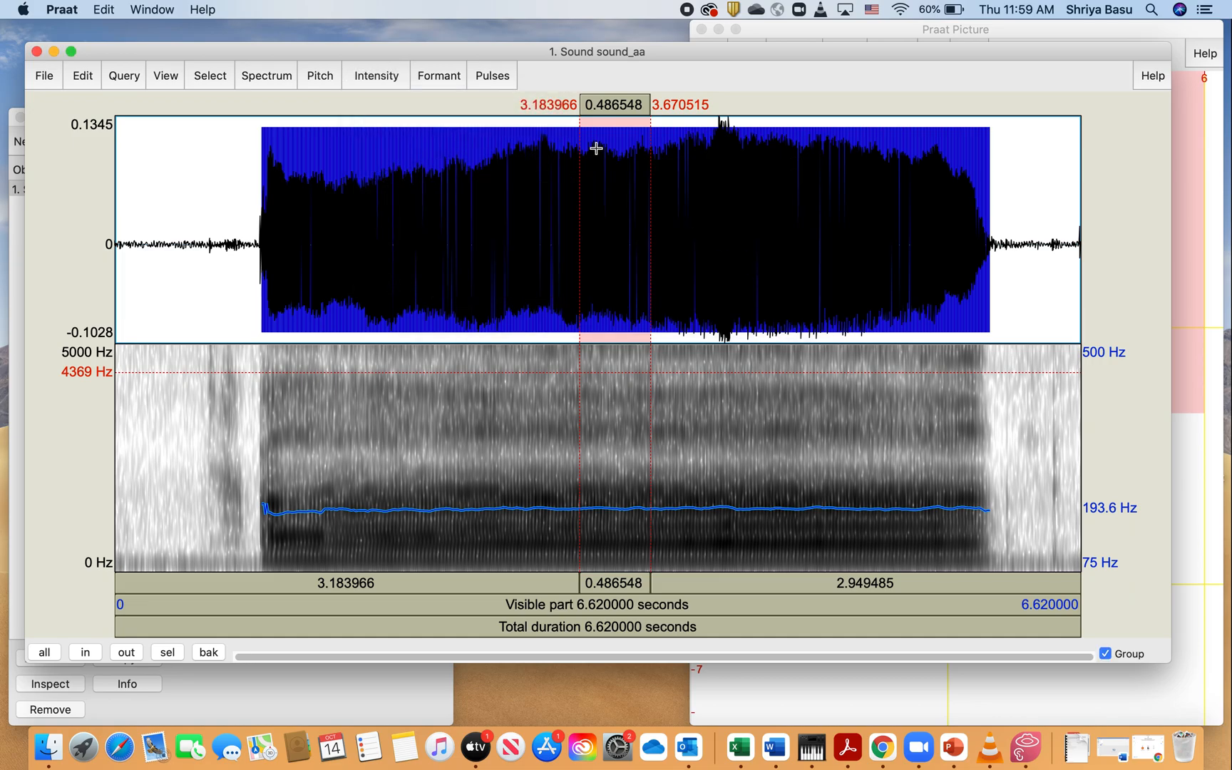
mouse_move(385, 76)
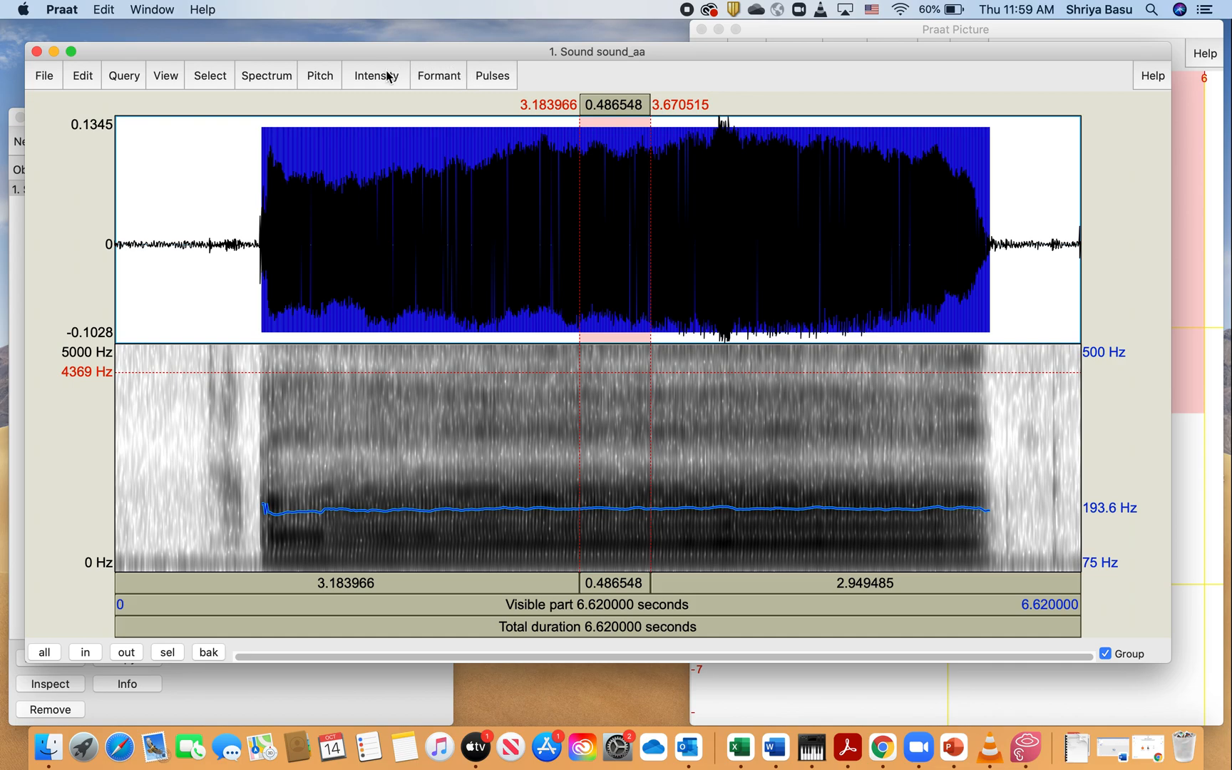
left_click(376, 75)
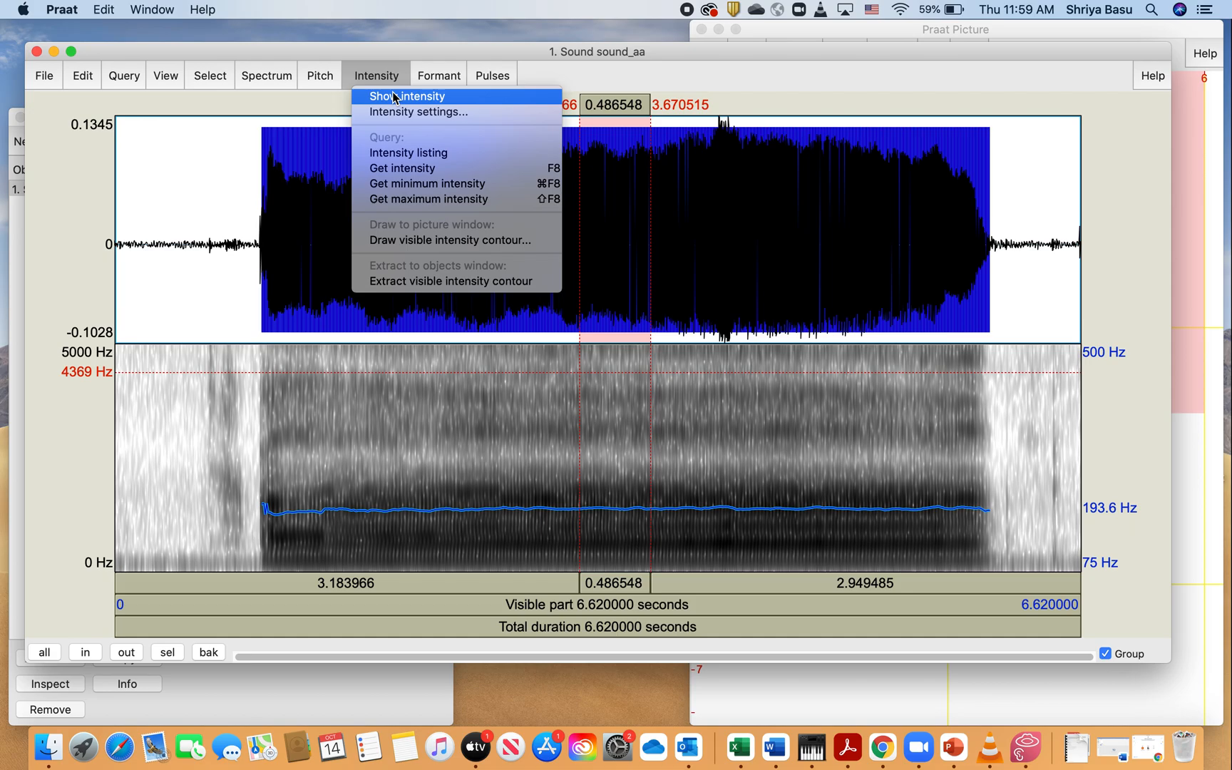
left_click(408, 96)
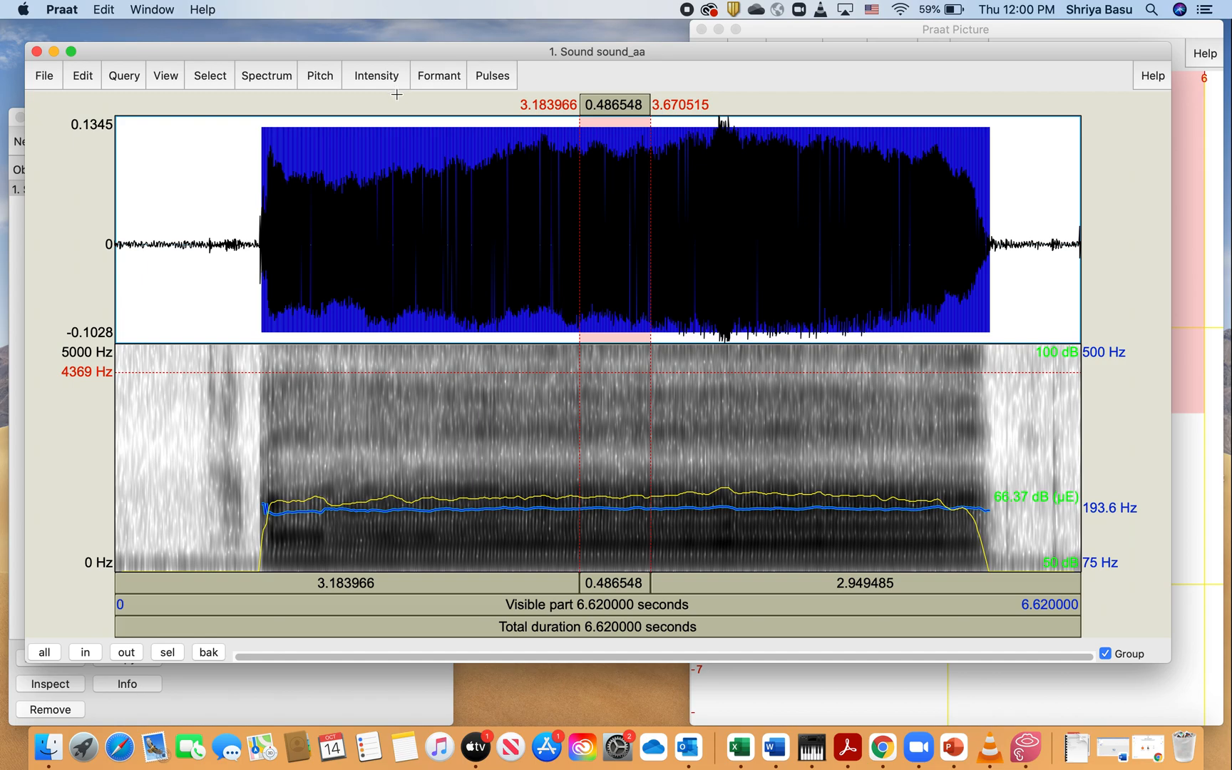
mouse_move(964, 536)
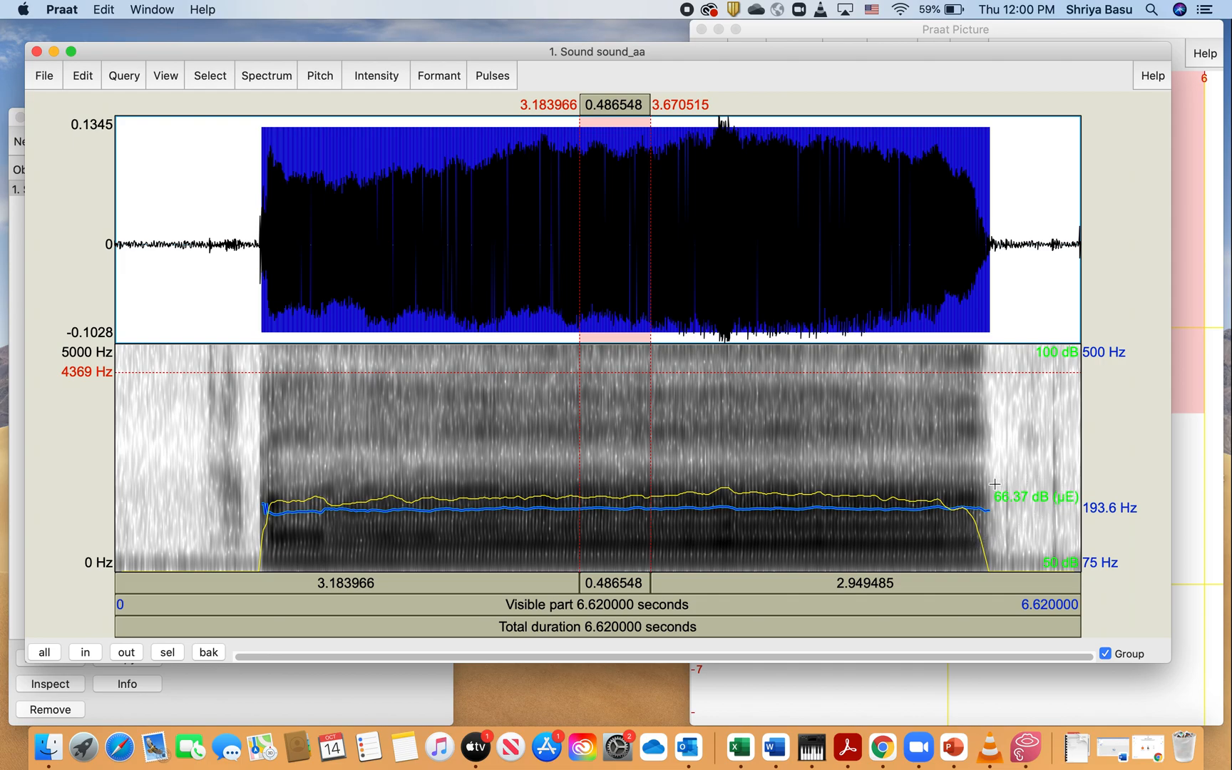
mouse_move(994, 510)
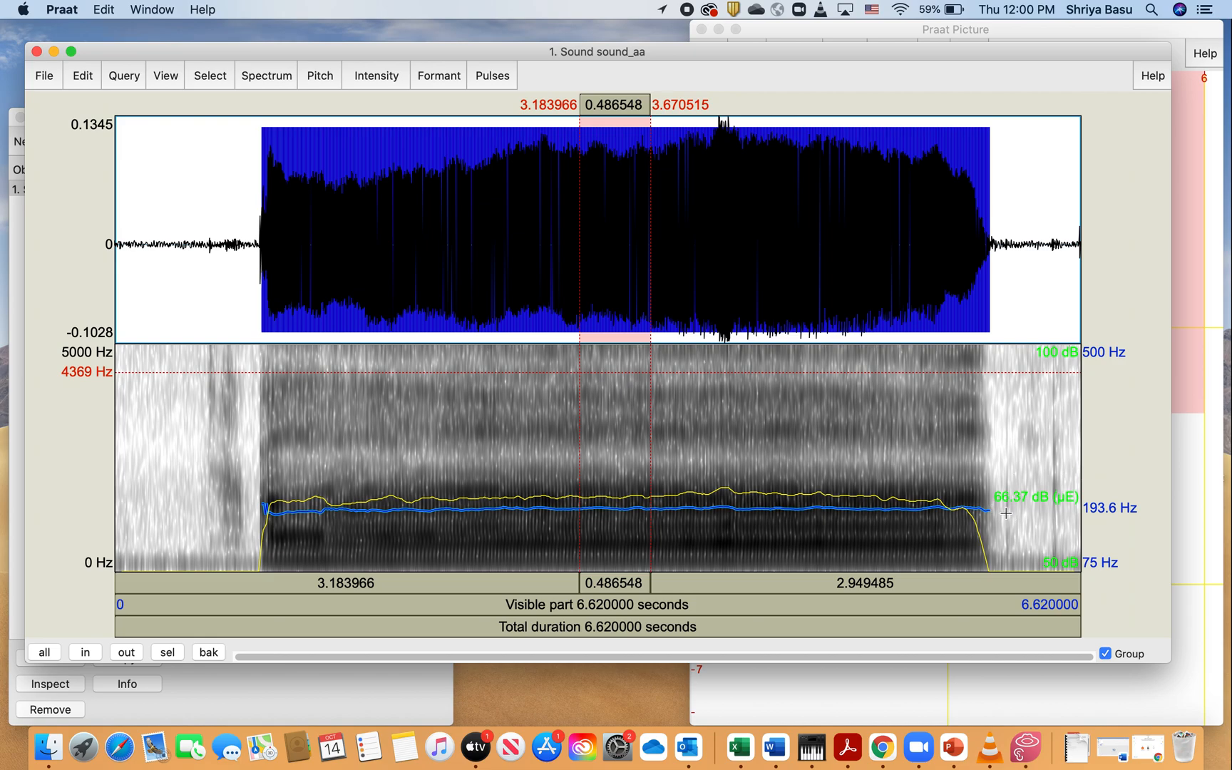
mouse_move(1080, 486)
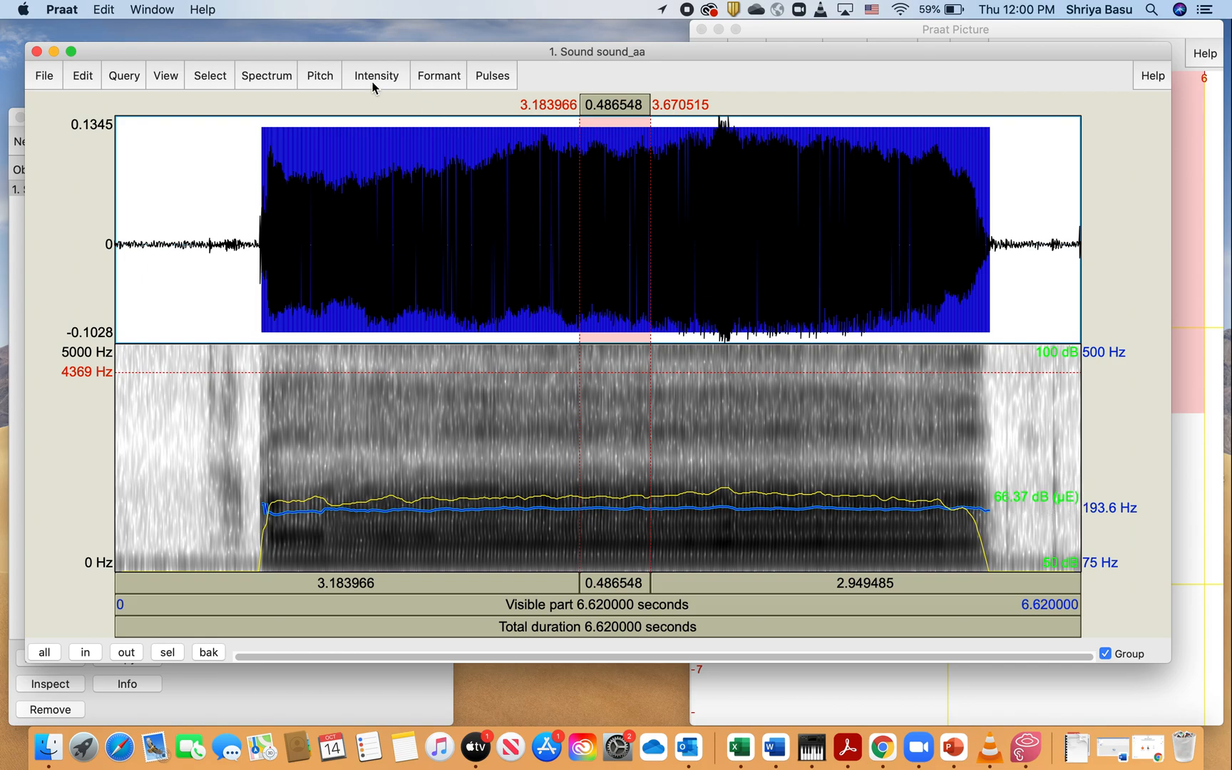
left_click(375, 76)
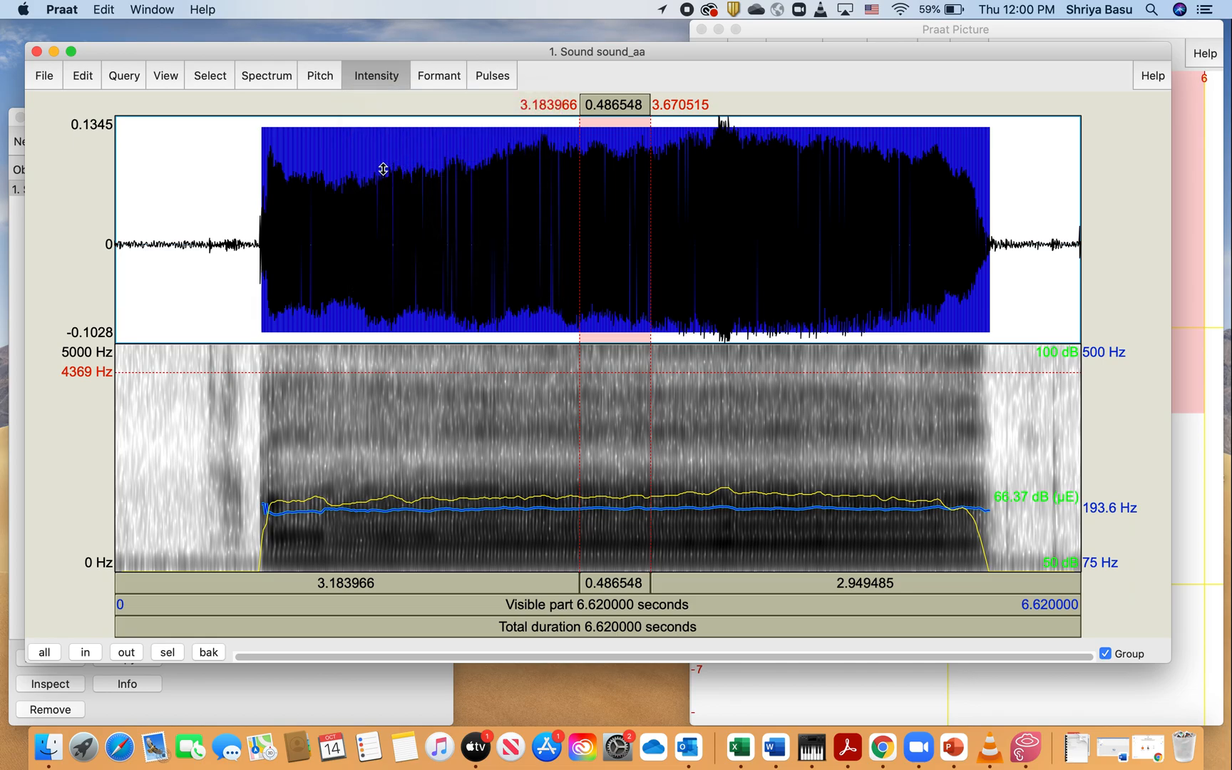
left_click(375, 76)
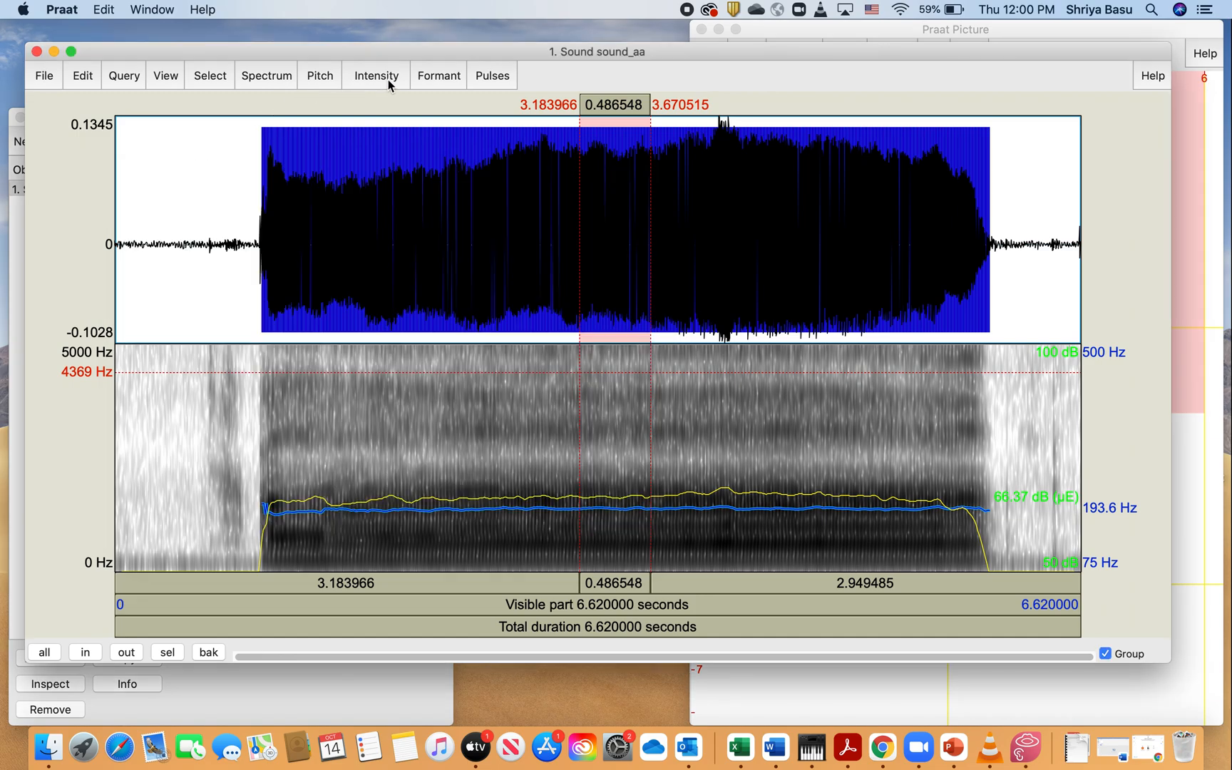
Get the selection's minimum (66.02 dB) and maximum (66.75 dB) intensity, closing each result
left_click(376, 76)
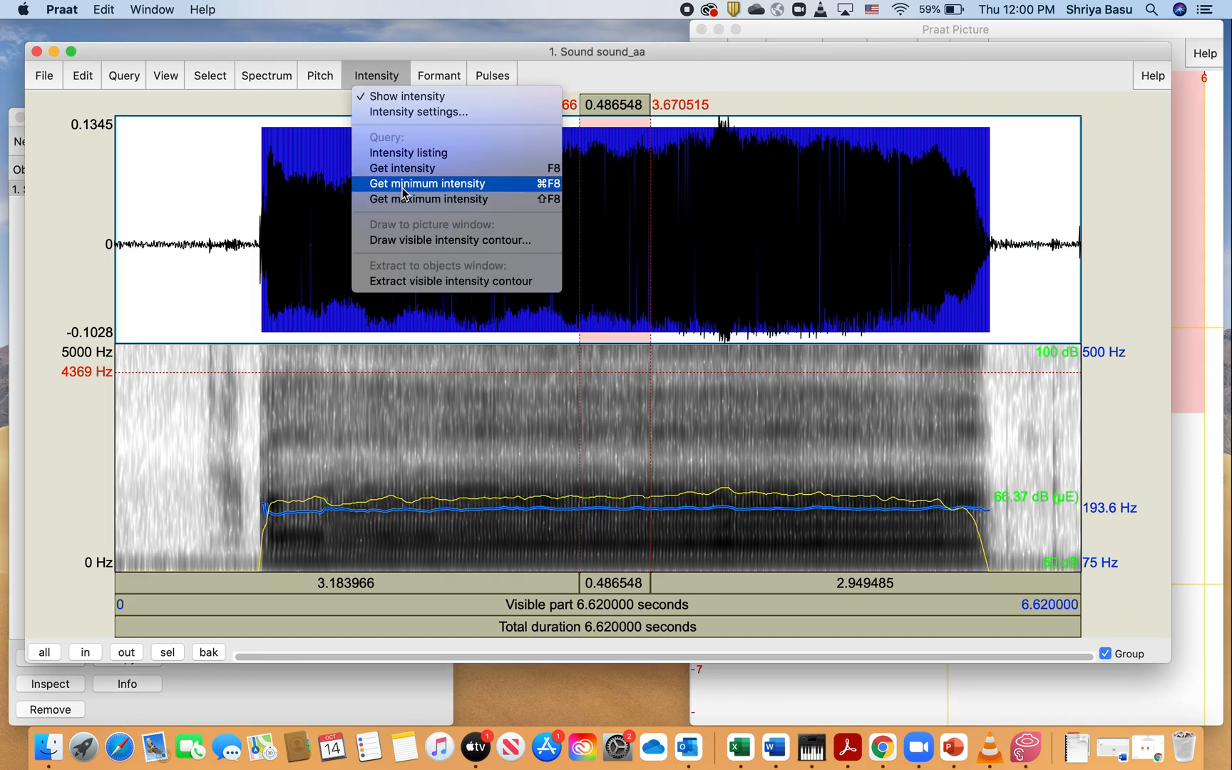
left_click(426, 183)
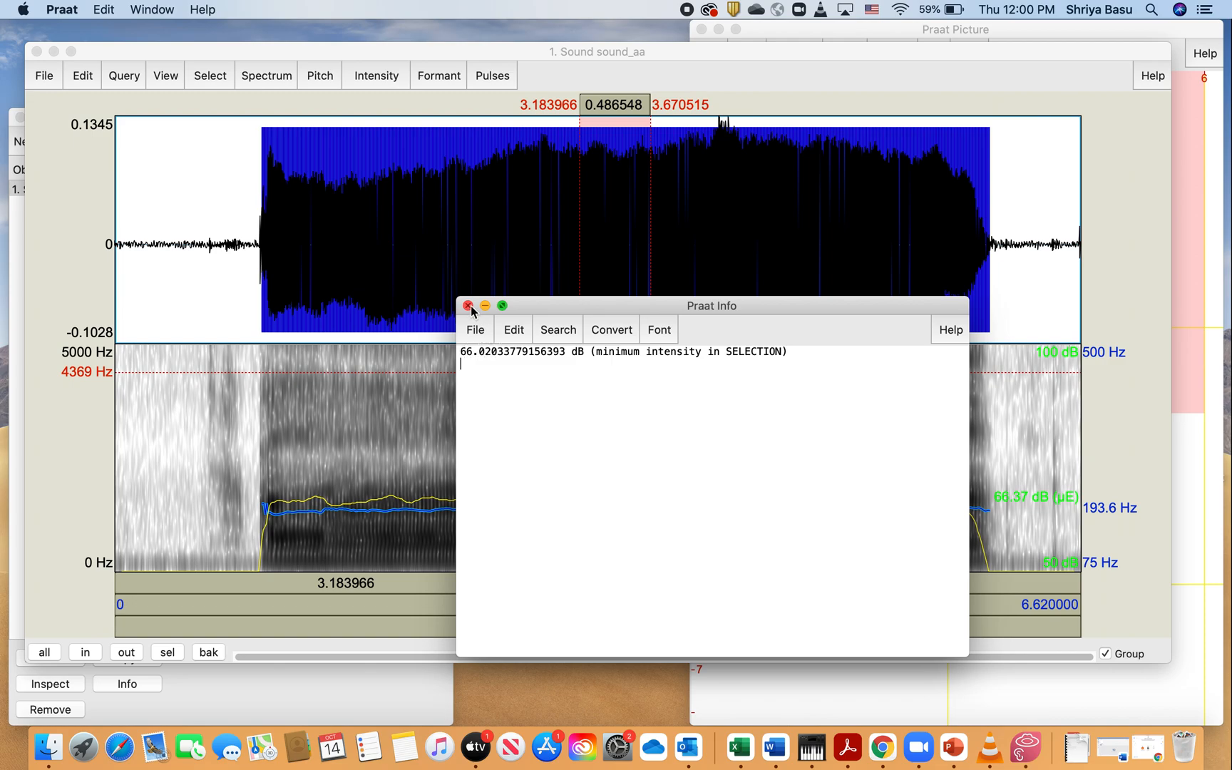
left_click(376, 76)
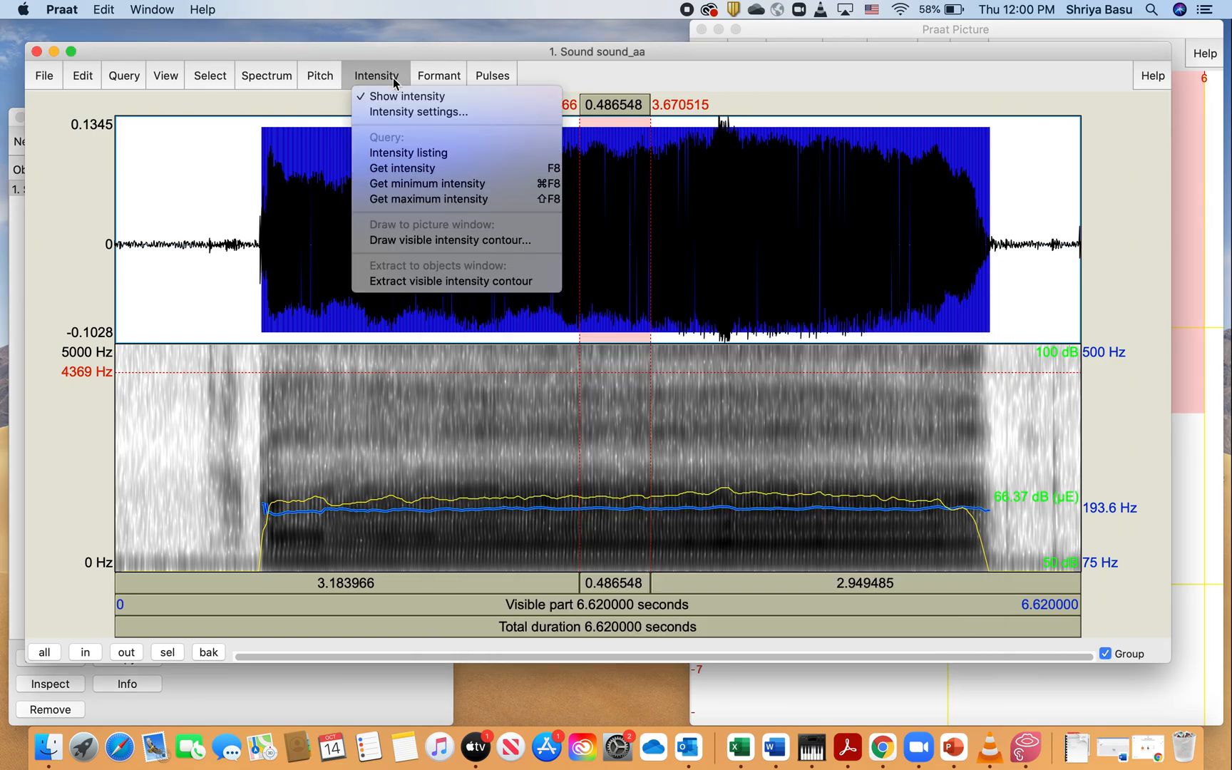
mouse_move(428, 198)
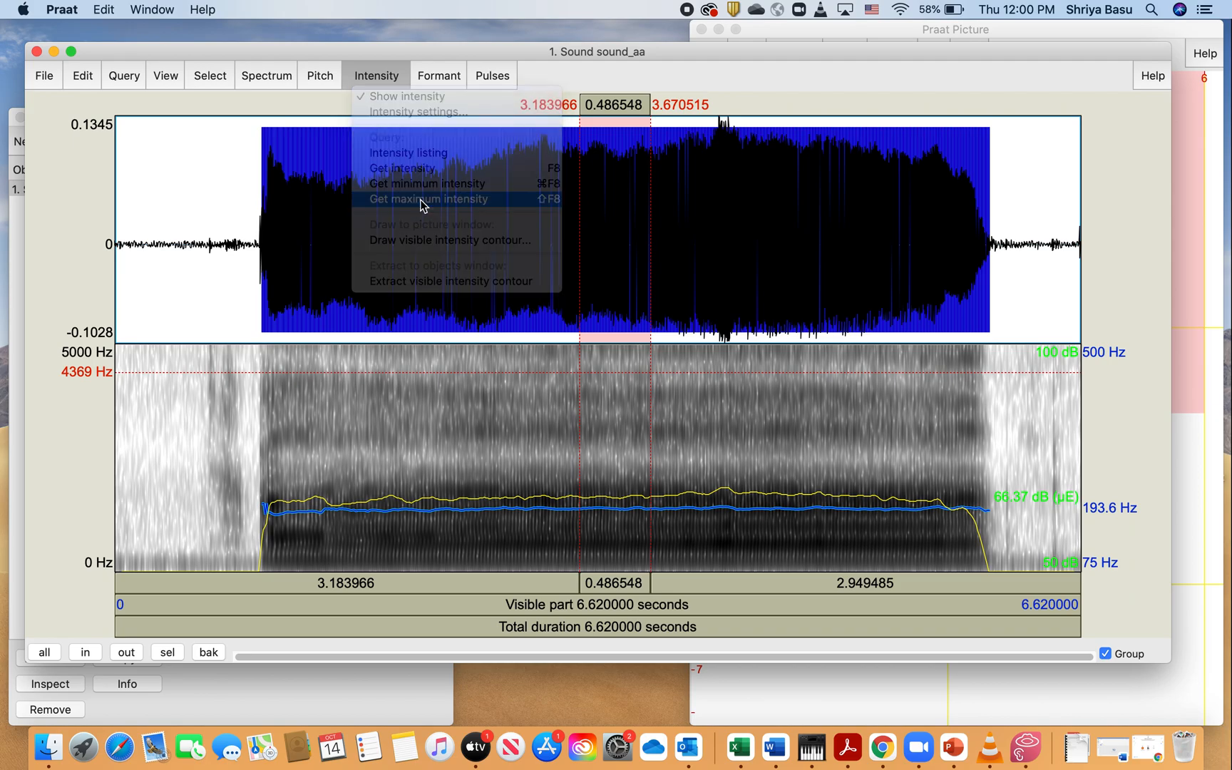
left_click(427, 198)
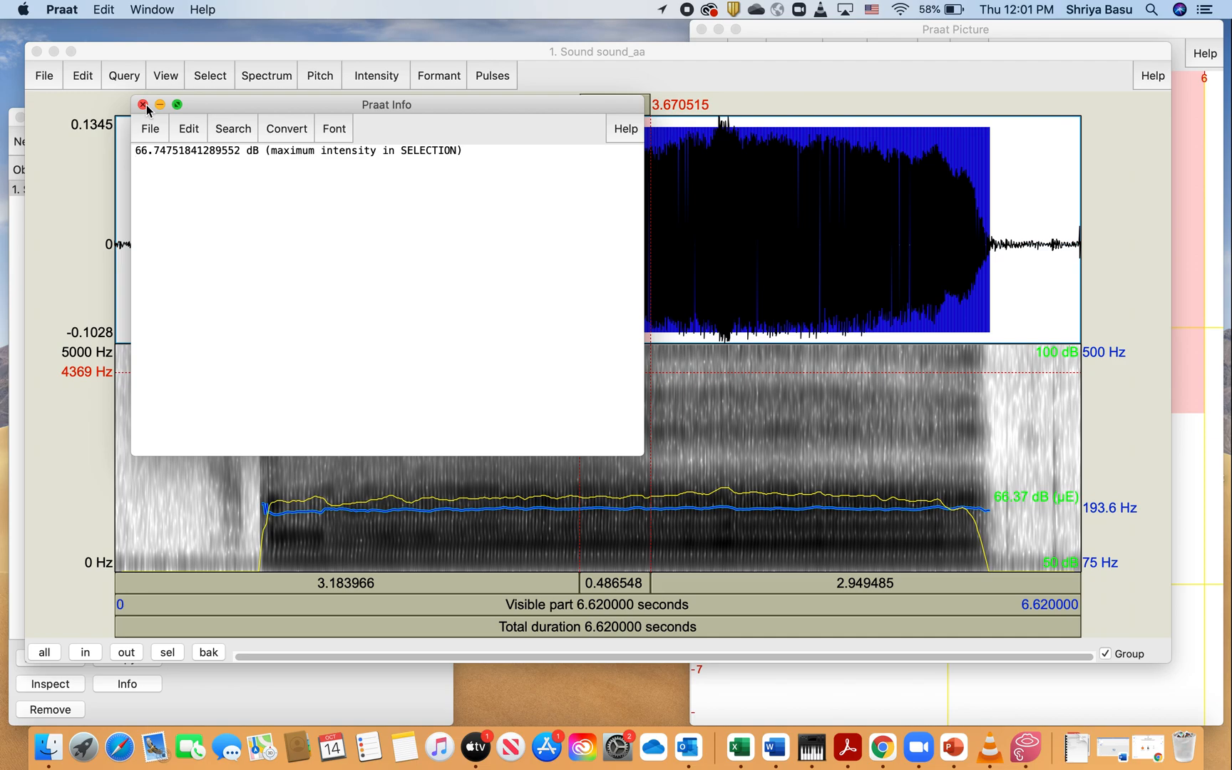
left_click(141, 103)
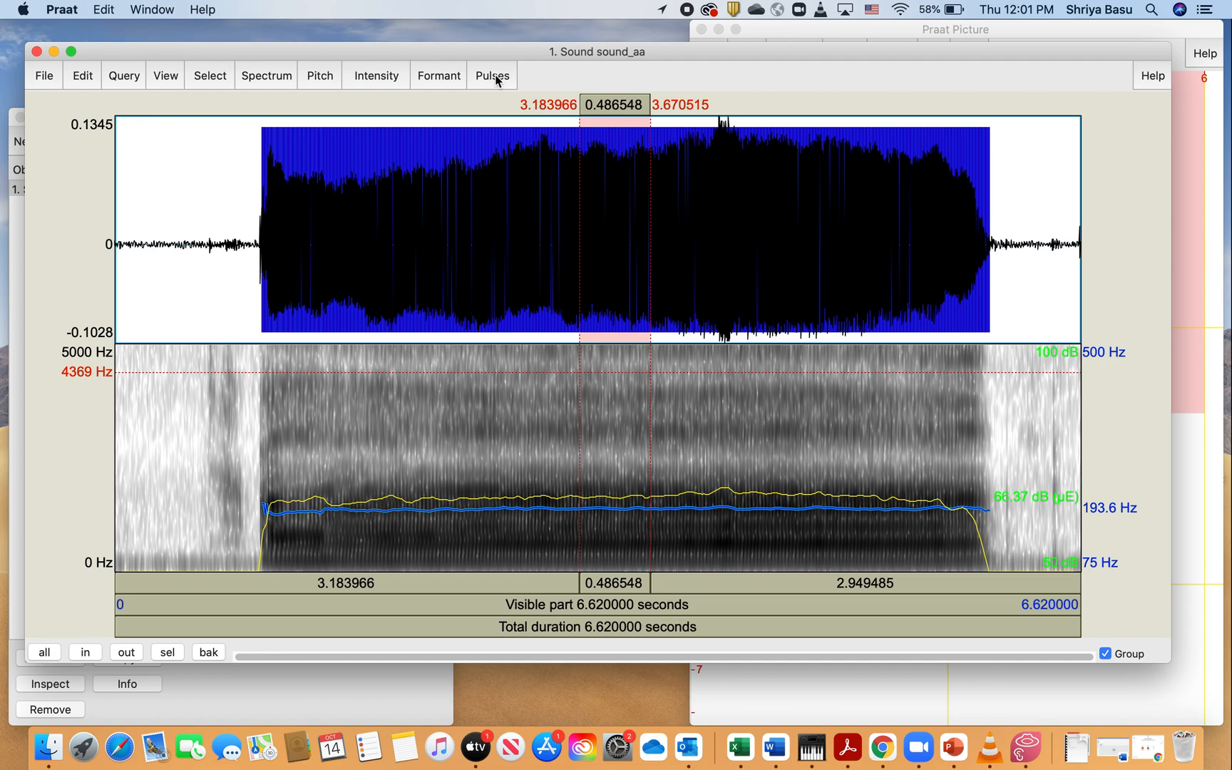
mouse_move(440, 59)
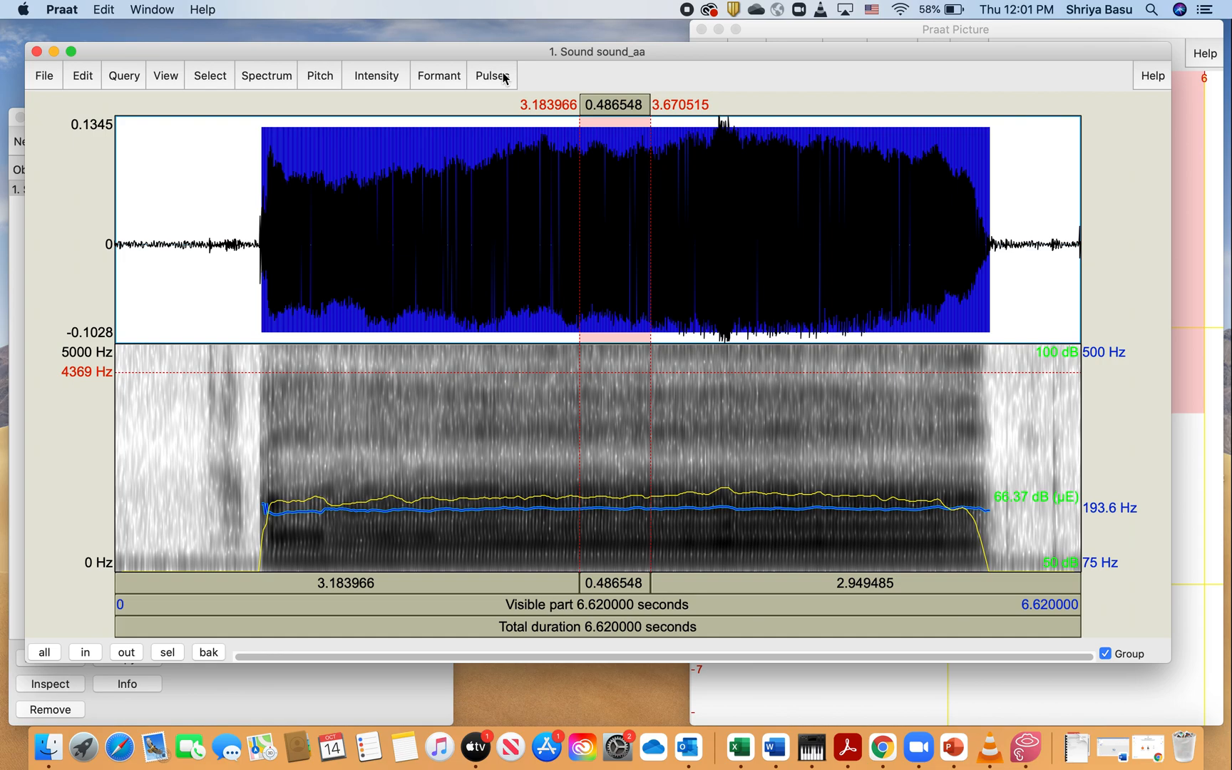
Generate a Pulses voice report: 94 pulses, jitter 0.428%, shimmer 3.418%, HNR 17.7 dB
left_click(491, 76)
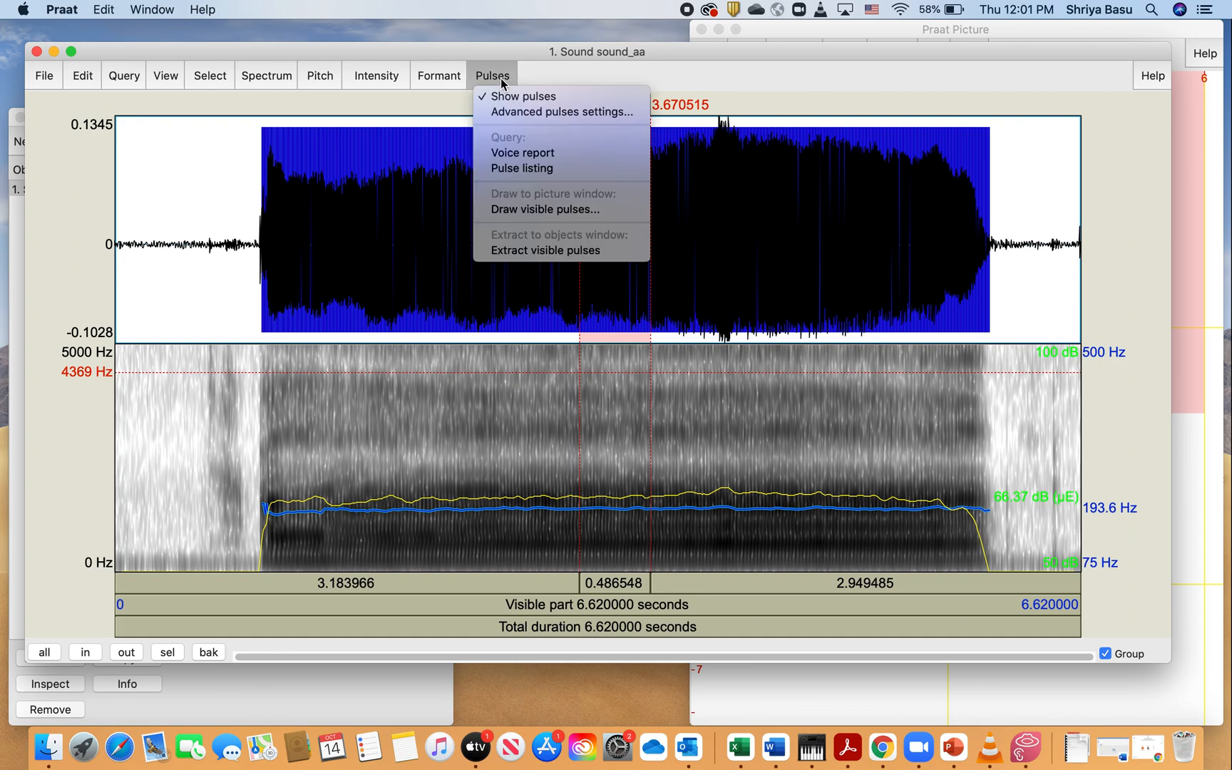
mouse_move(523, 96)
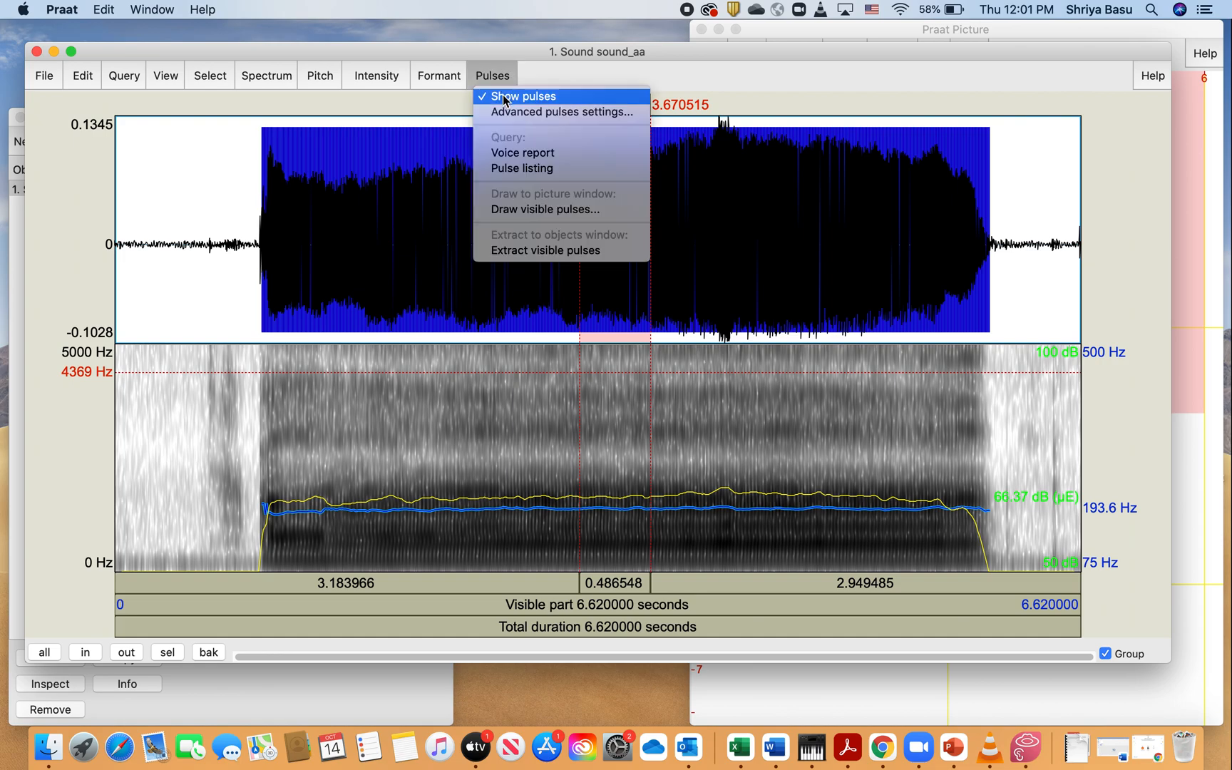
mouse_move(522, 153)
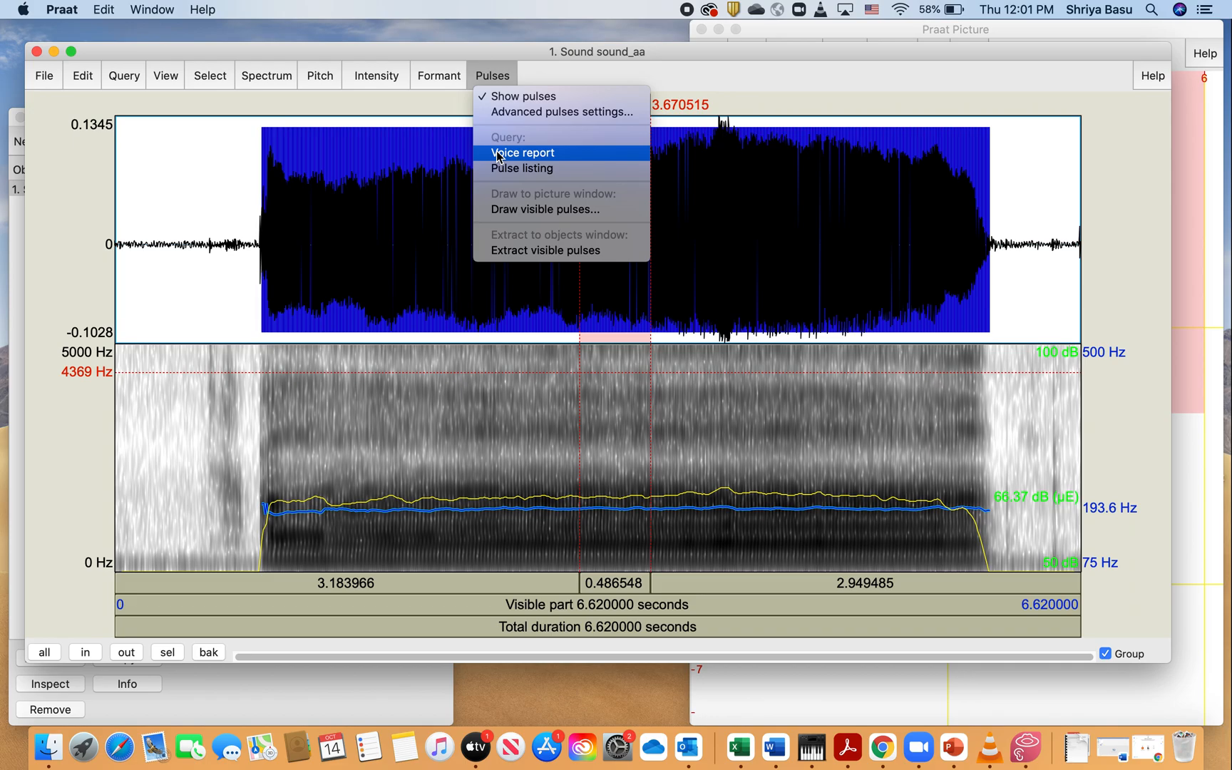
left_click(522, 153)
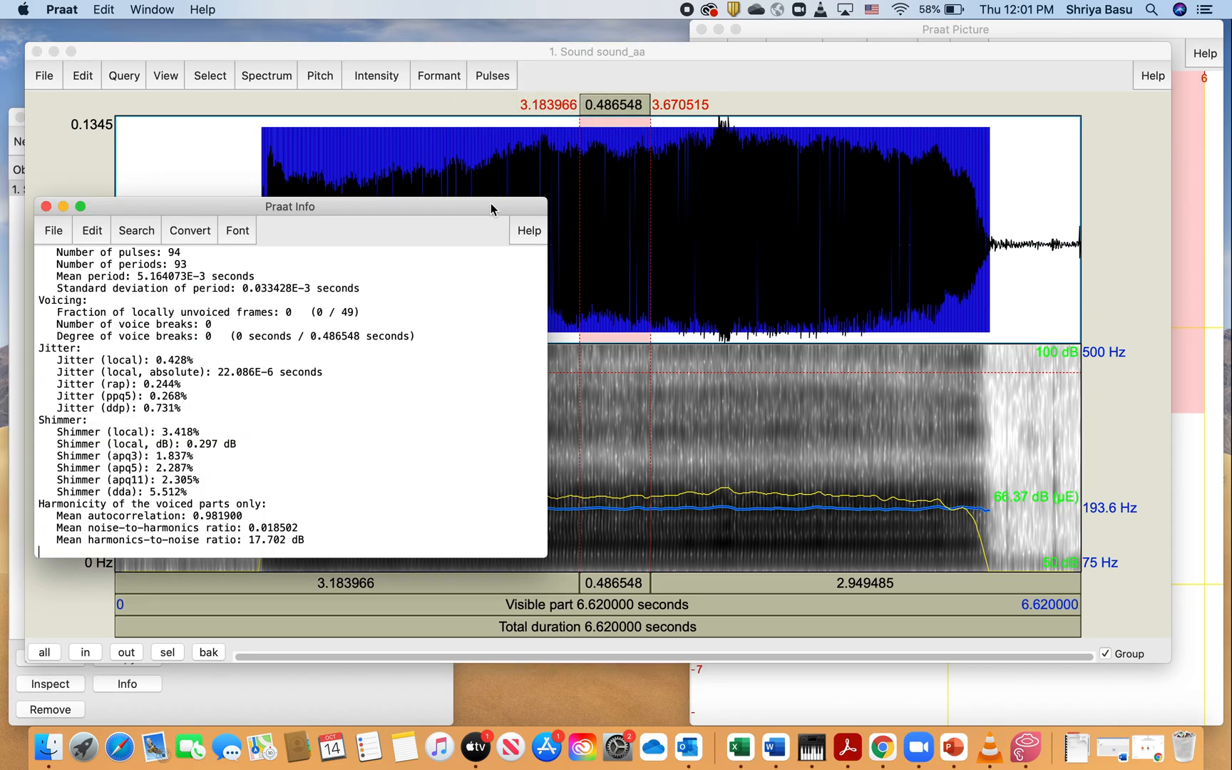
mouse_move(469, 355)
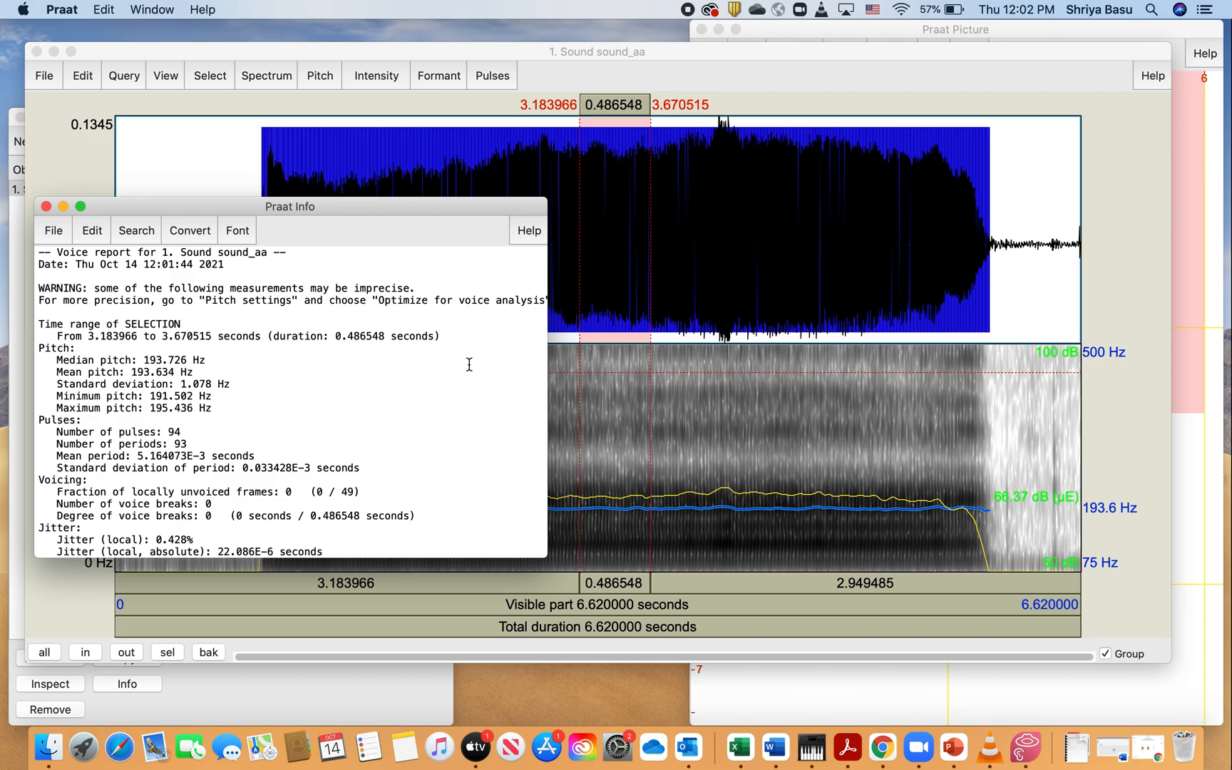
mouse_move(135, 398)
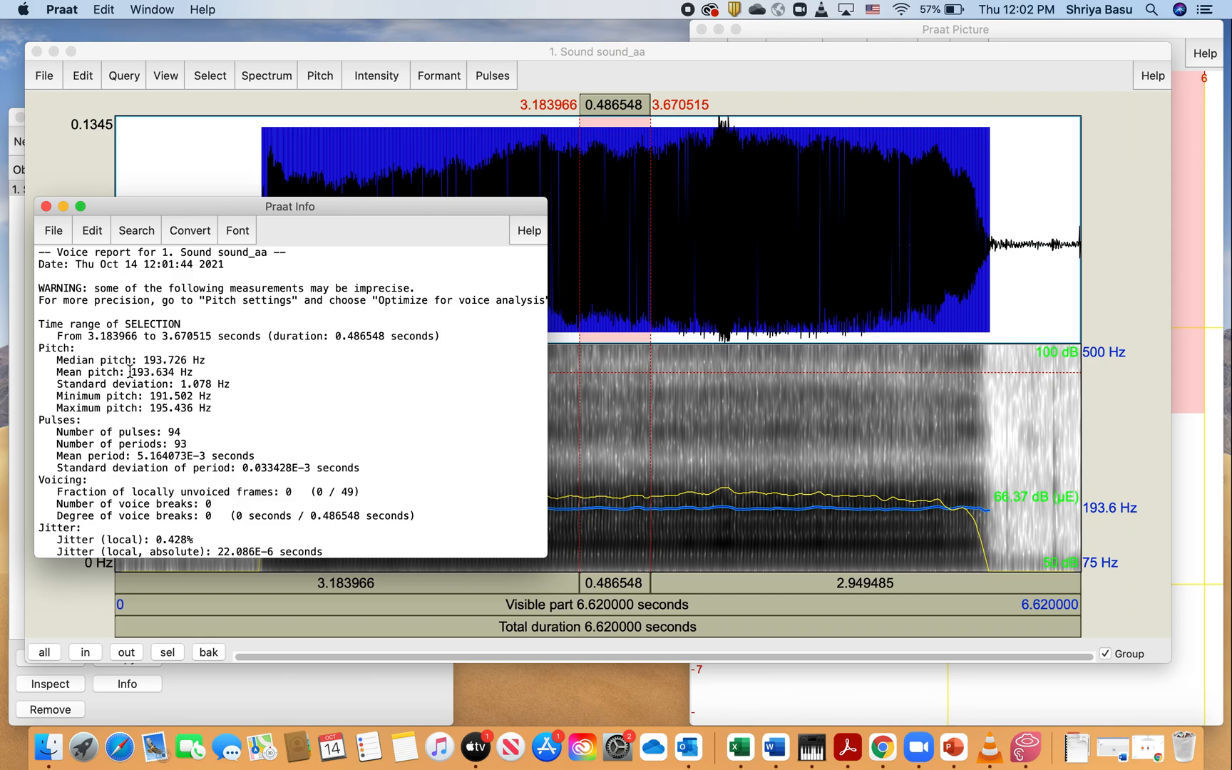
mouse_move(143, 372)
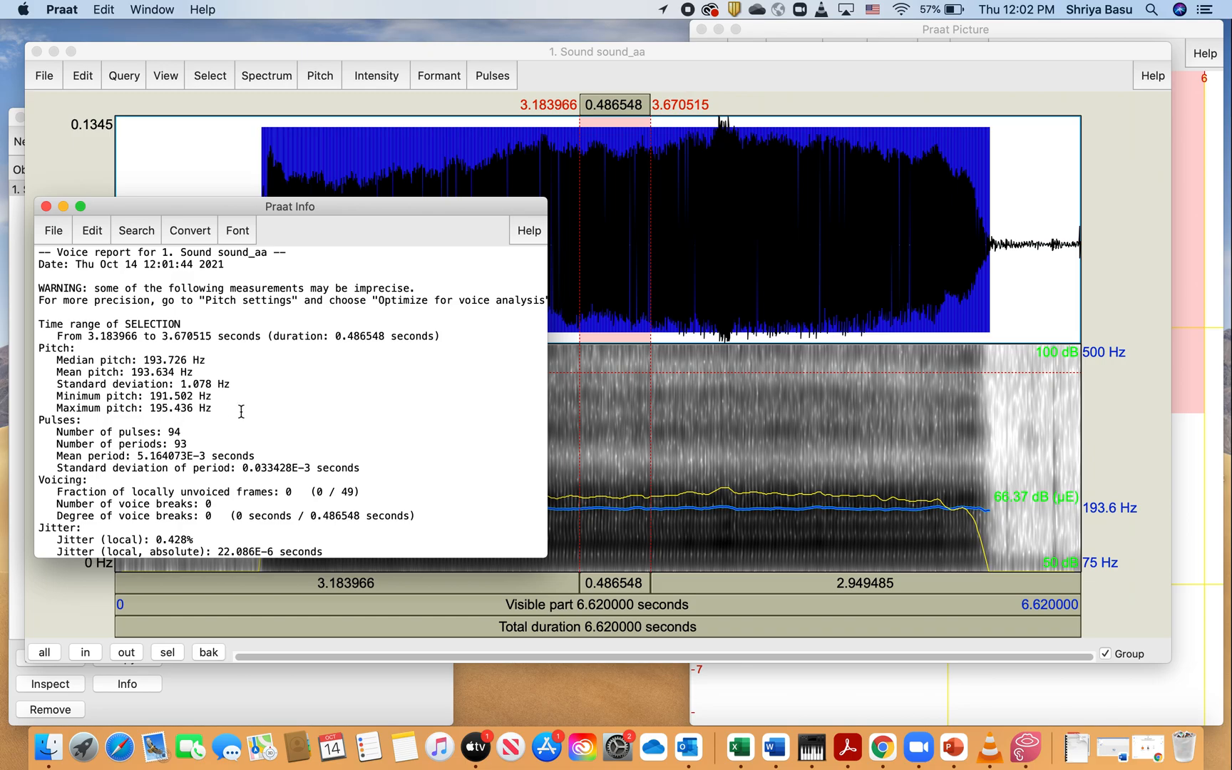
scroll("down", 3)
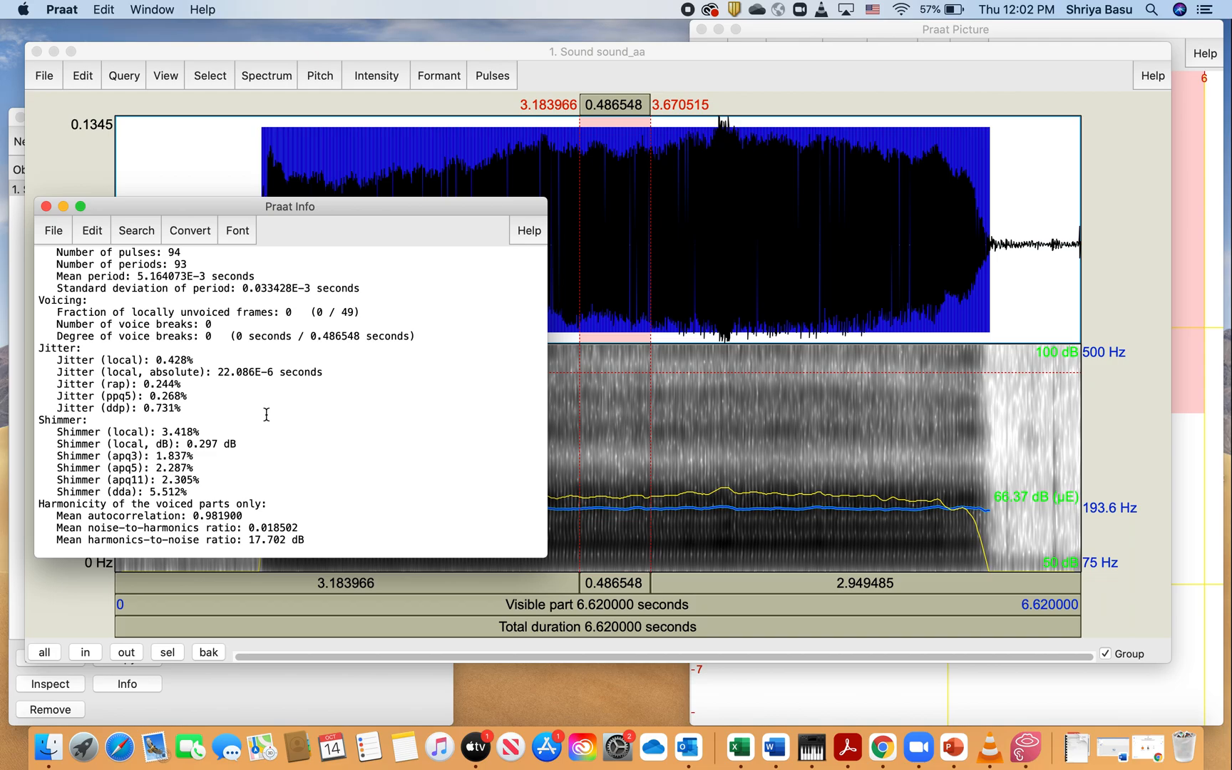
left_click(39, 551)
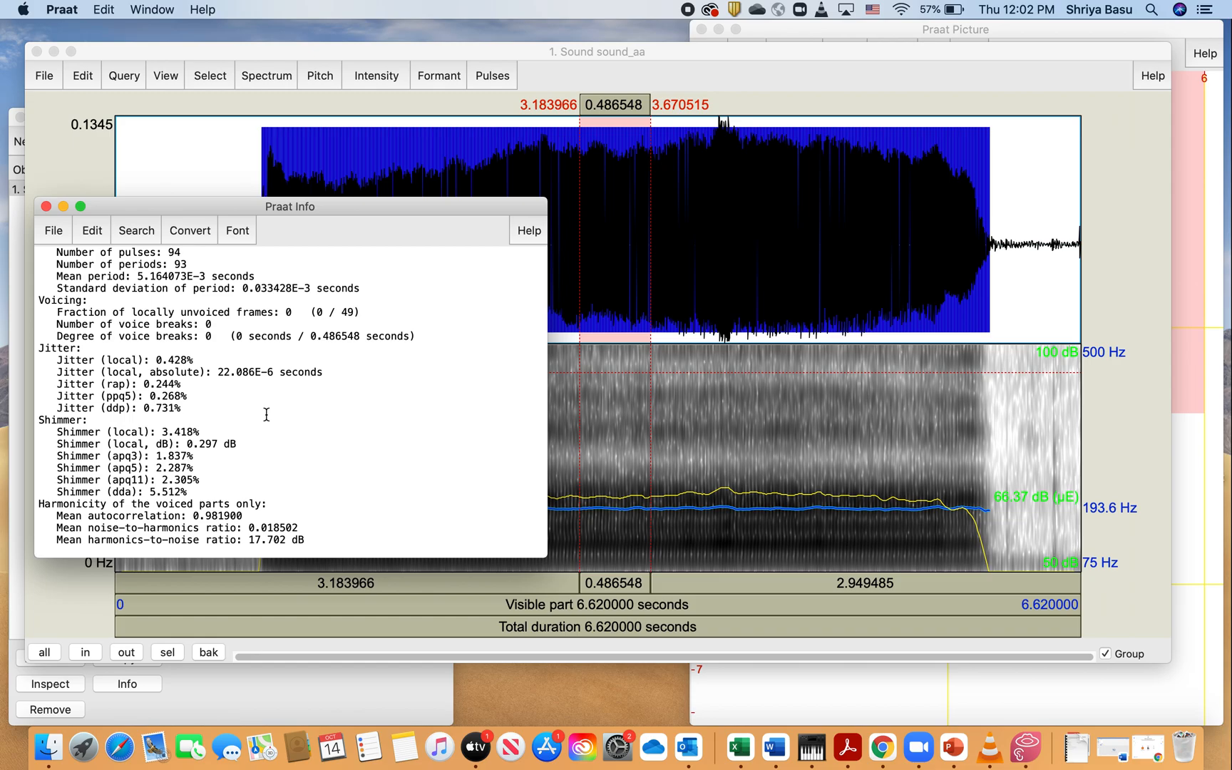
mouse_move(206, 378)
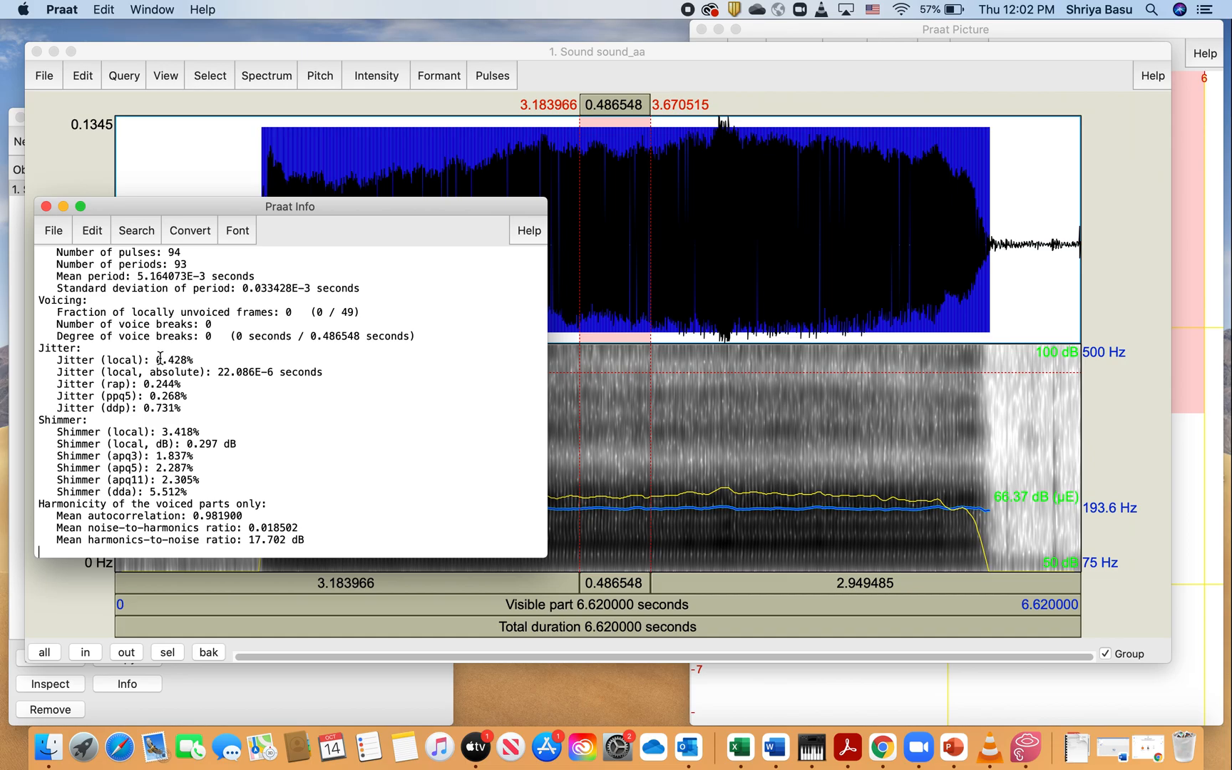
mouse_move(194, 360)
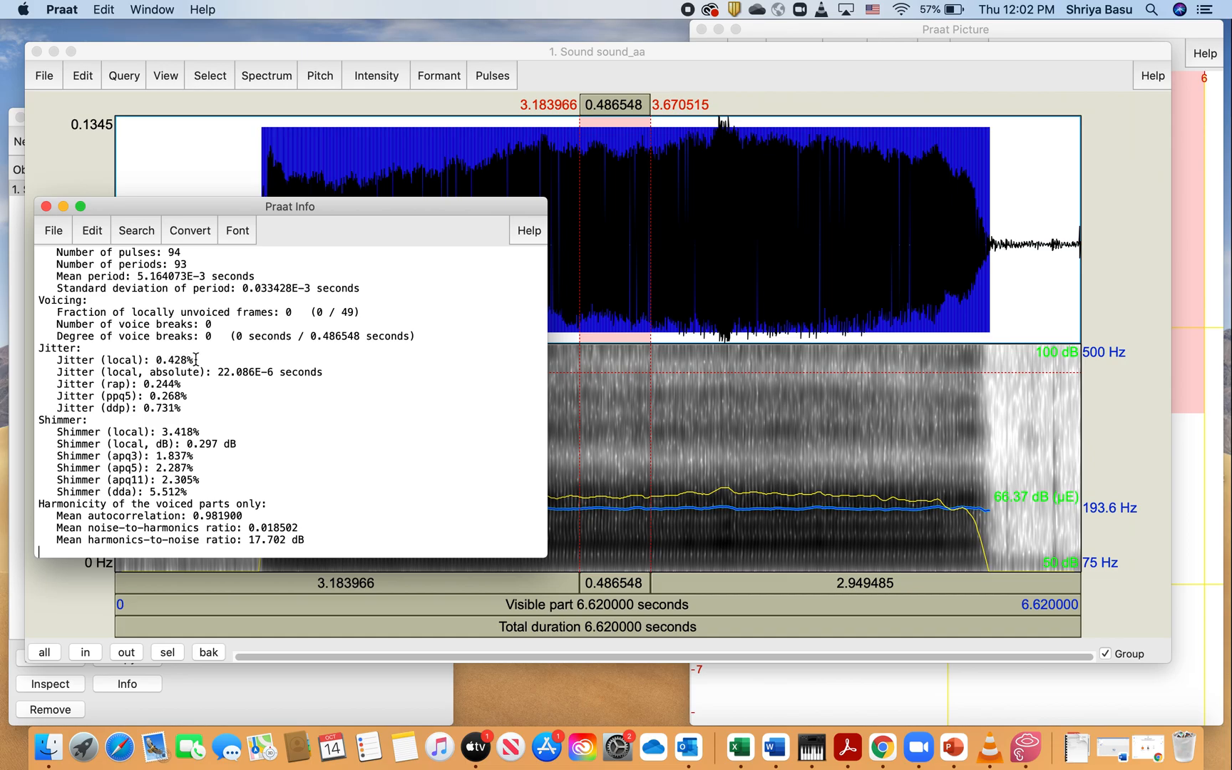